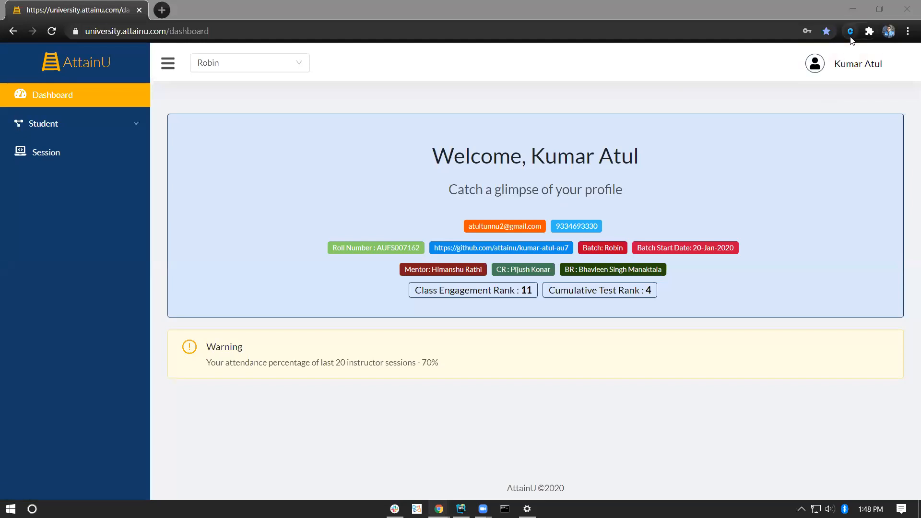
mouse_move(564, 319)
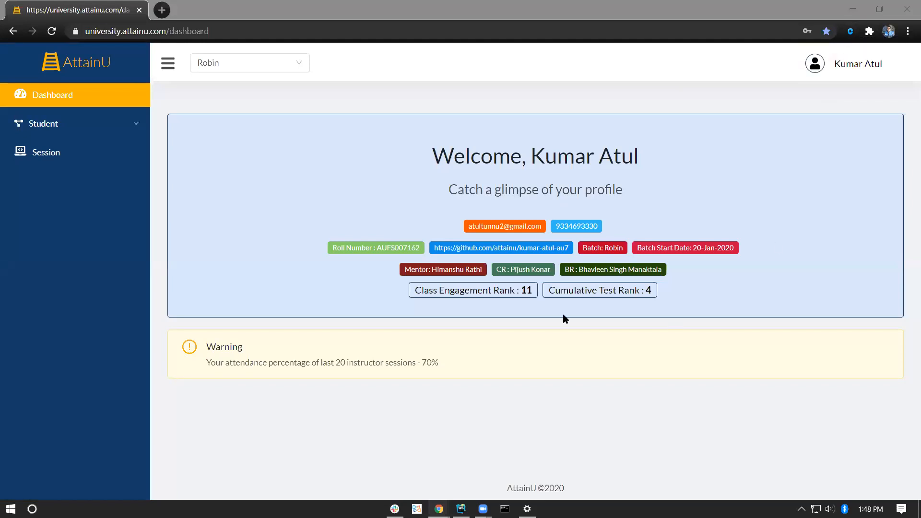
mouse_move(851, 34)
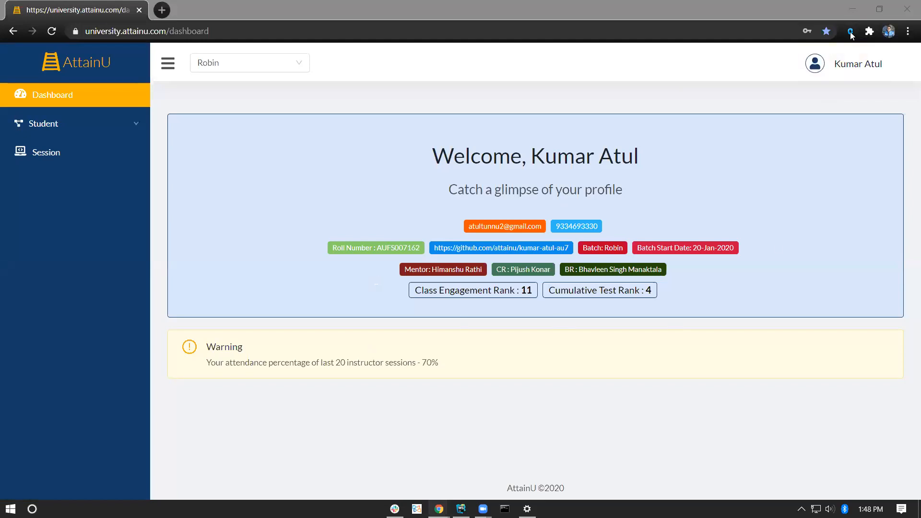
mouse_move(850, 32)
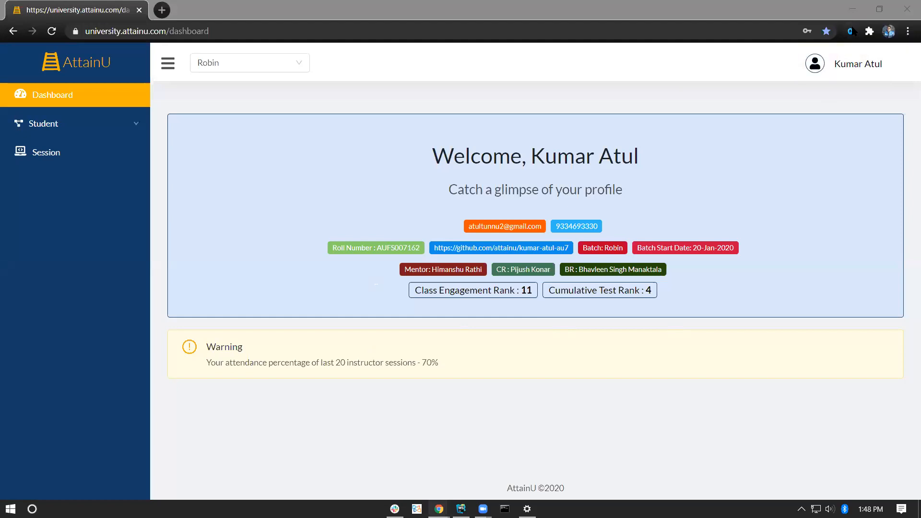
mouse_move(851, 30)
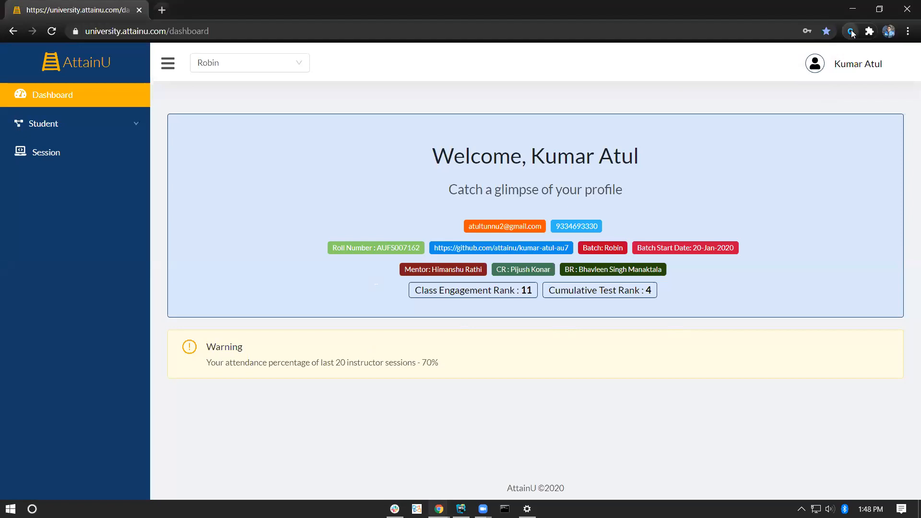
Step: From the Candor toolbar panel, view the 14 Question posts for the AttainU dashboard
left_click(849, 31)
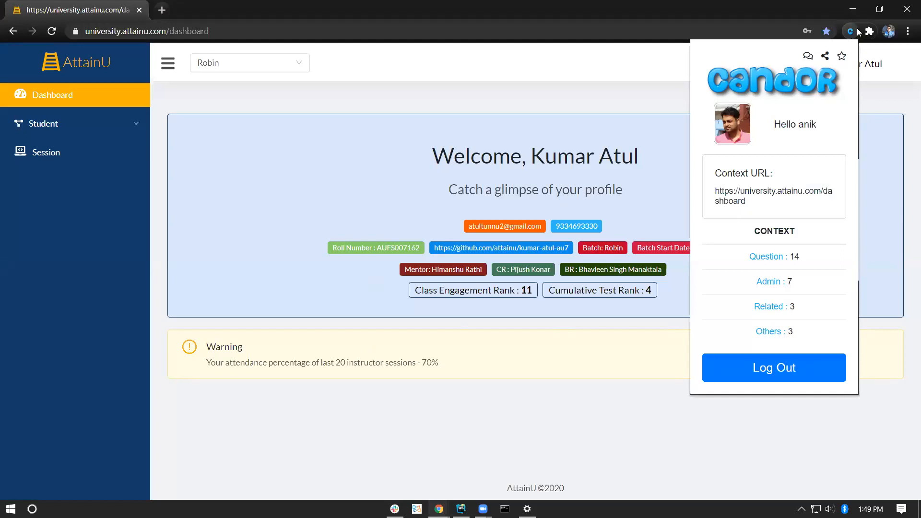
mouse_move(767, 257)
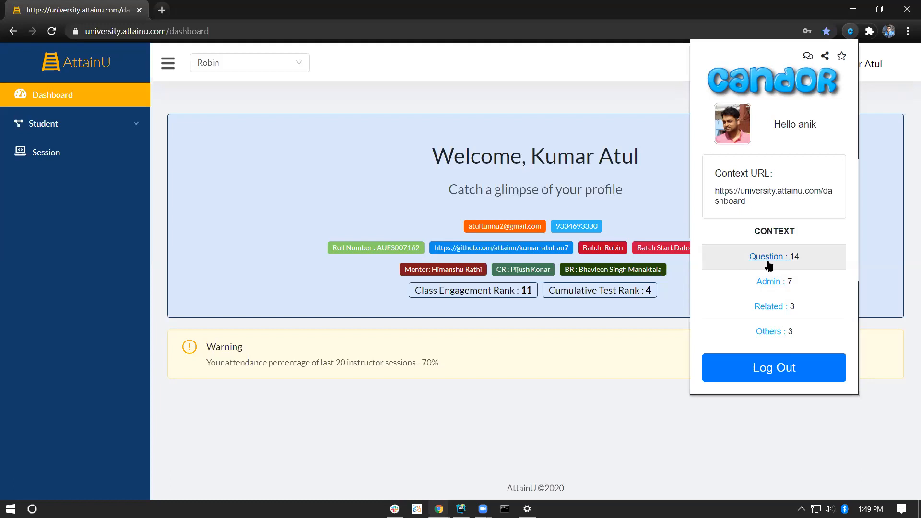
mouse_move(795, 290)
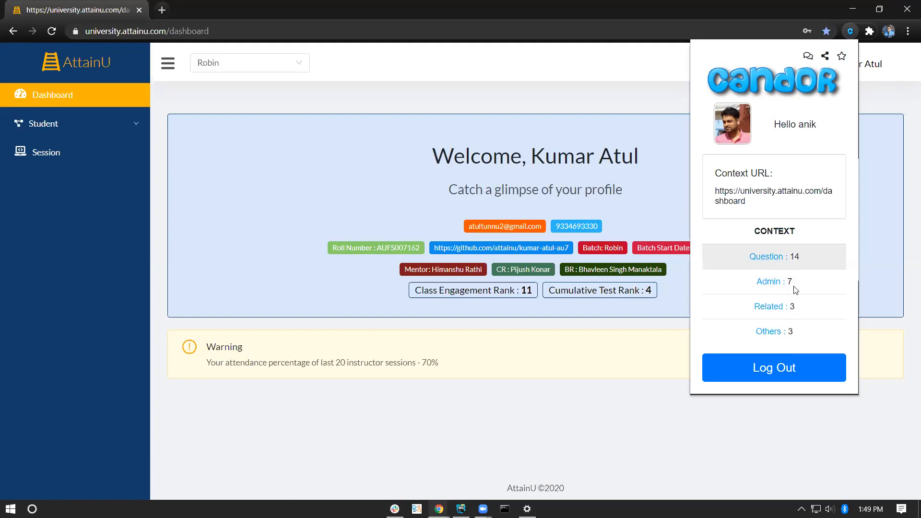
mouse_move(828, 266)
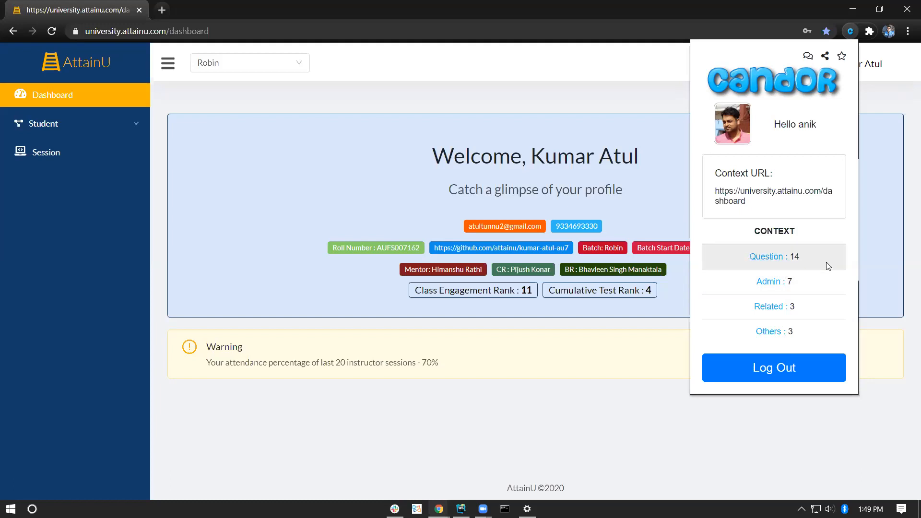
mouse_move(766, 288)
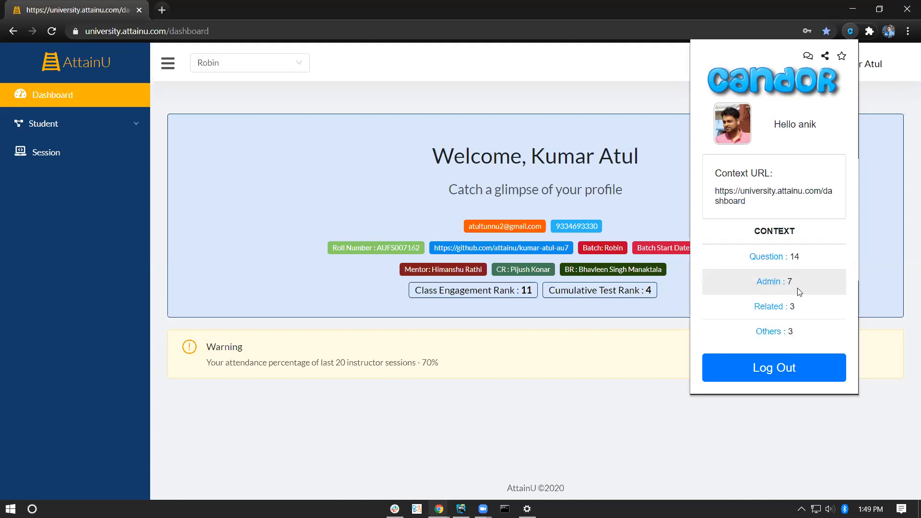
mouse_move(768, 256)
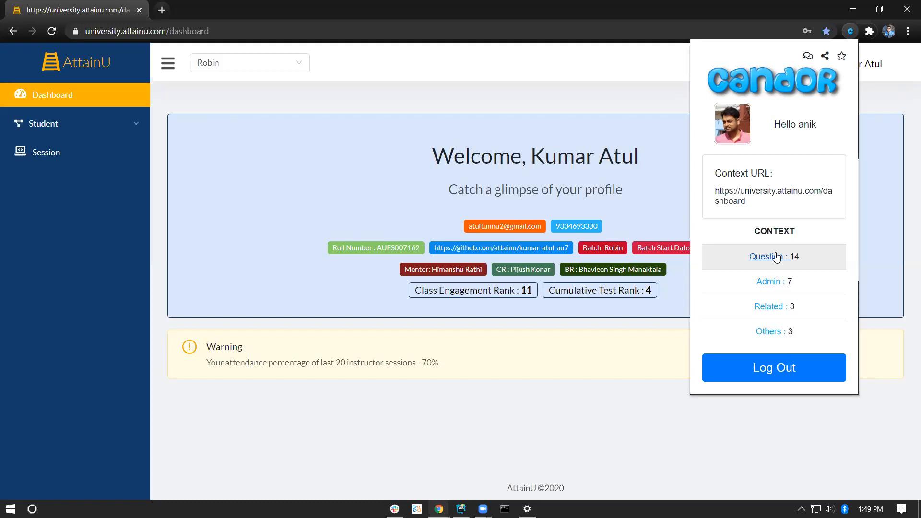
left_click(451, 337)
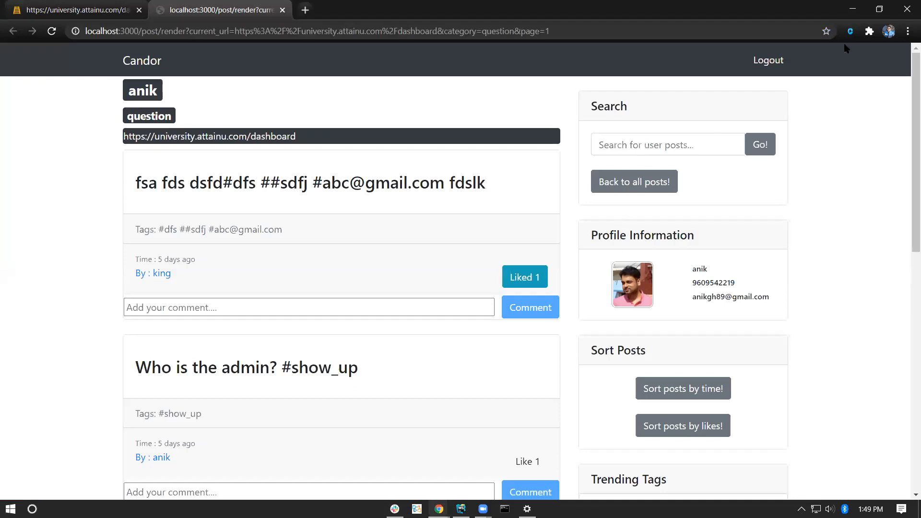
Step: Back on the AttainU dashboard, reopen Candor and go to its Question posts
left_click(71, 10)
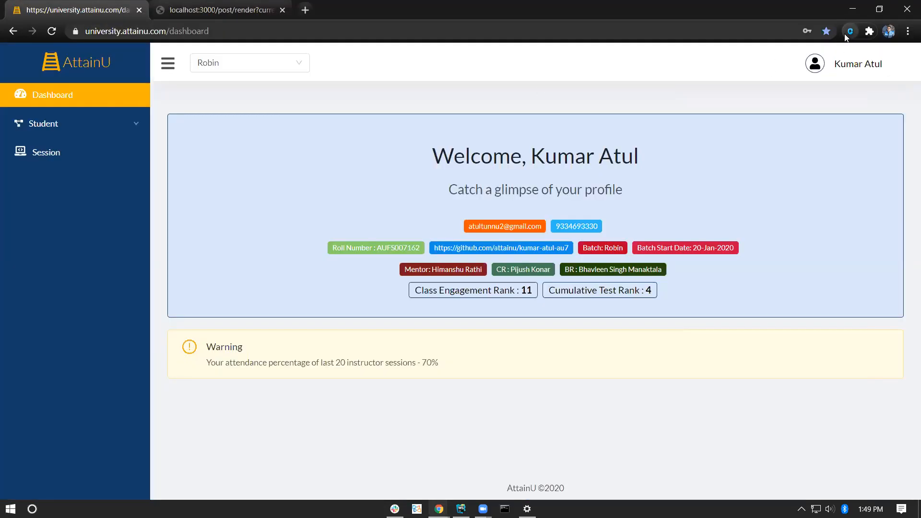
left_click(850, 31)
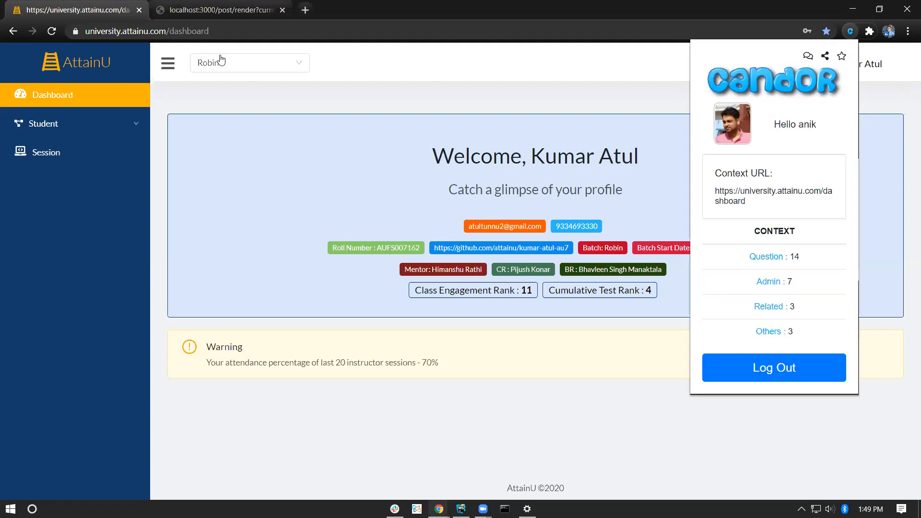
mouse_move(435, 223)
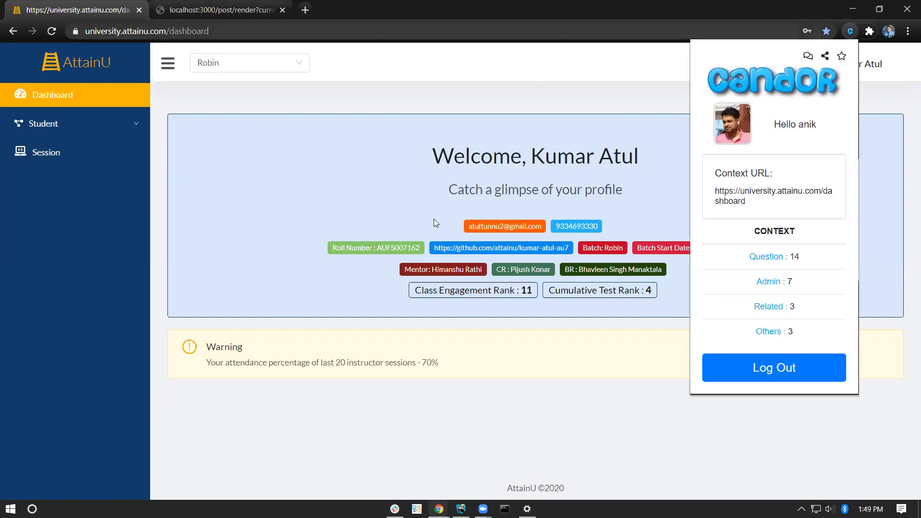
mouse_move(746, 221)
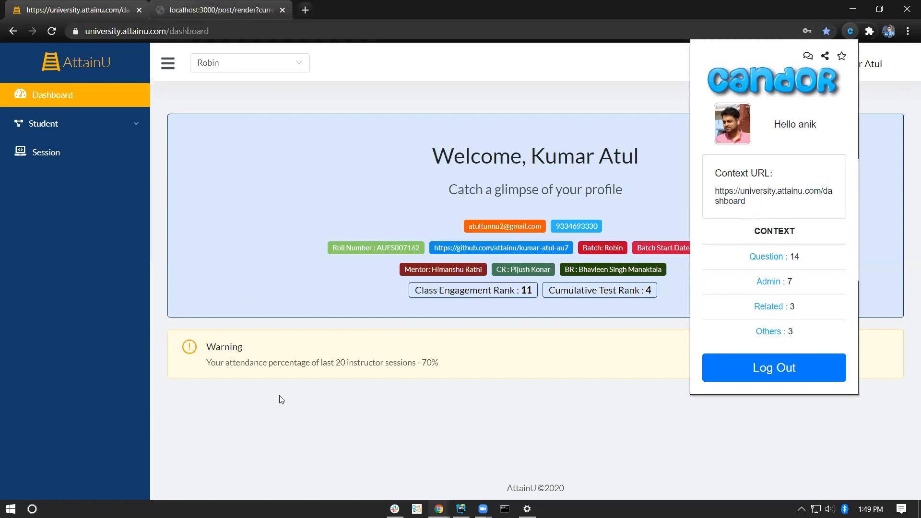
left_click(766, 257)
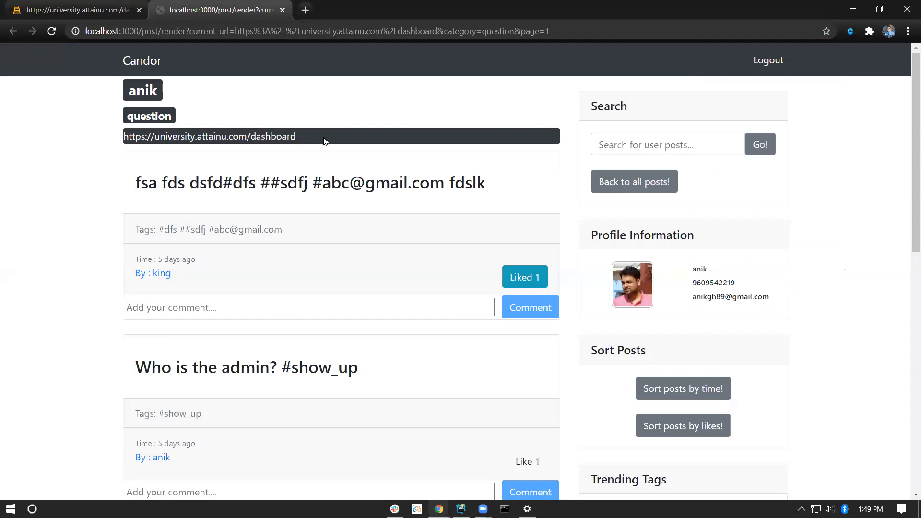
mouse_move(315, 131)
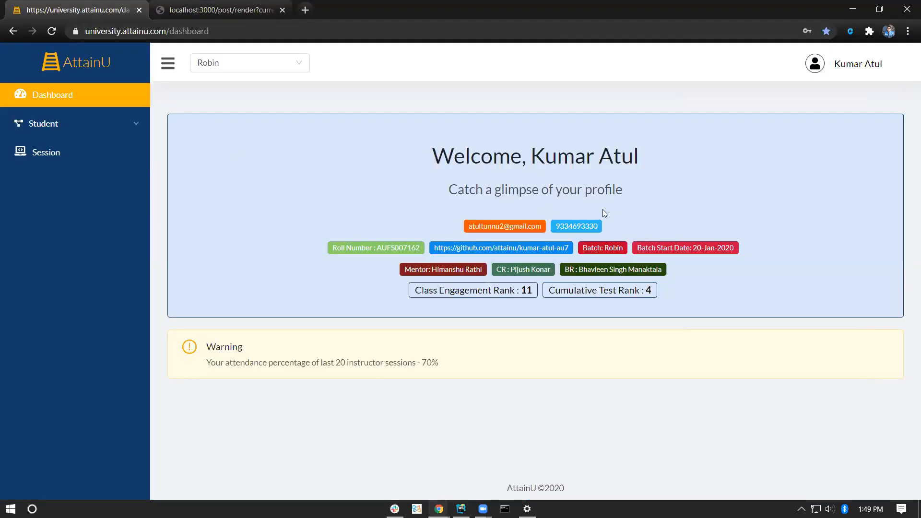
Step: Reopen the 'Question : 14' posts once more, then return to the AttainU dashboard tab
left_click(850, 30)
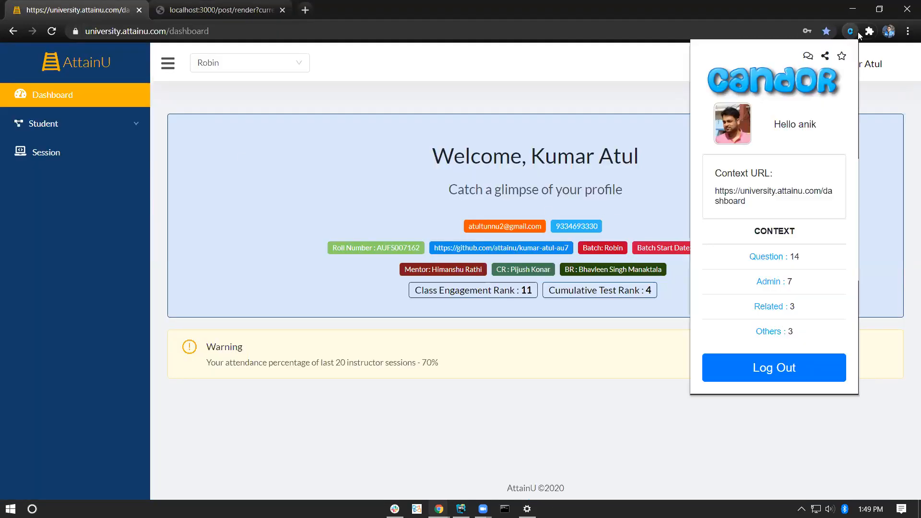
mouse_move(813, 274)
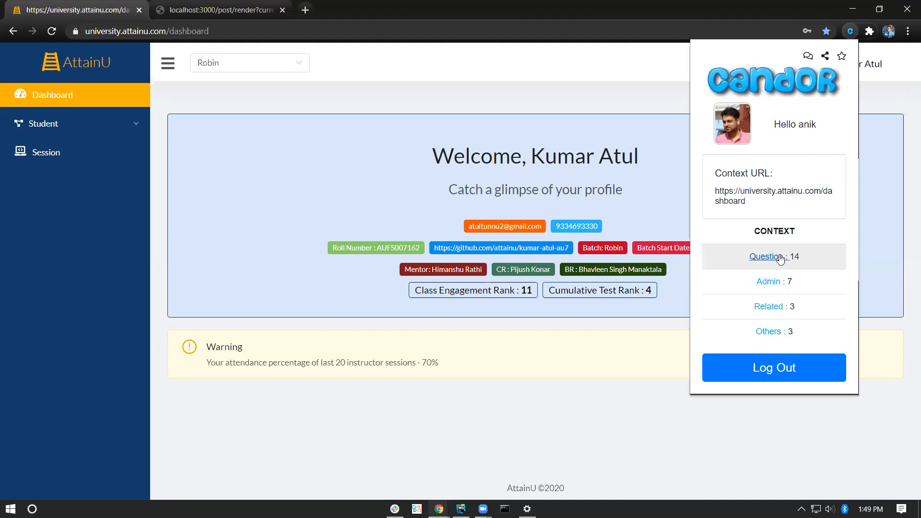
left_click(766, 257)
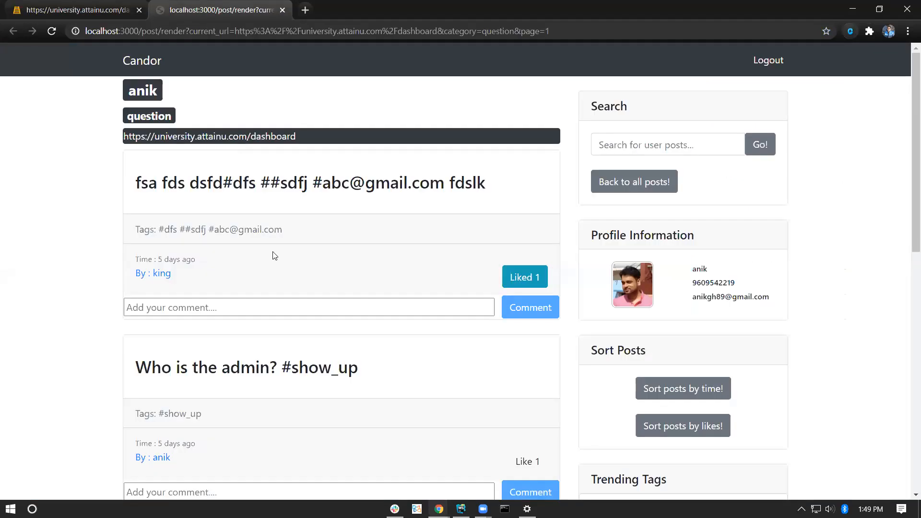
mouse_move(856, 365)
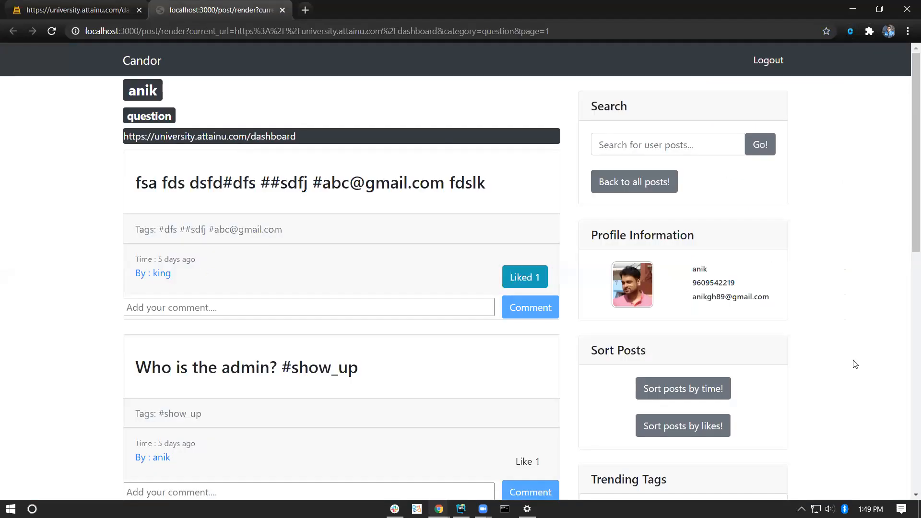
mouse_move(688, 367)
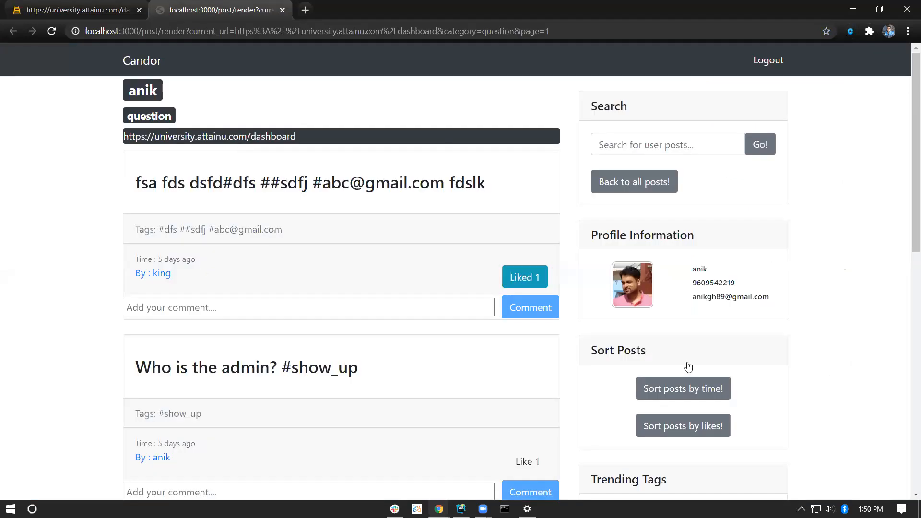
mouse_move(230, 328)
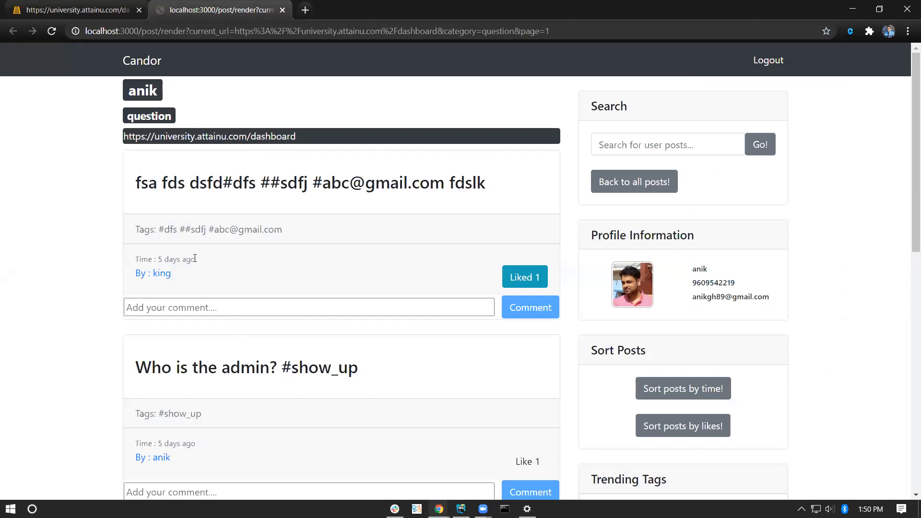
mouse_move(62, 65)
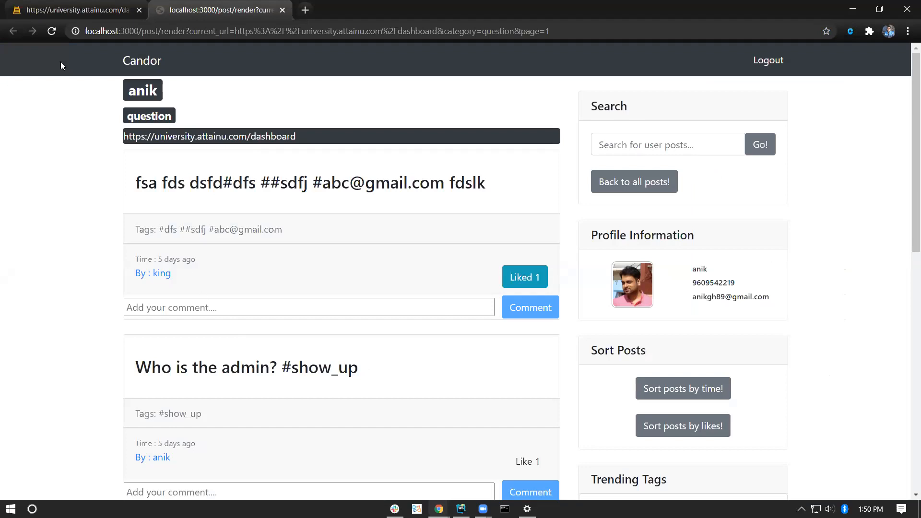
left_click(76, 10)
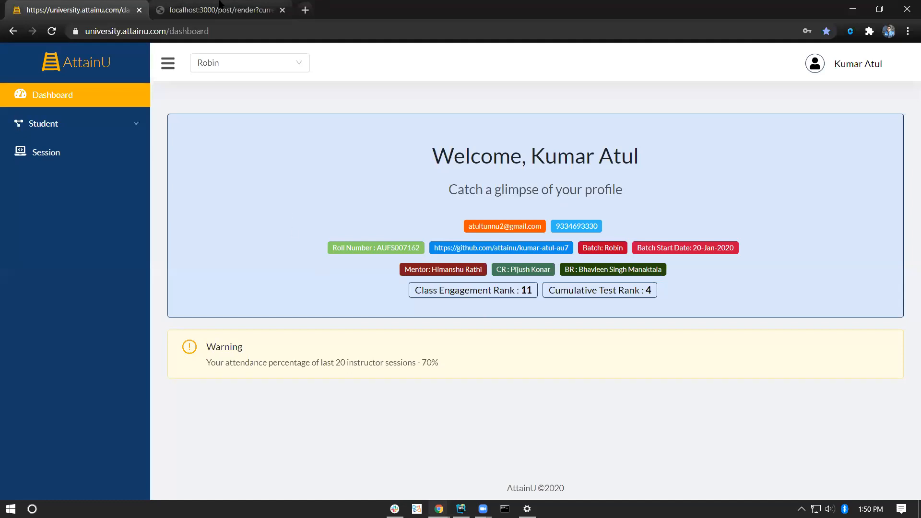
left_click(221, 10)
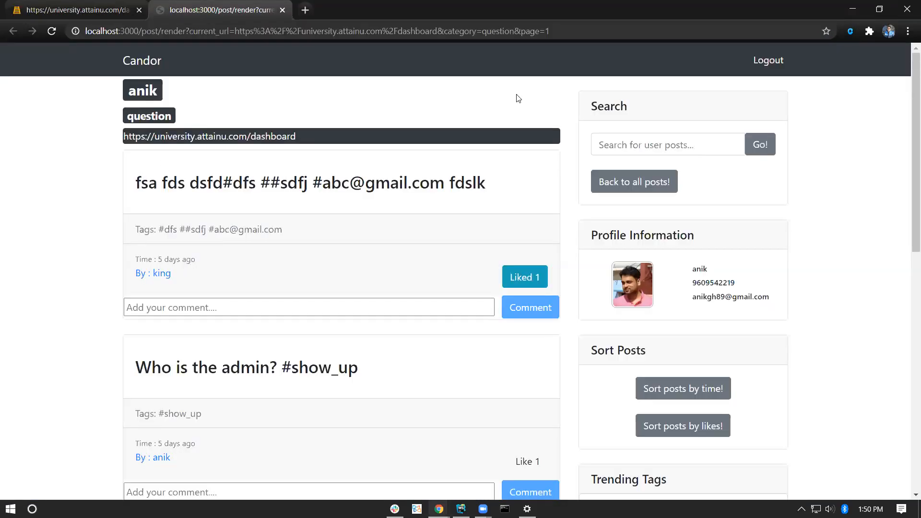
mouse_move(376, 121)
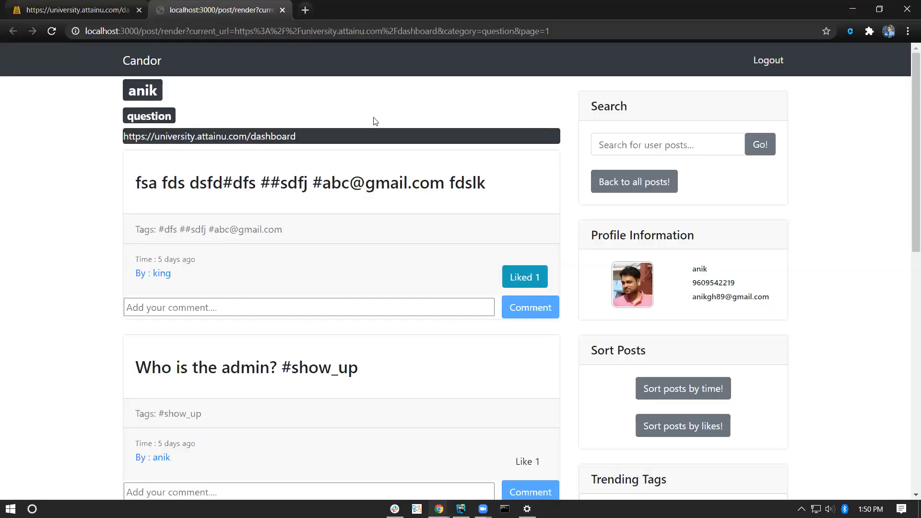
mouse_move(162, 273)
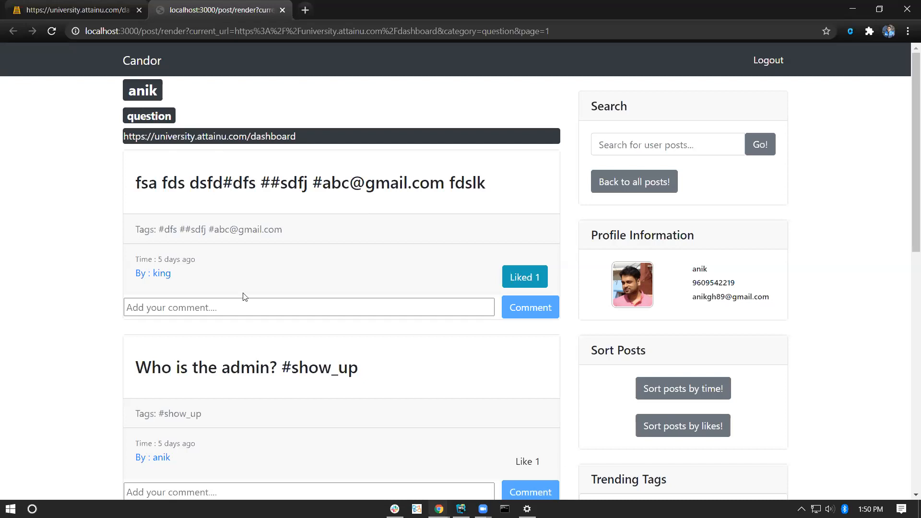
mouse_move(241, 294)
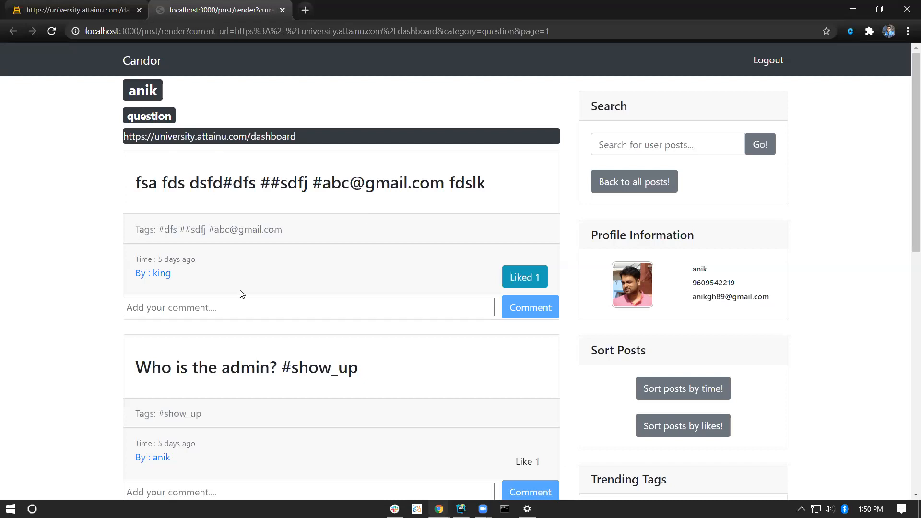
left_click(77, 11)
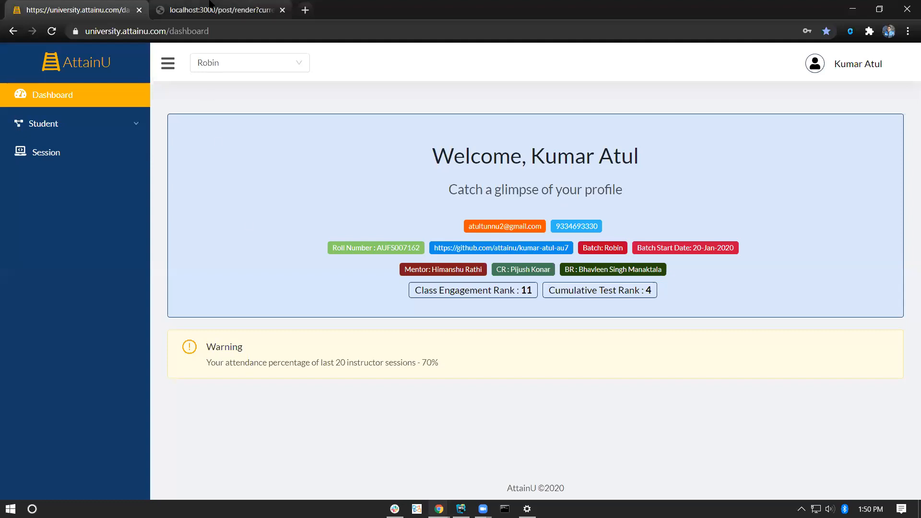
left_click(220, 10)
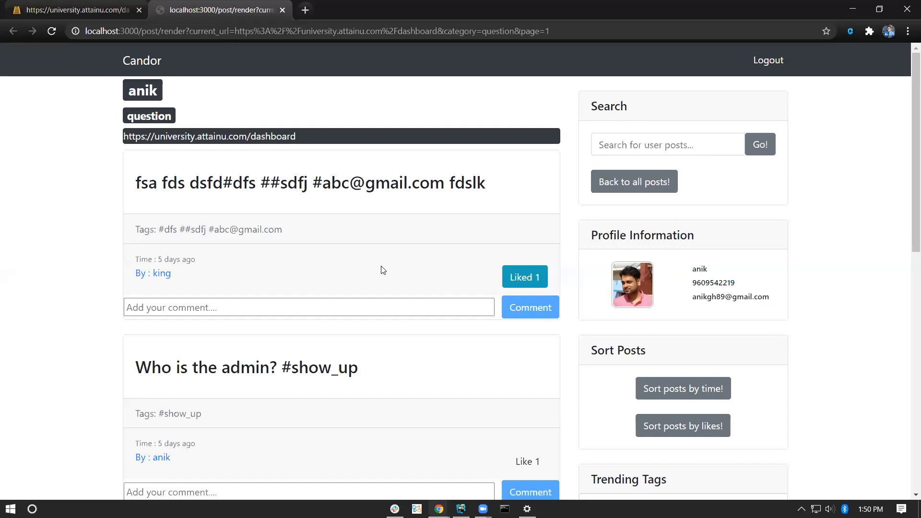
mouse_move(853, 303)
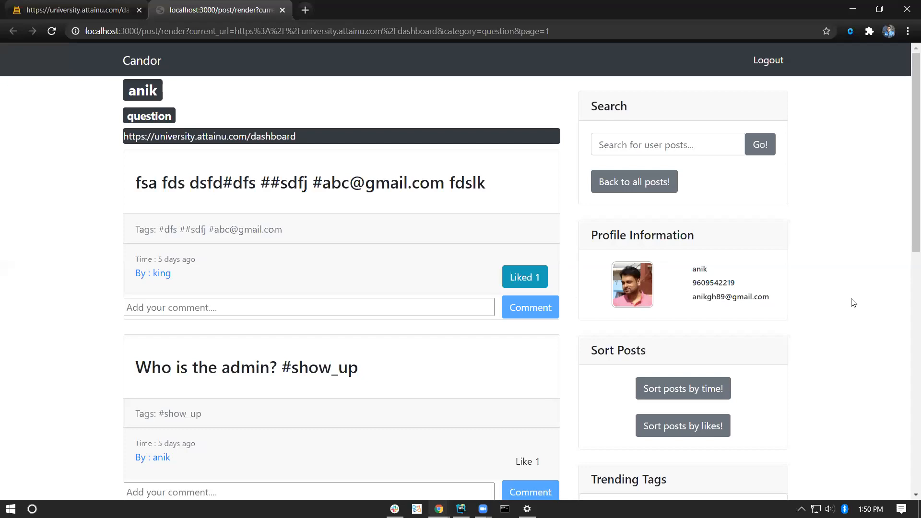
mouse_move(848, 306)
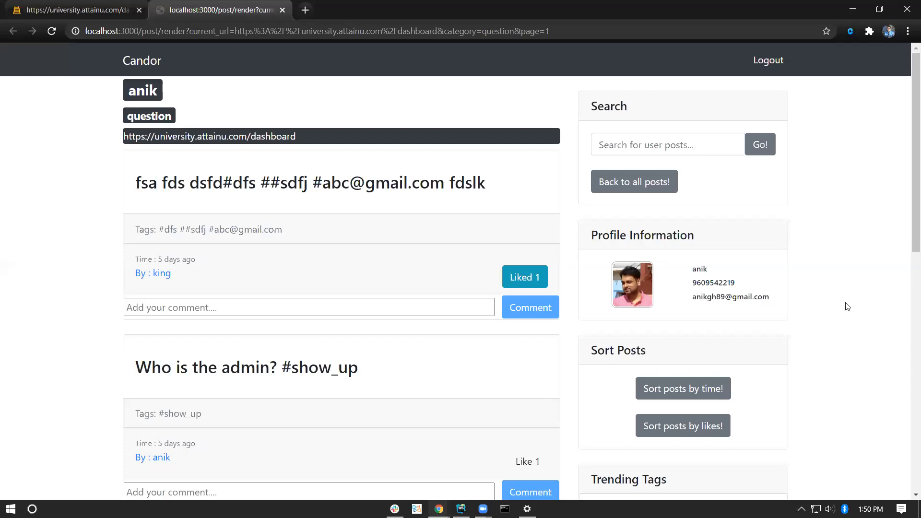
mouse_move(836, 306)
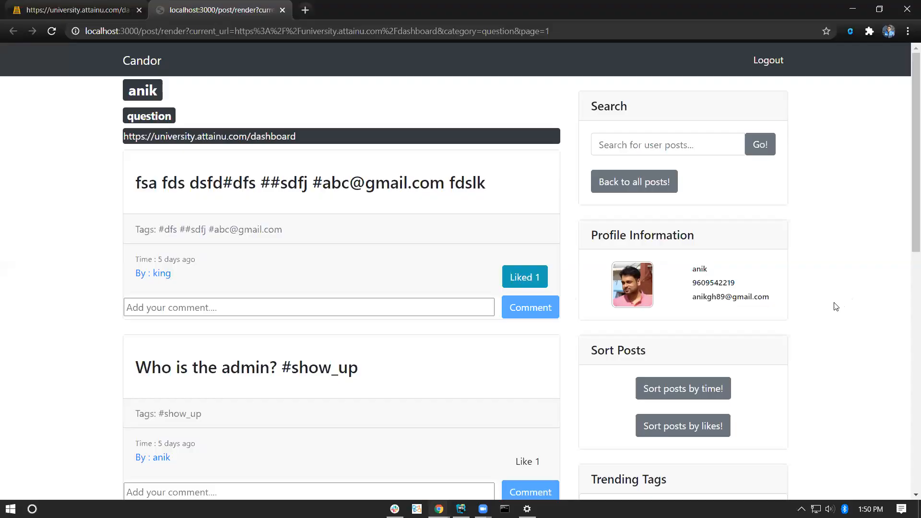
Step: Begin a comment on the first question post with the letter "f"
type("f")
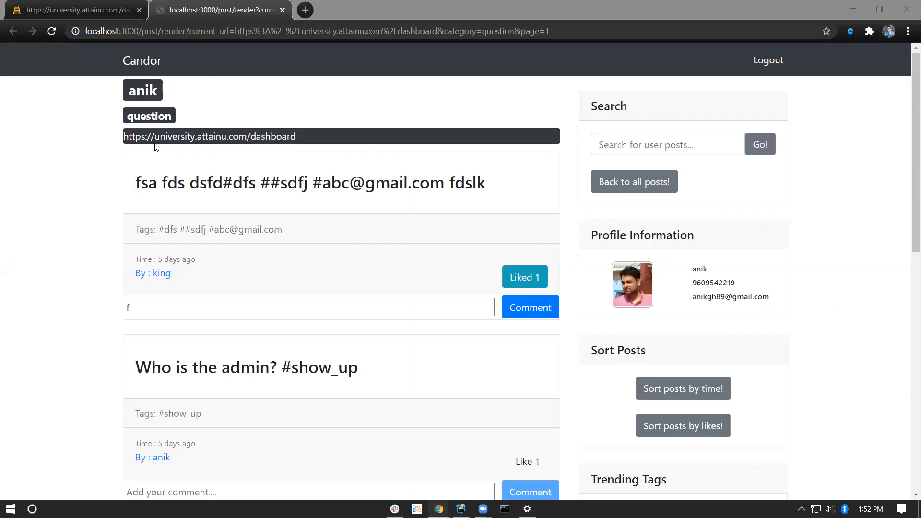
mouse_move(220, 367)
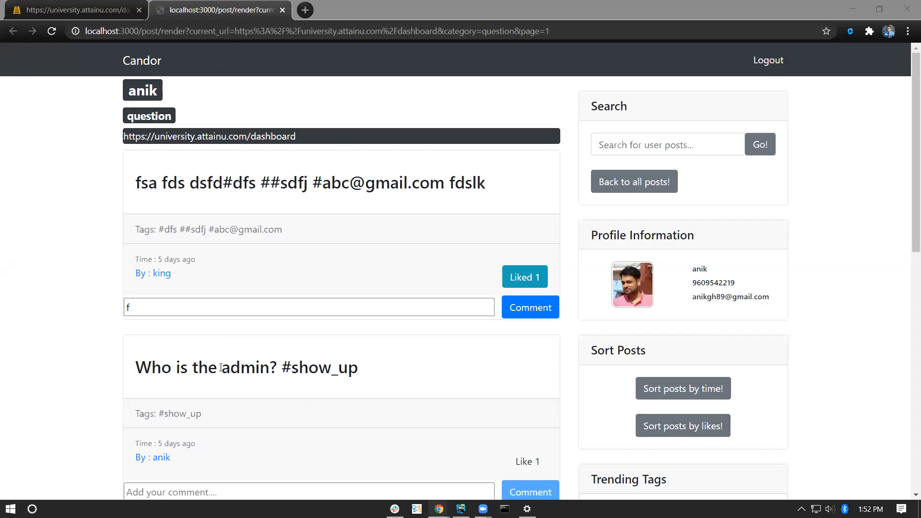
mouse_move(178, 278)
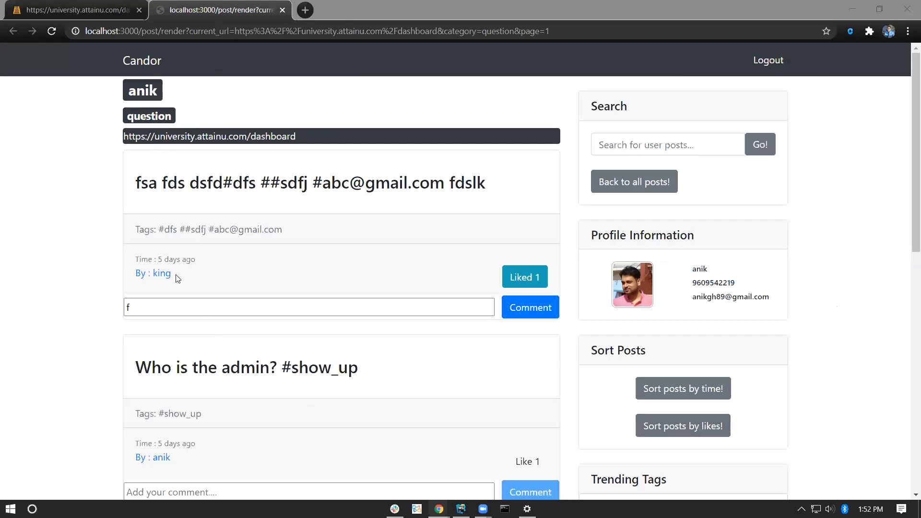
mouse_move(200, 173)
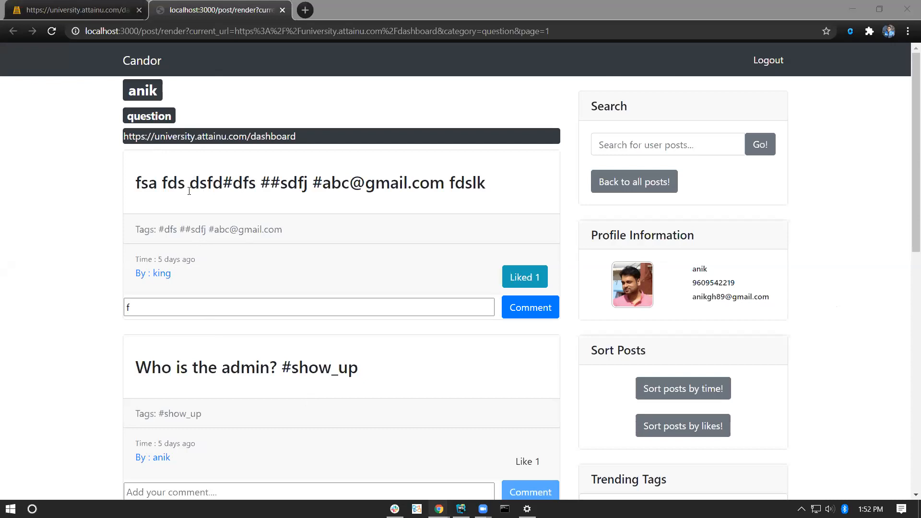
mouse_move(507, 191)
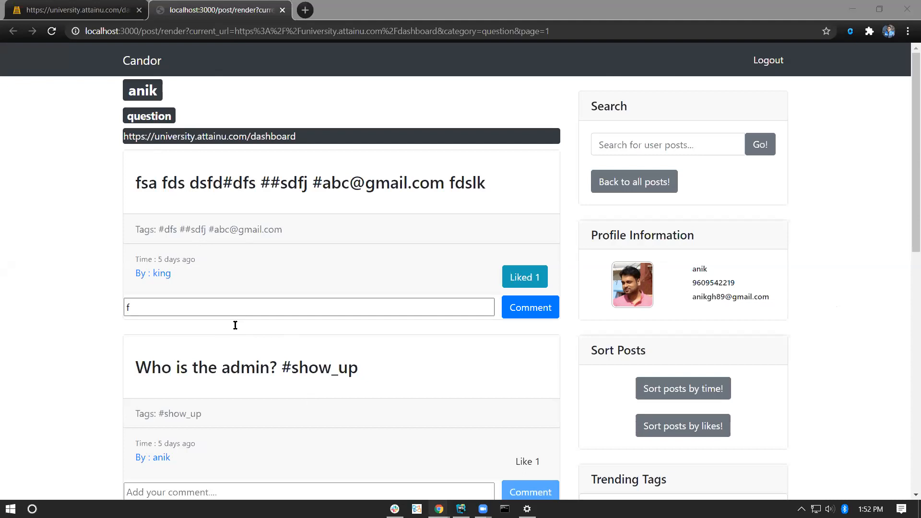
mouse_move(231, 312)
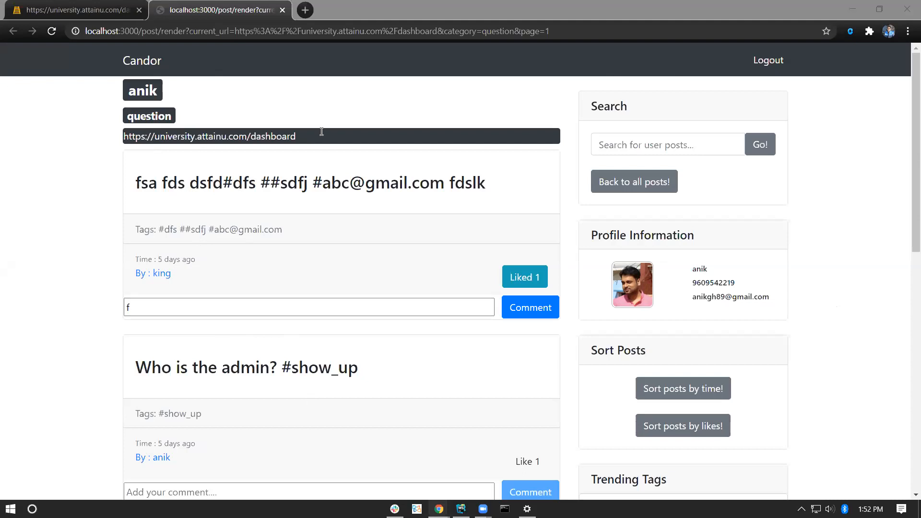
mouse_move(326, 170)
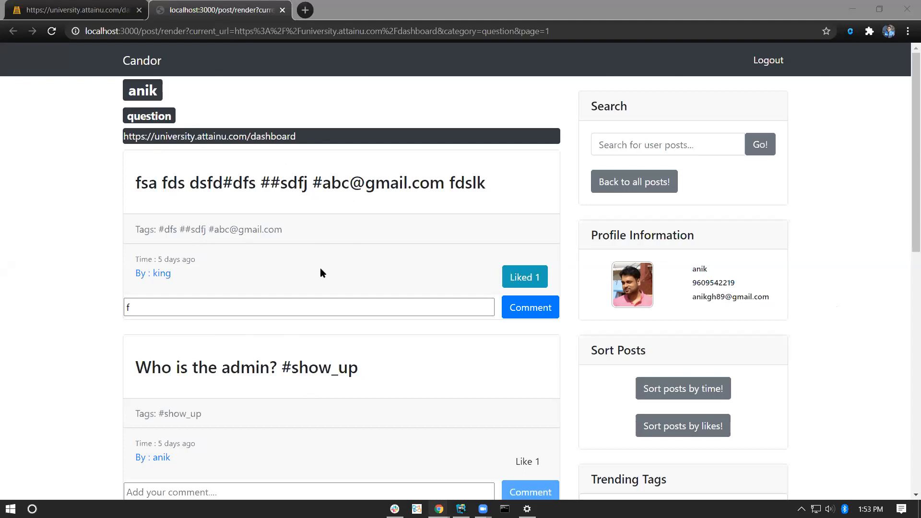
mouse_move(152, 280)
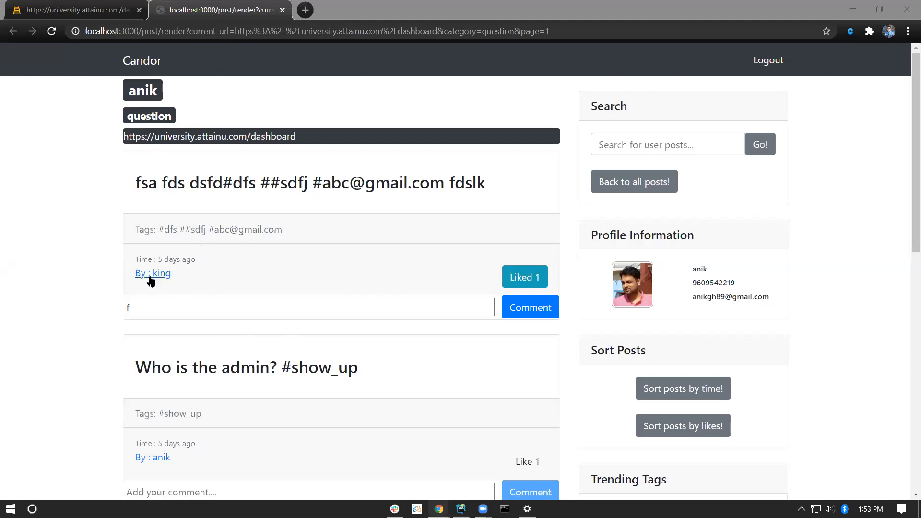
mouse_move(159, 275)
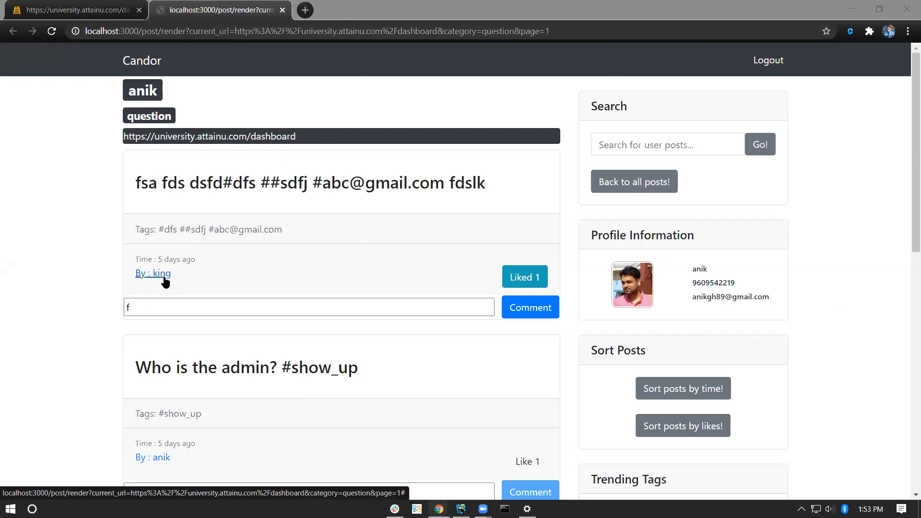
mouse_move(225, 186)
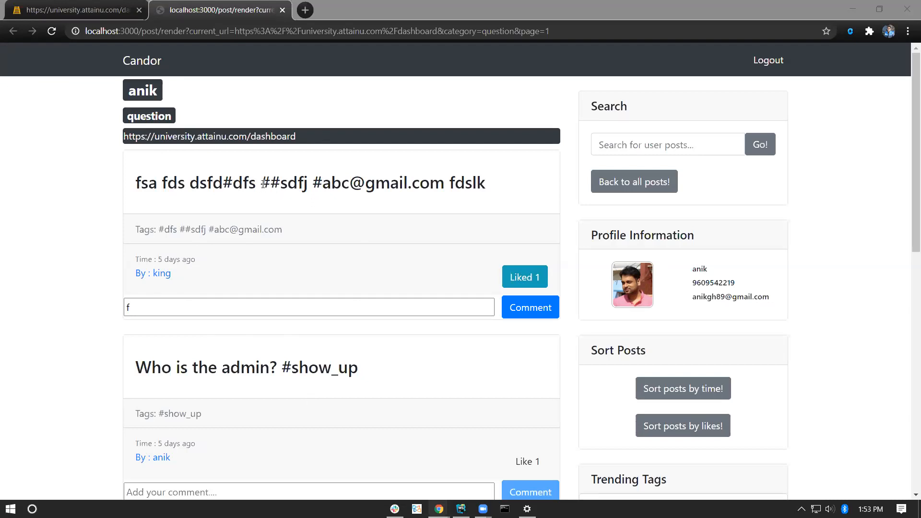
mouse_move(267, 191)
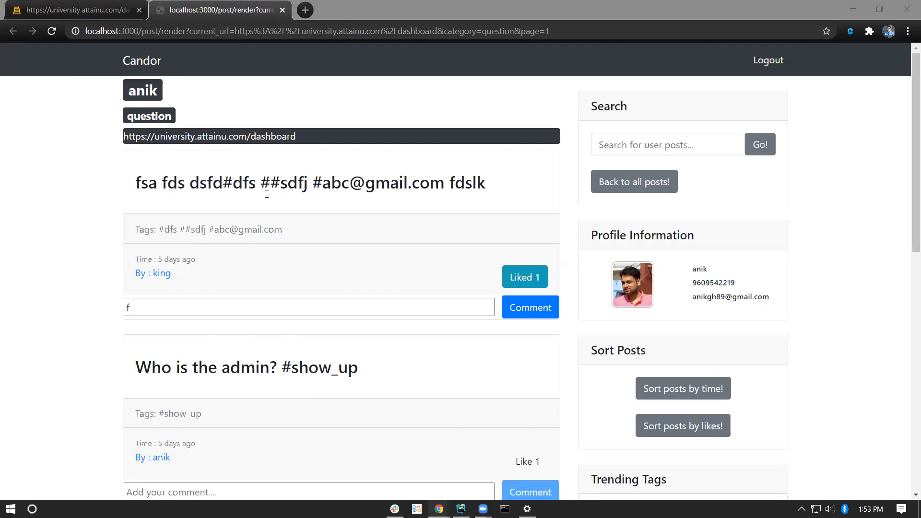
mouse_move(157, 257)
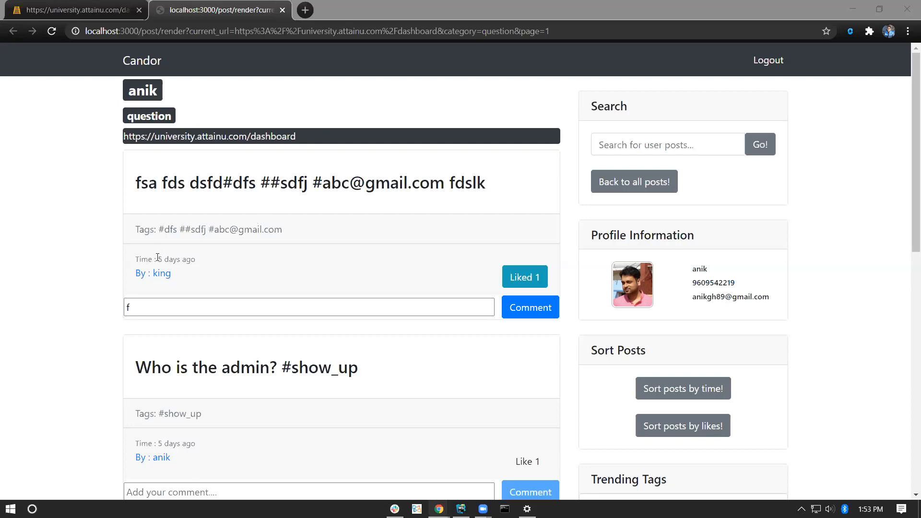
mouse_move(204, 230)
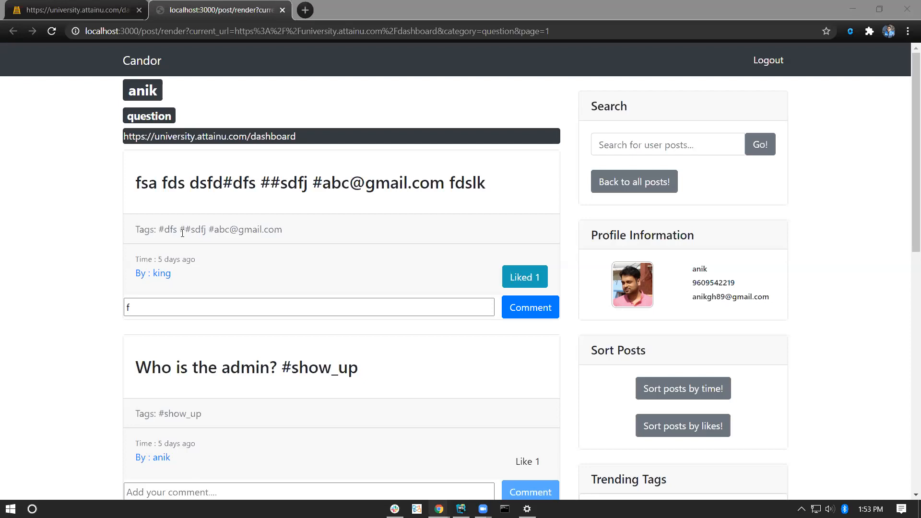
scroll("down", 3)
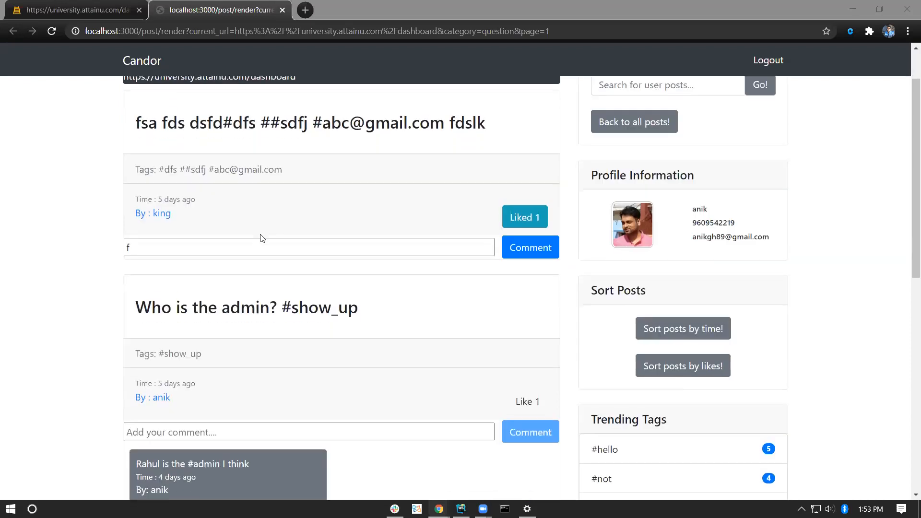
scroll("down", 3)
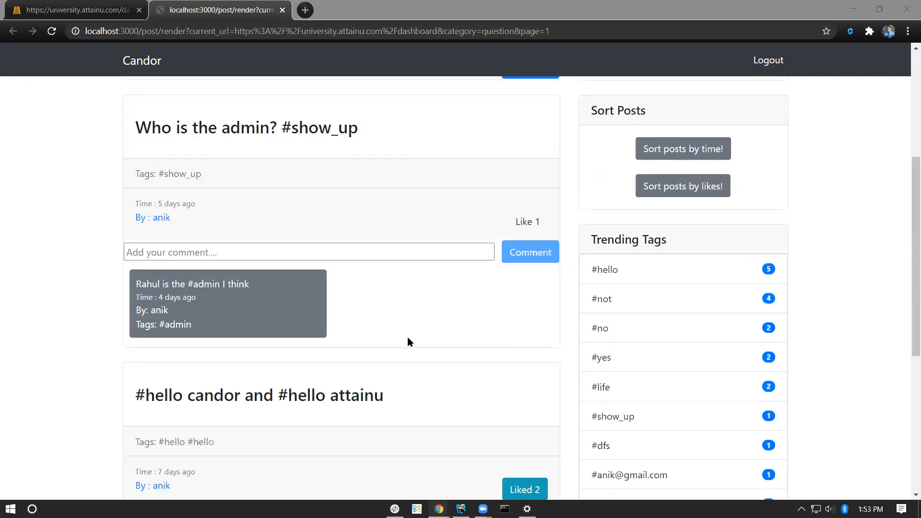
mouse_move(619, 287)
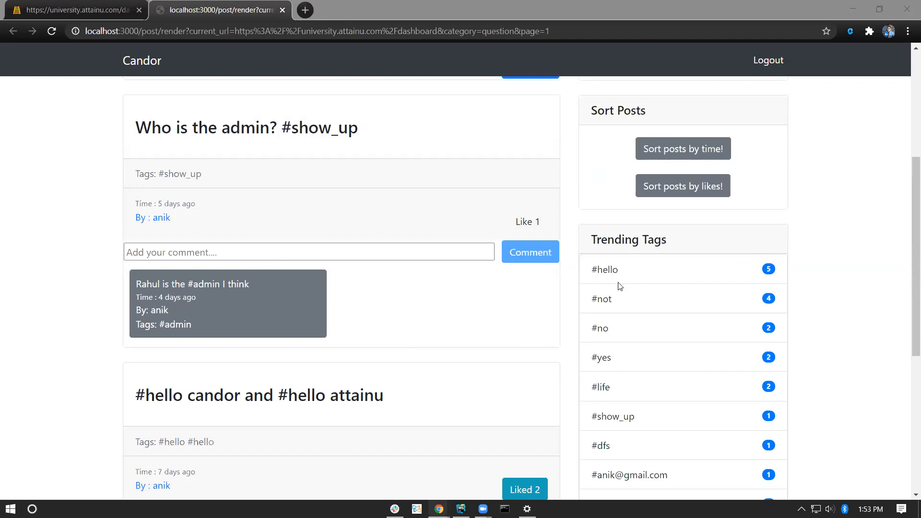
mouse_move(659, 257)
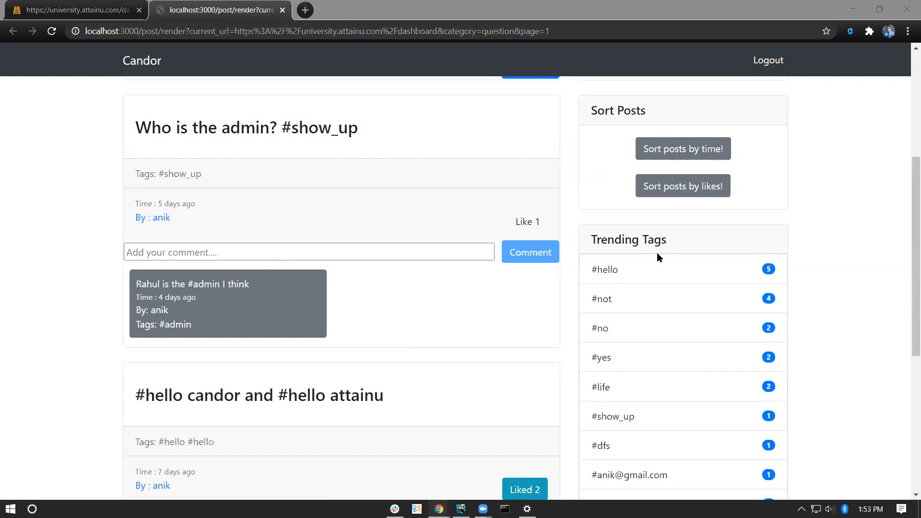
mouse_move(253, 376)
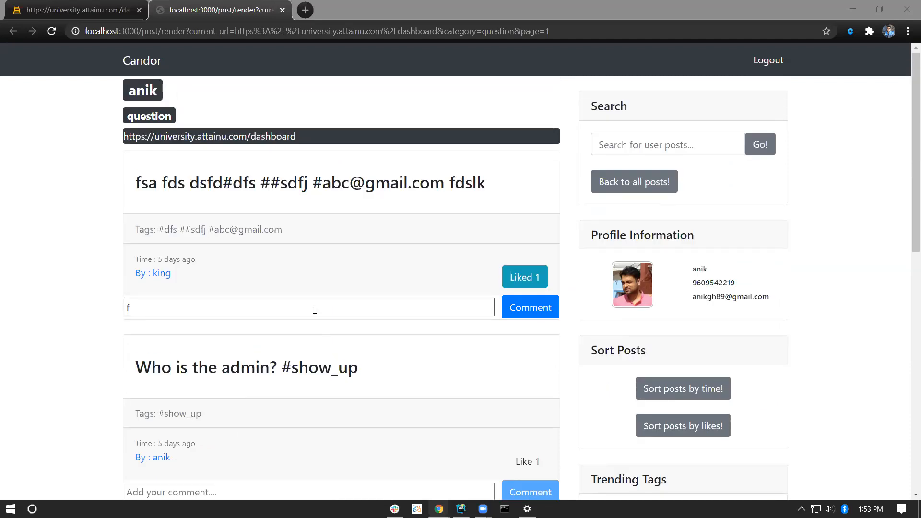
scroll("down", 3)
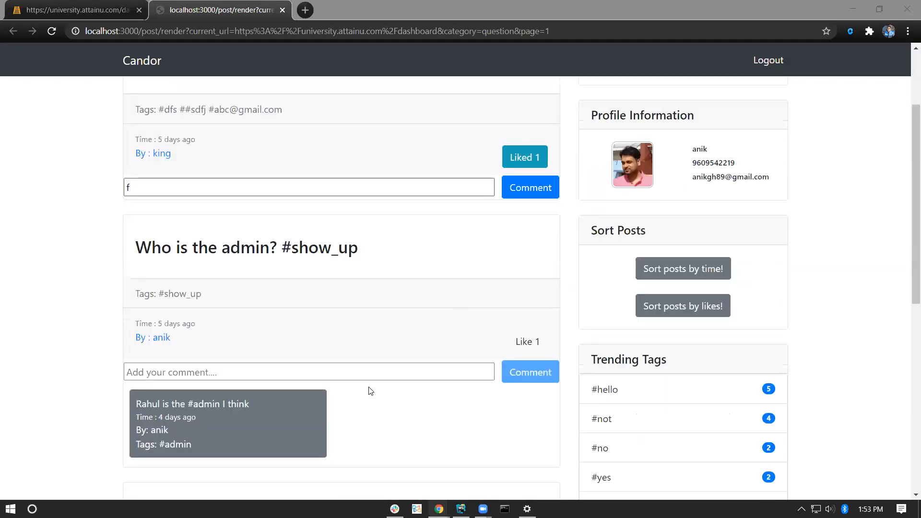
scroll("up", 3)
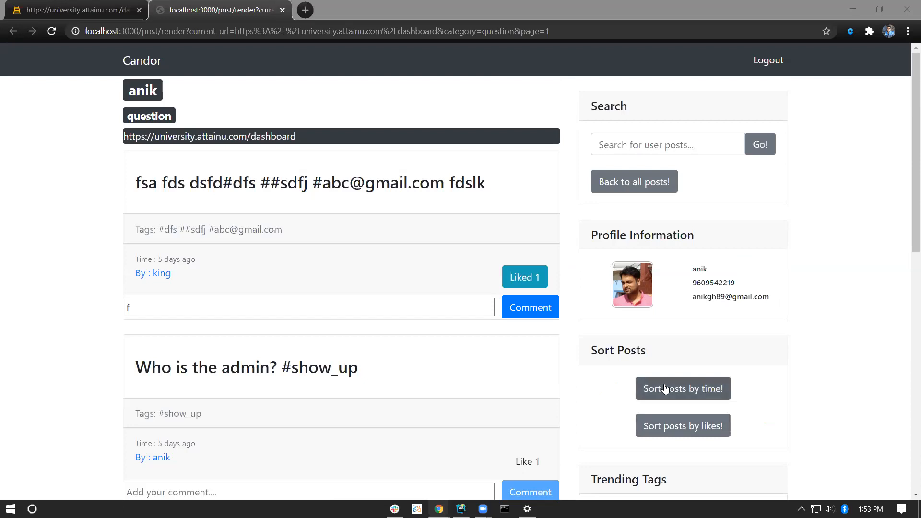
mouse_move(675, 429)
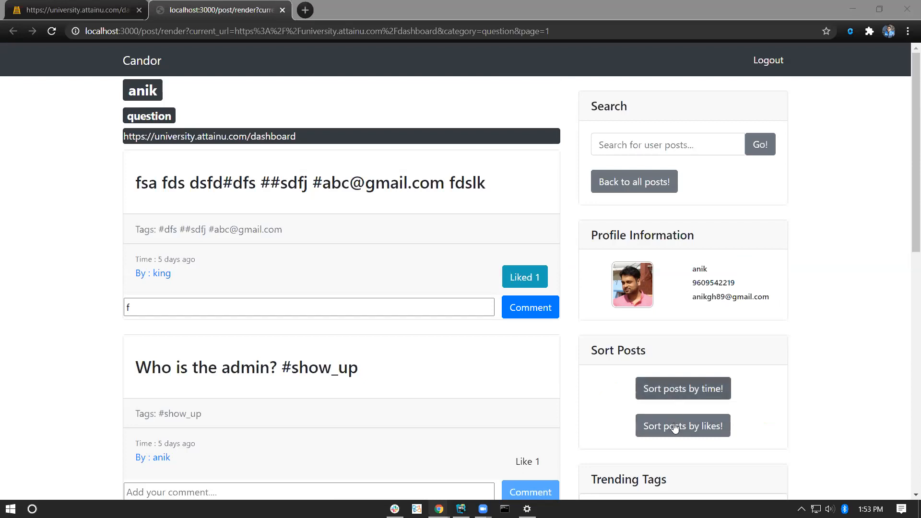
mouse_move(397, 296)
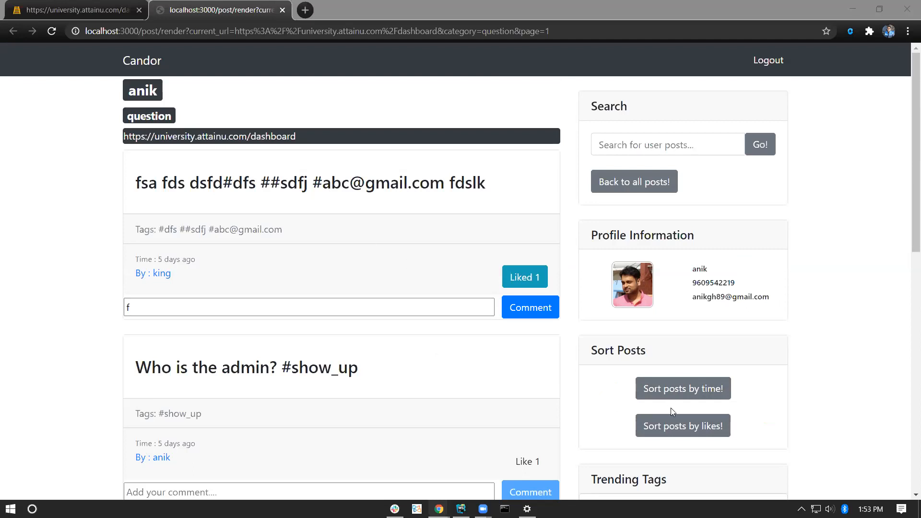
mouse_move(486, 376)
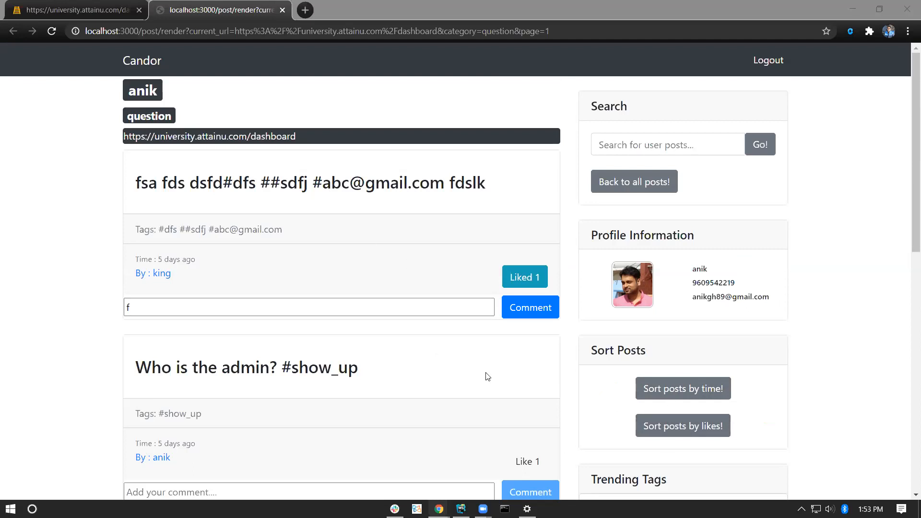
mouse_move(470, 295)
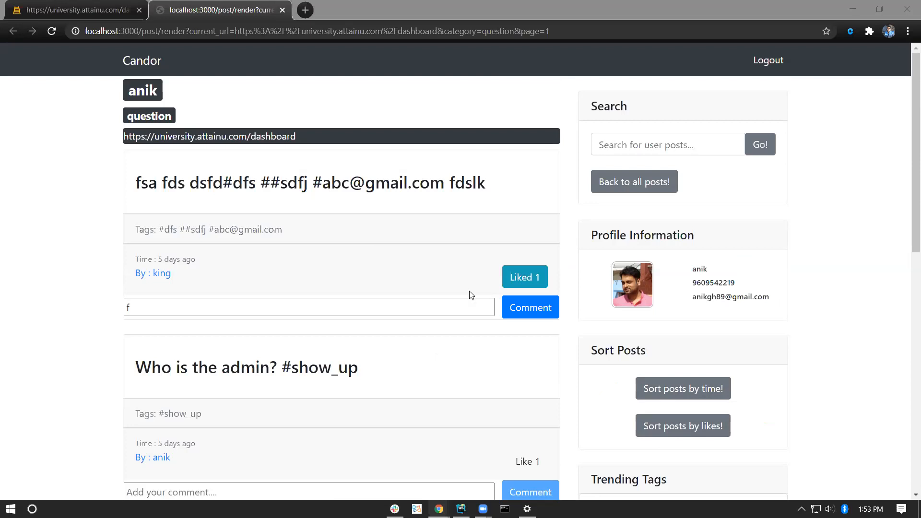
Step: Scroll the question listing down to the new-post box and Newer/Older page links
scroll("down", 3)
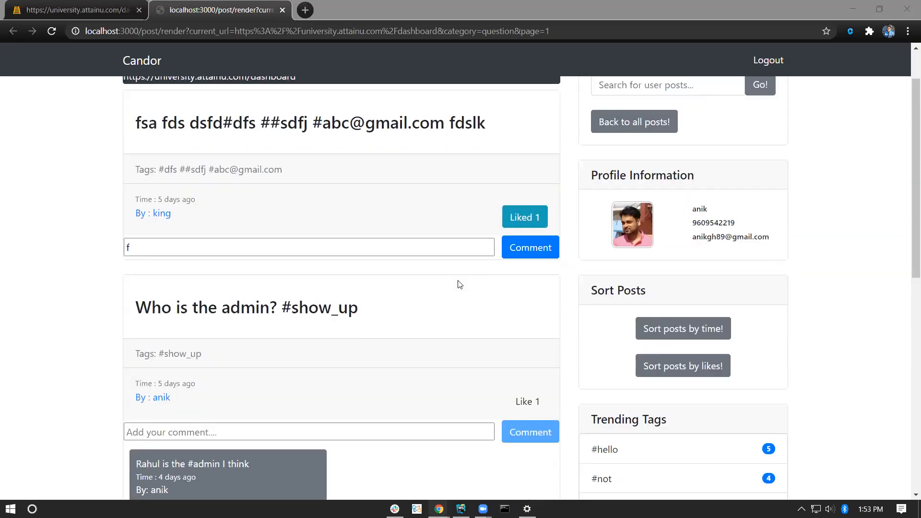
scroll("down", 3)
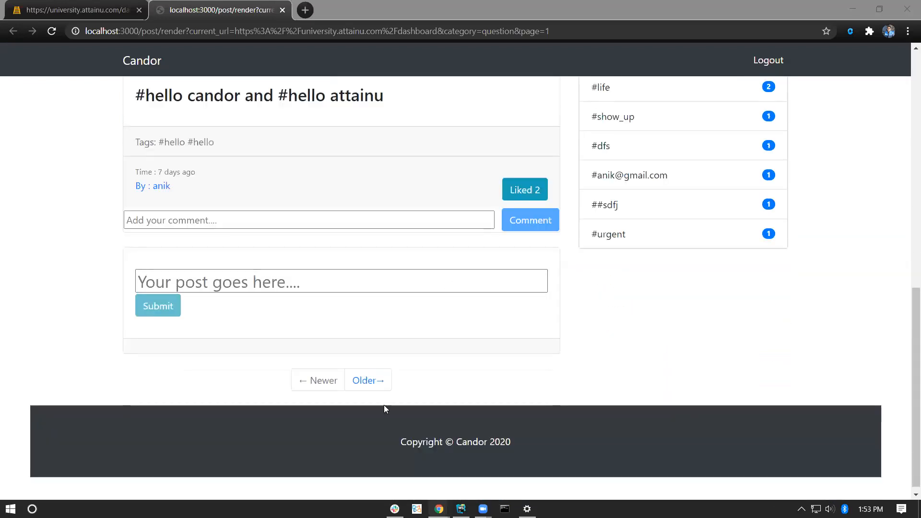
scroll("up", 3)
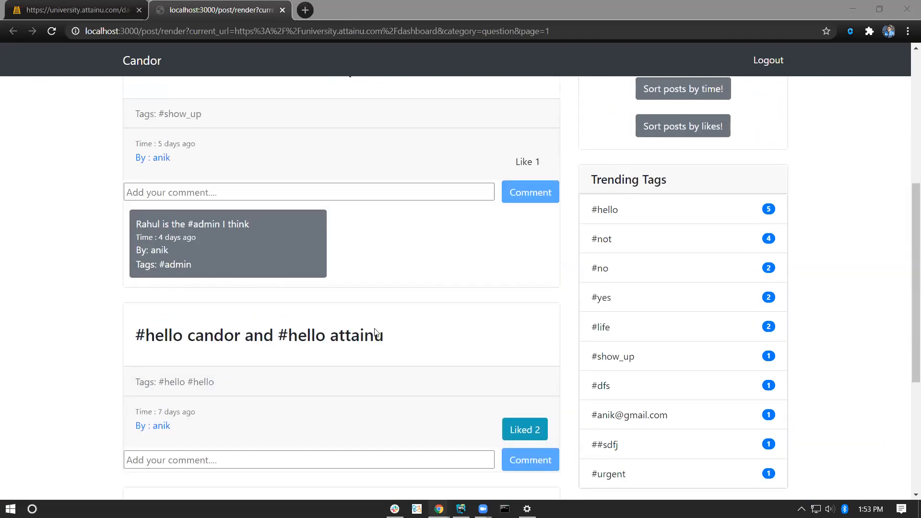
scroll("up", 3)
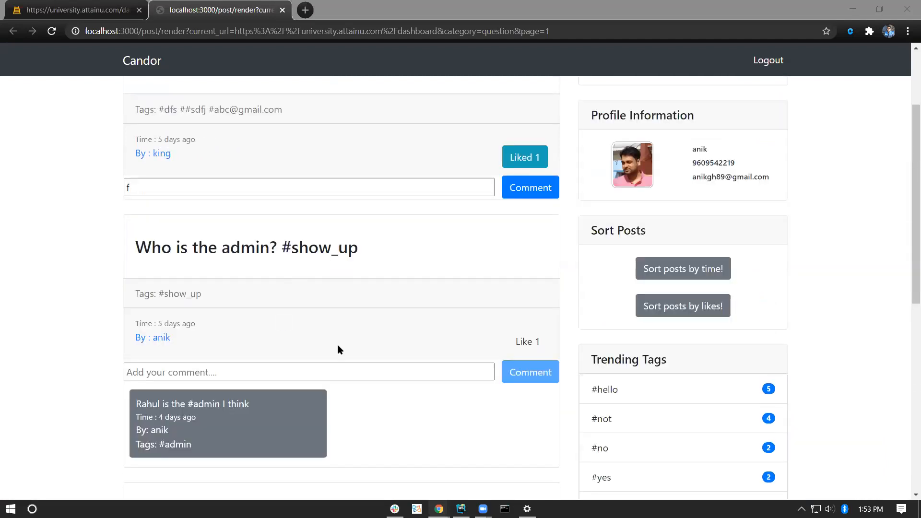
scroll("down", 3)
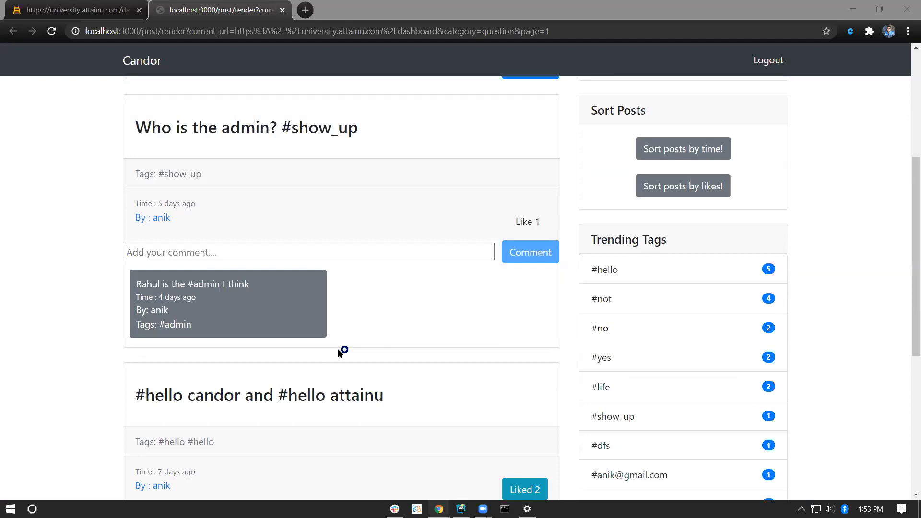
scroll("down", 3)
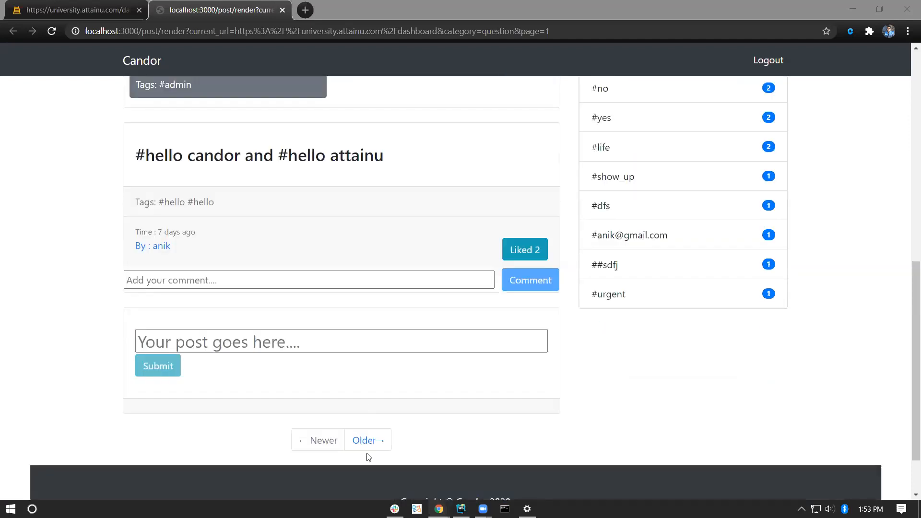
mouse_move(369, 440)
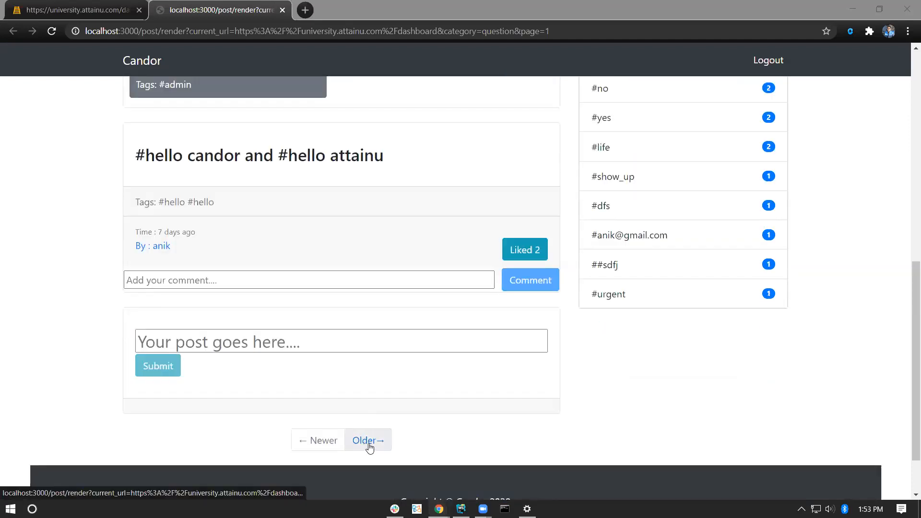
Step: Load page 2 of older posts via 'Older→', look through it and return to "#hello candor" at the top
left_click(368, 440)
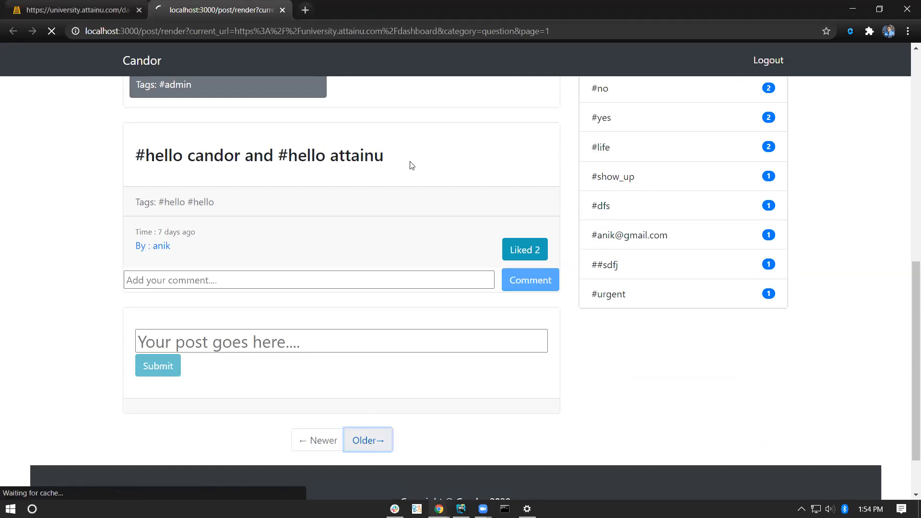
left_click(367, 440)
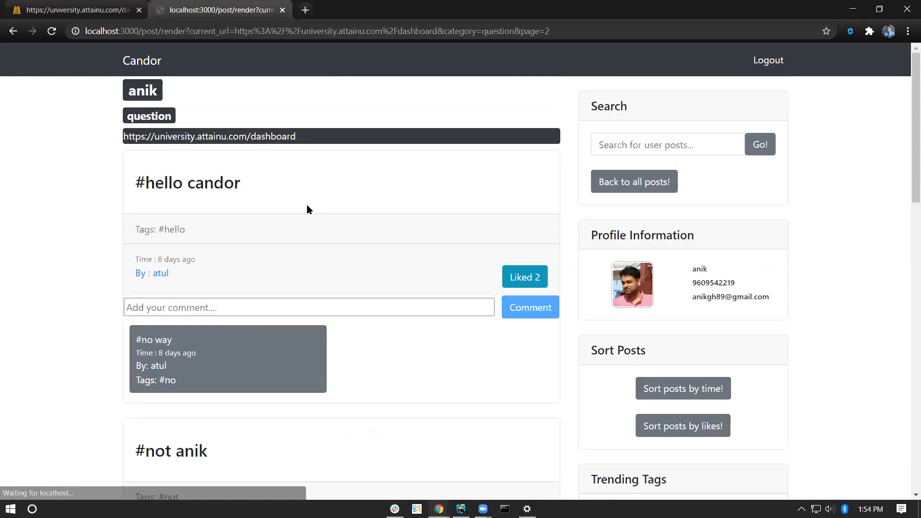
scroll("down", 3)
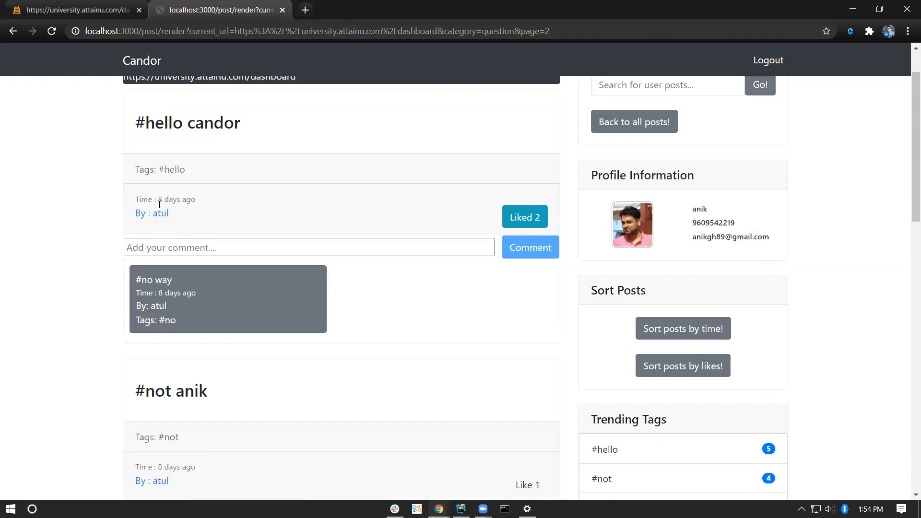
scroll("down", 3)
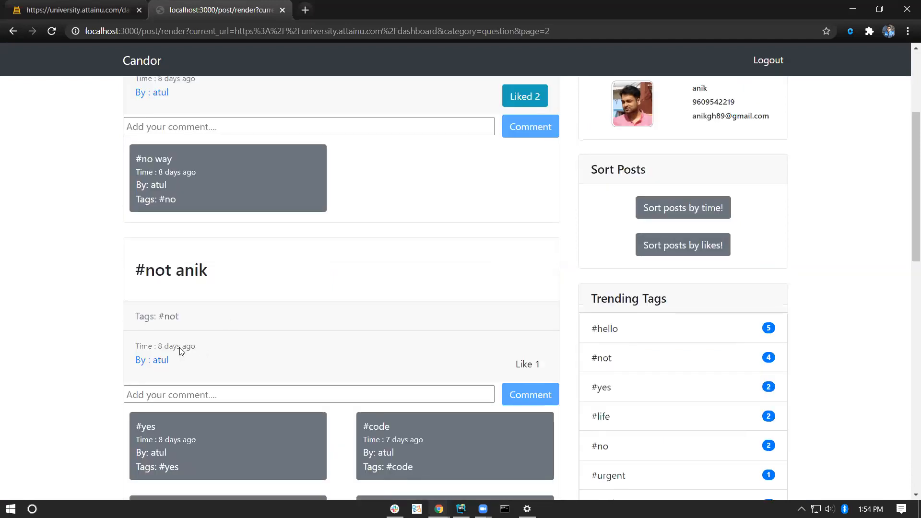
scroll("down", 3)
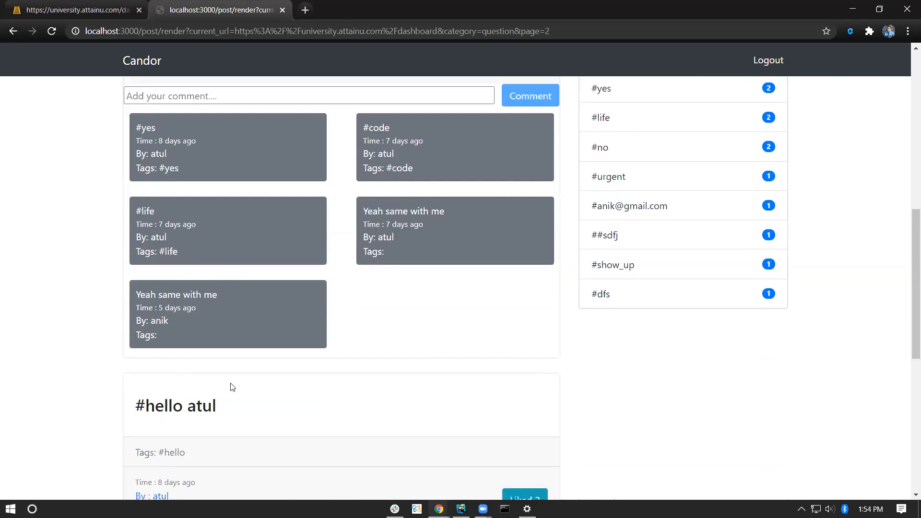
scroll("up", 3)
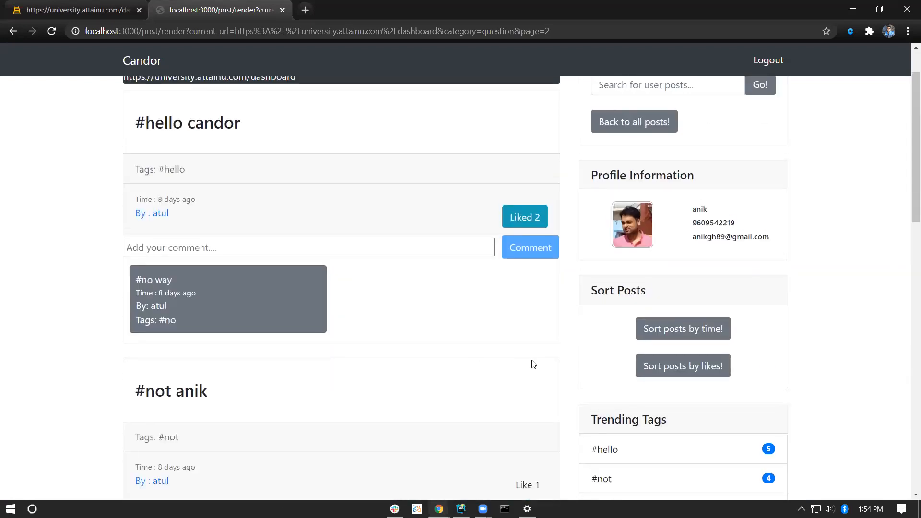
scroll("up", 3)
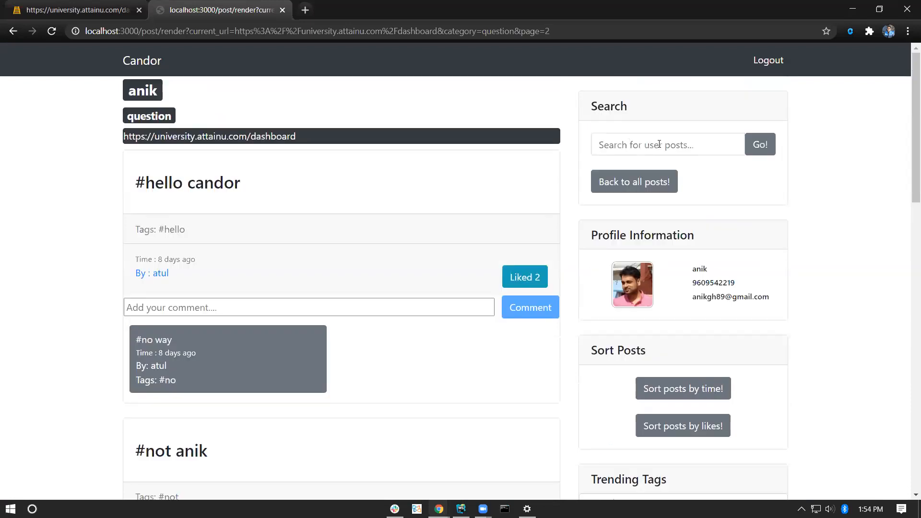
mouse_move(152, 289)
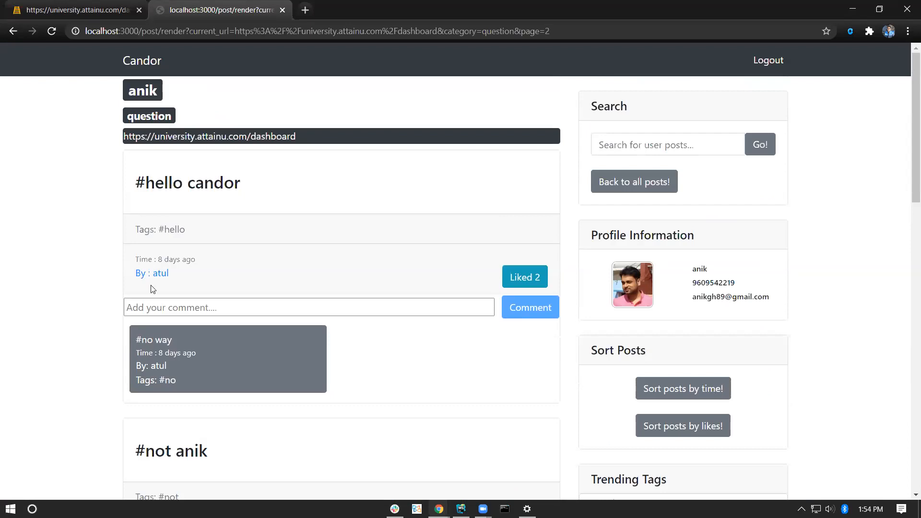
mouse_move(152, 273)
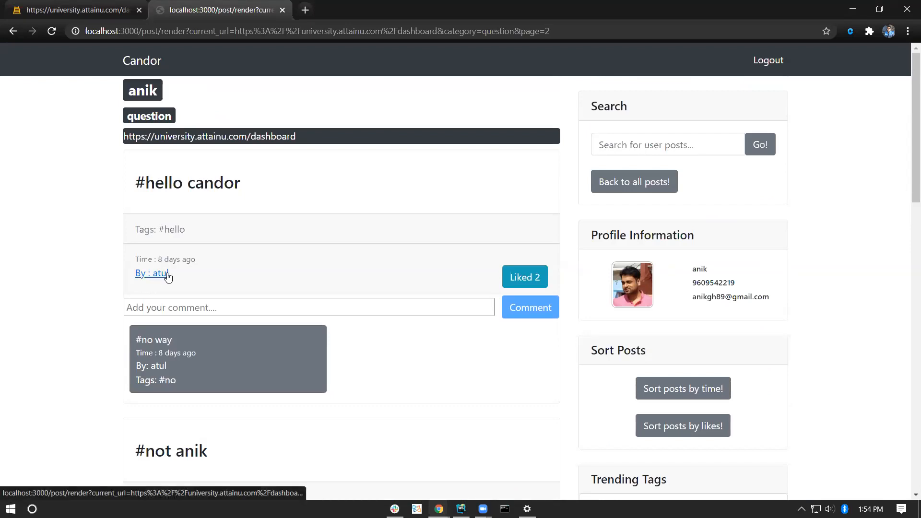
mouse_move(633, 145)
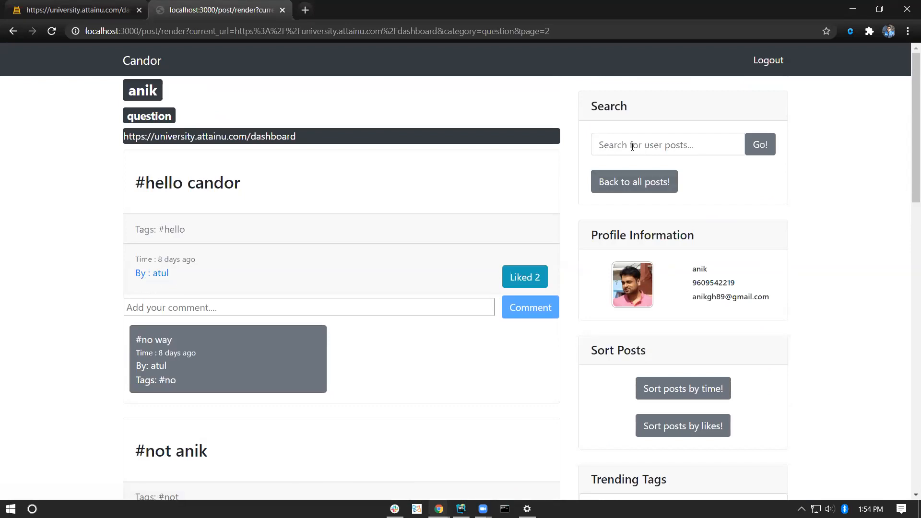
left_click(667, 145)
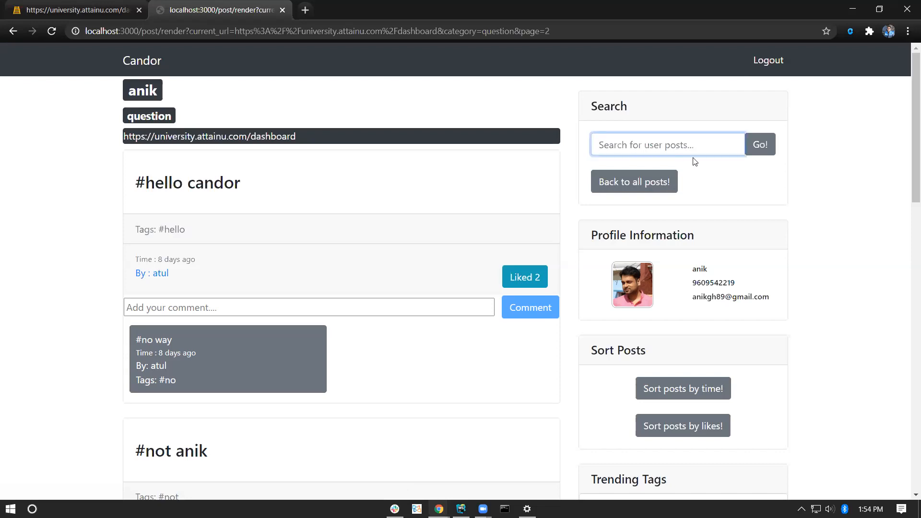
mouse_move(97, 123)
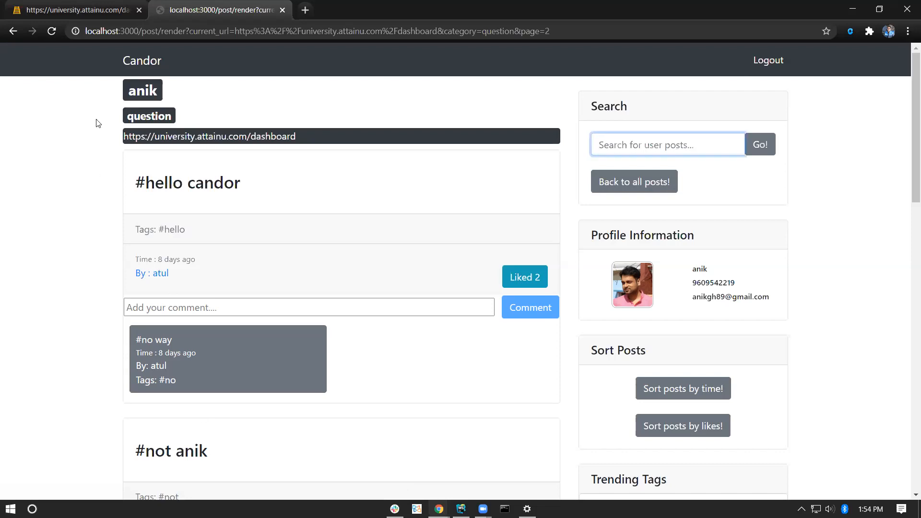
left_click(77, 10)
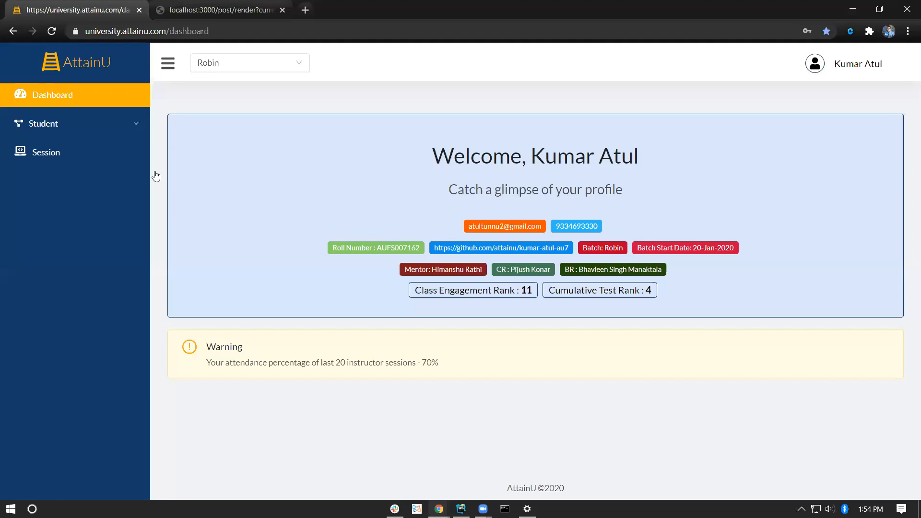
left_click(220, 11)
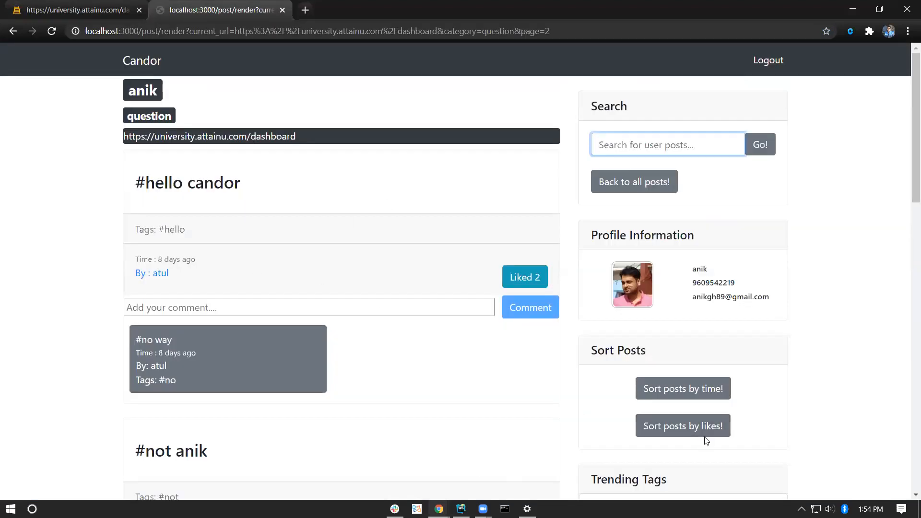
scroll("down", 3)
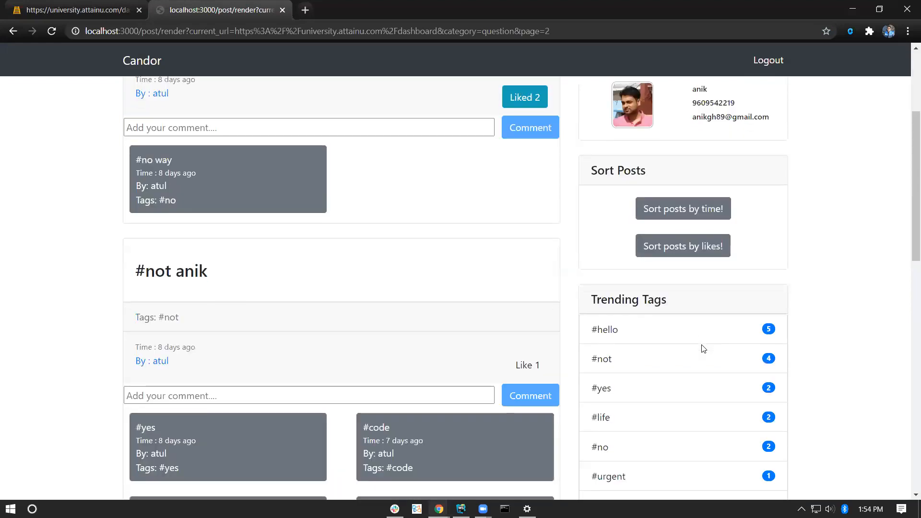
scroll("down", 3)
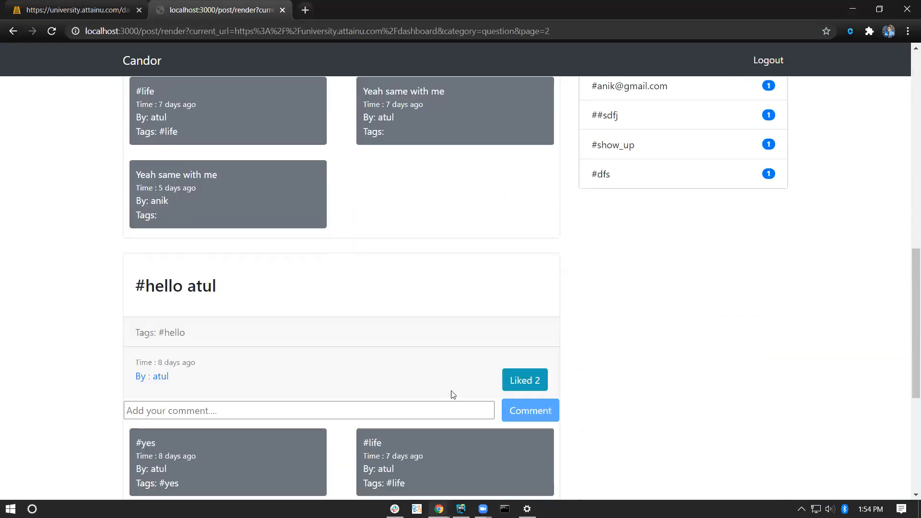
scroll("down", 3)
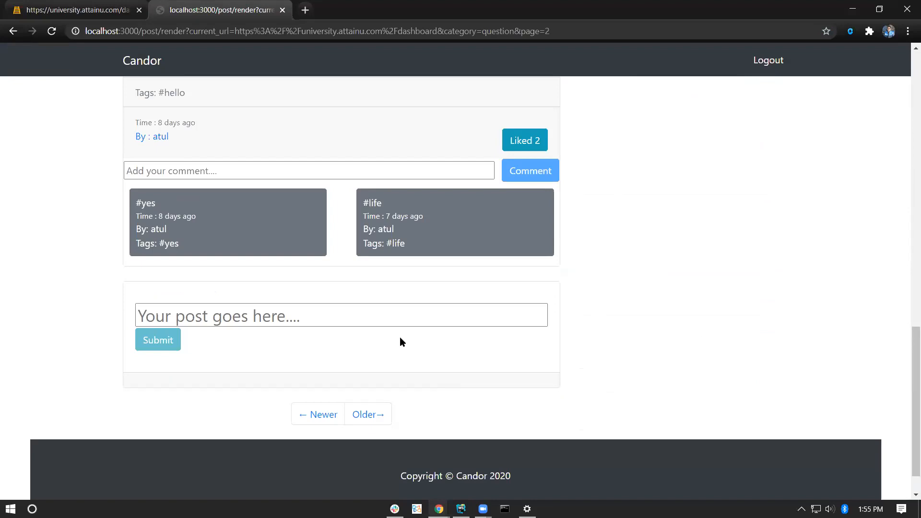
mouse_move(561, 268)
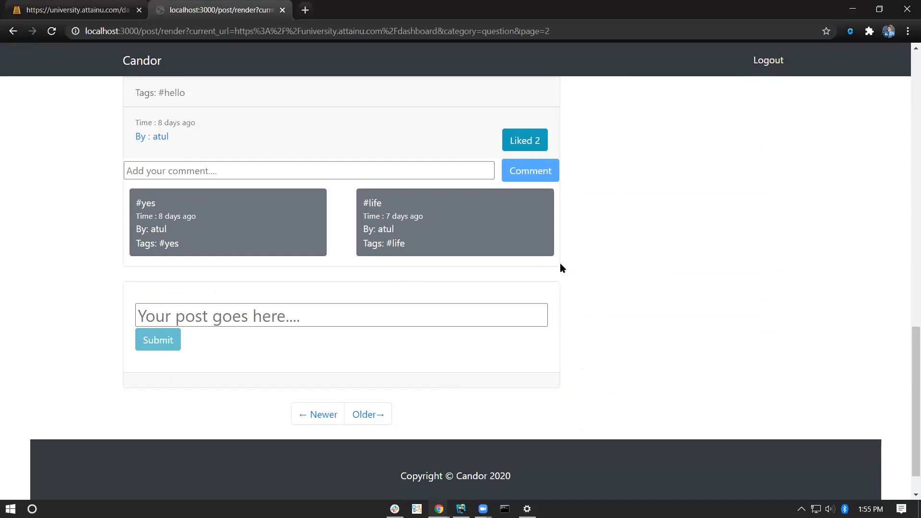
mouse_move(646, 363)
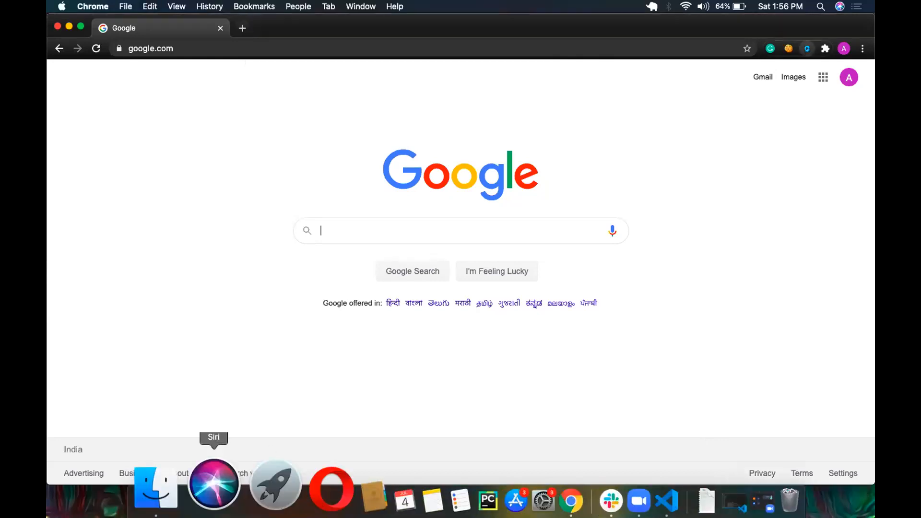
Step: View the 3 Question posts for google.com, such as "what about #bing ?", and look them over
left_click(806, 48)
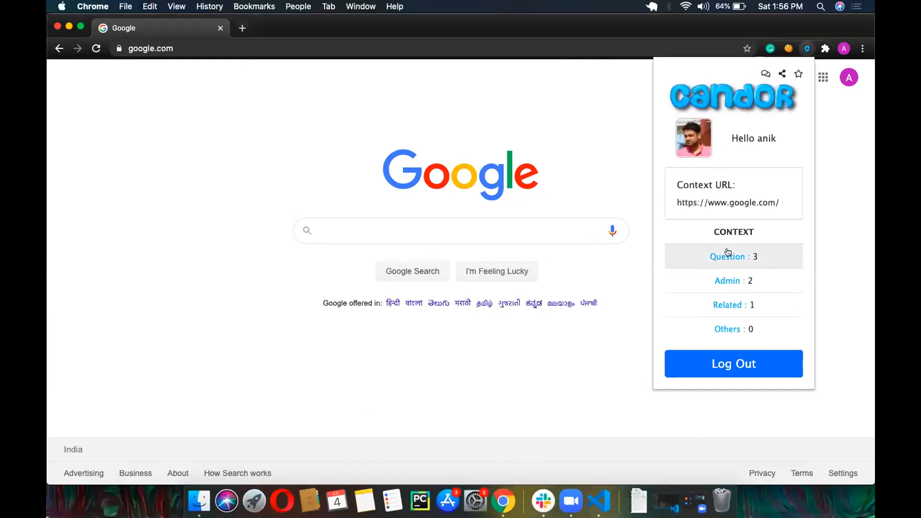
left_click(733, 257)
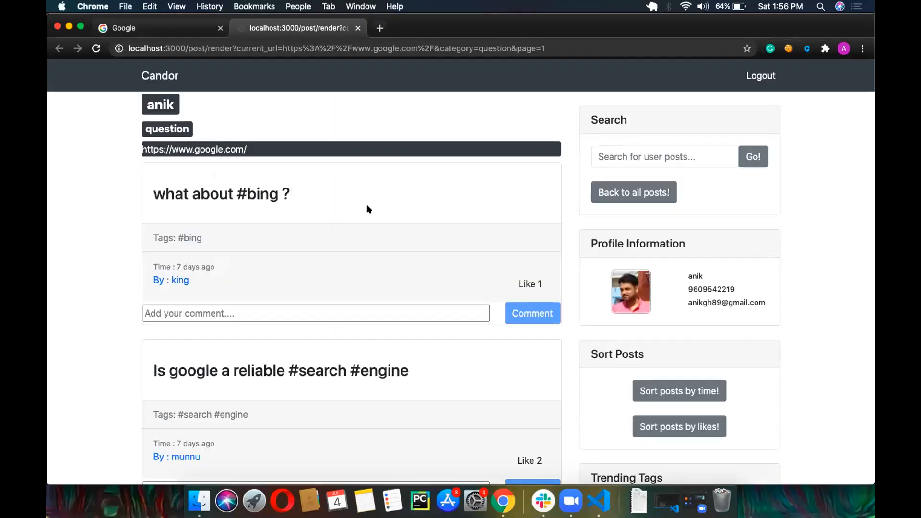
scroll("down", 3)
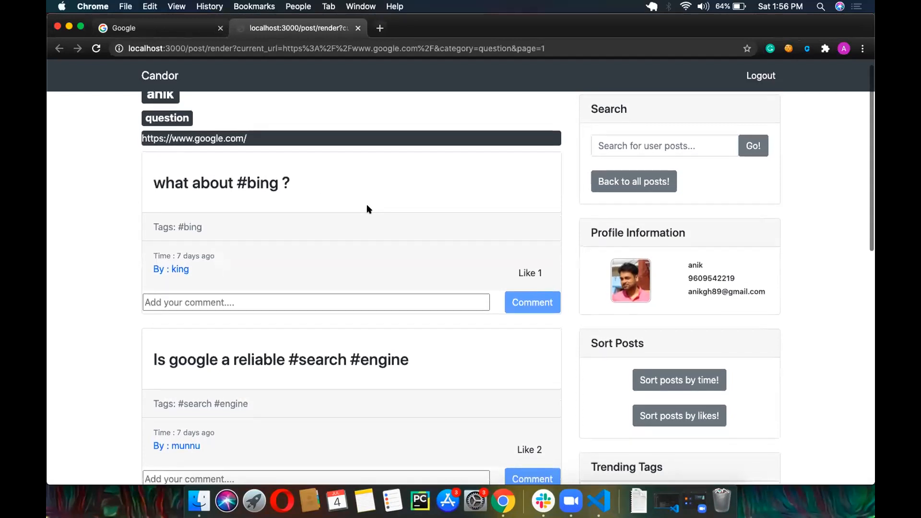
mouse_move(170, 193)
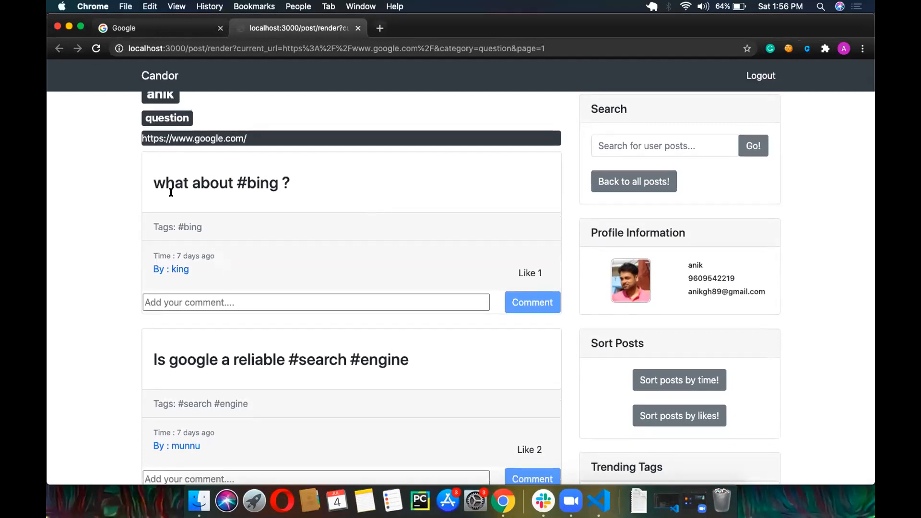
mouse_move(246, 272)
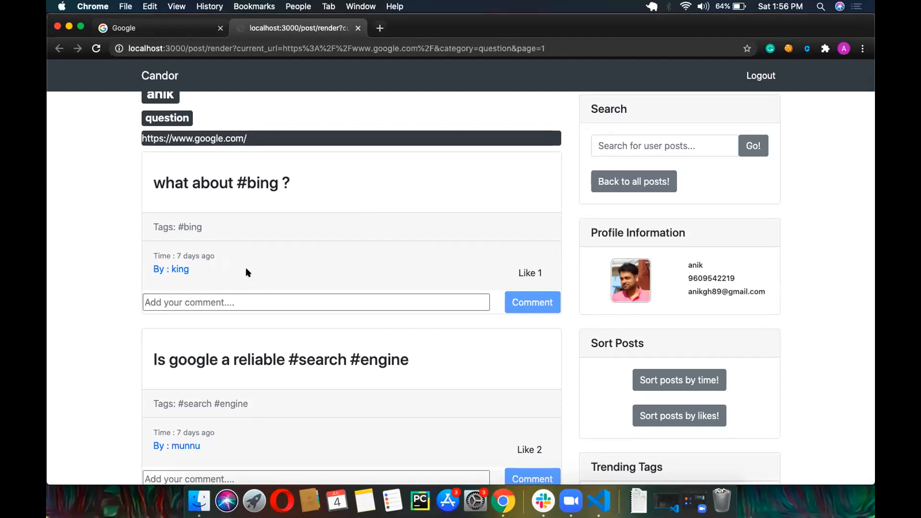
mouse_move(207, 262)
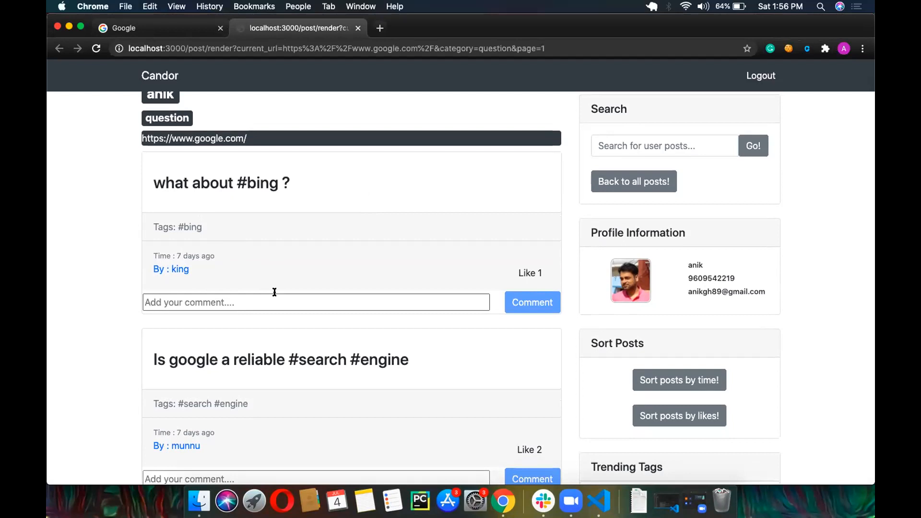
scroll("up", 3)
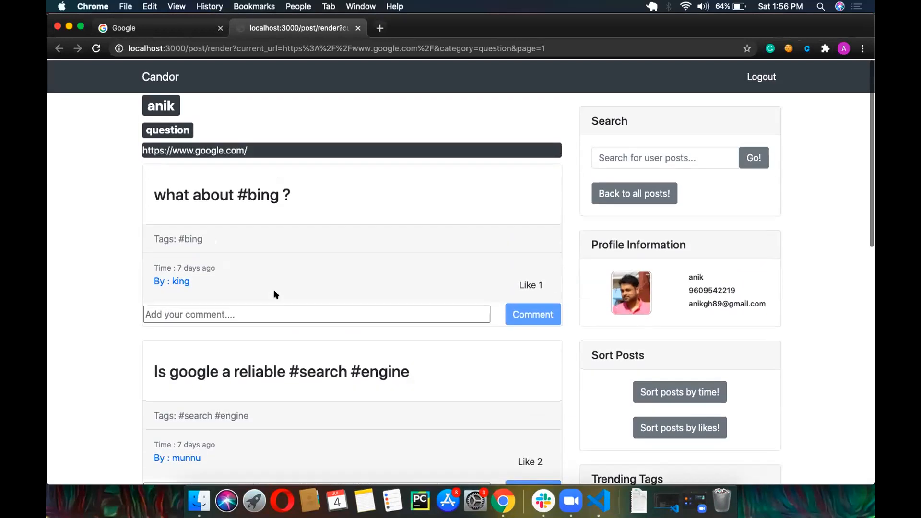
scroll("down", 3)
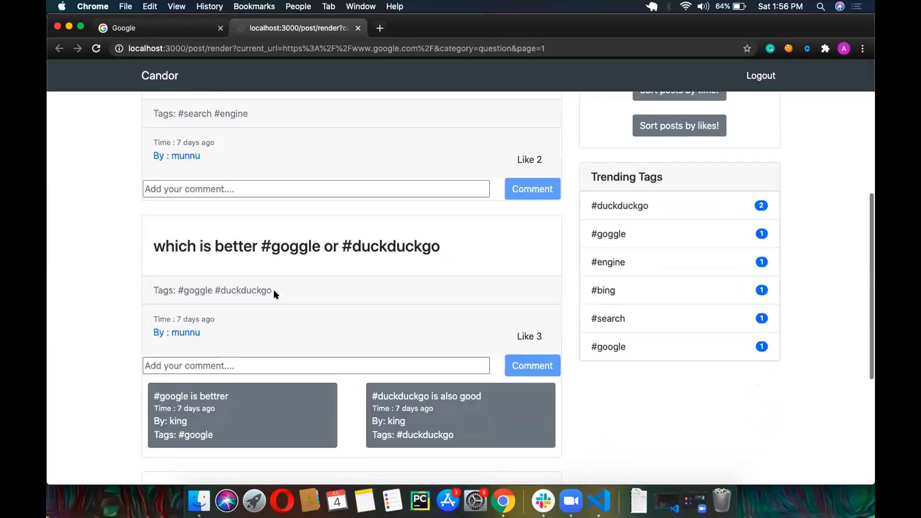
scroll("up", 3)
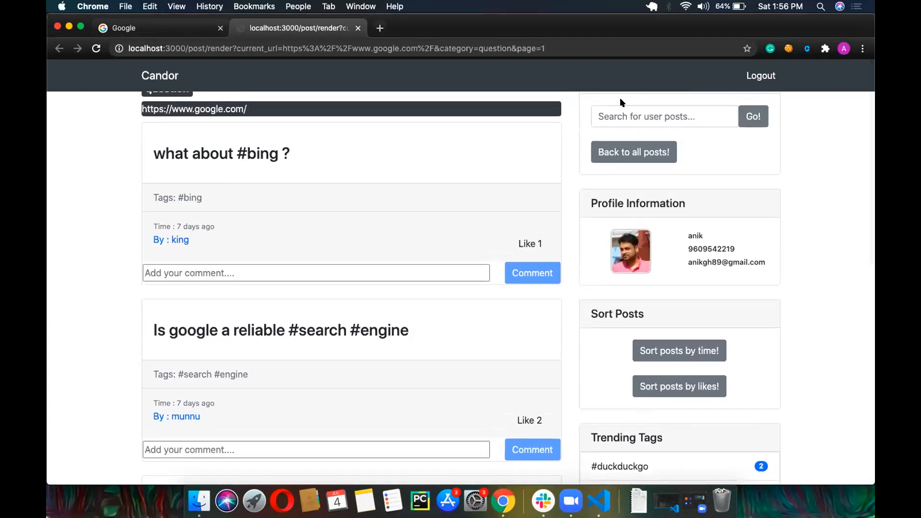
Step: Search the google.com questions for posts by user atul, finding none
left_click(664, 116)
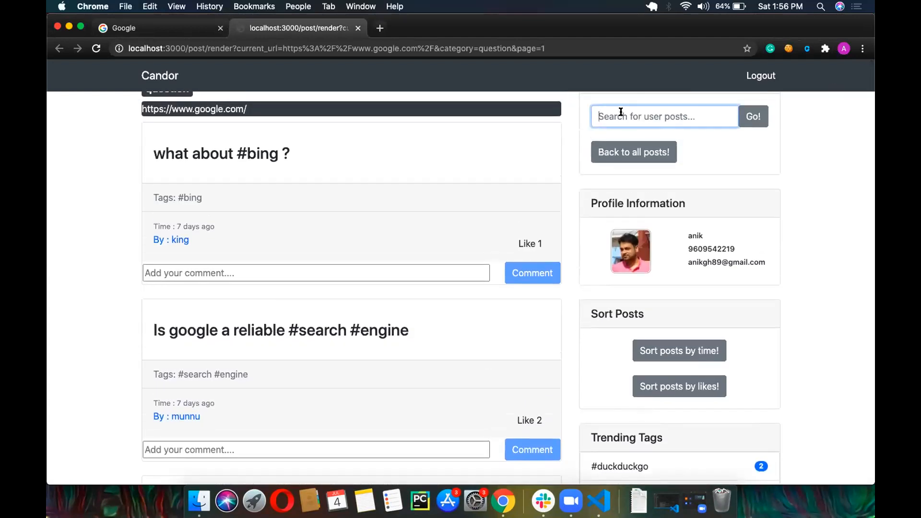
type("atul")
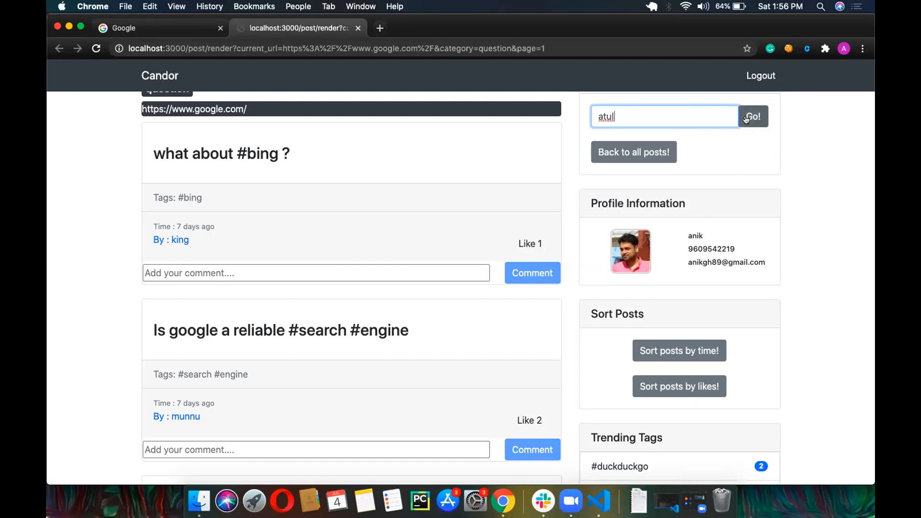
left_click(754, 116)
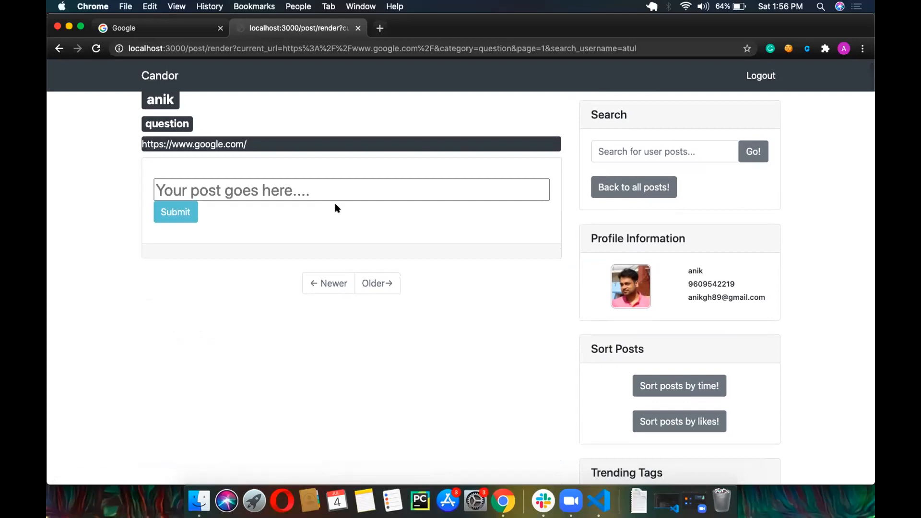
Step: Search for posts by user king, leaving only "what about #bing ?"
left_click(664, 151)
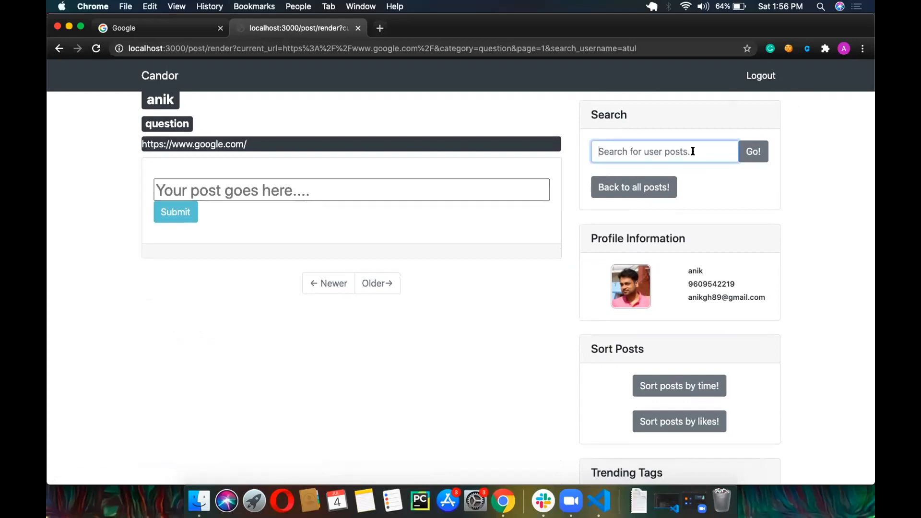
type("king")
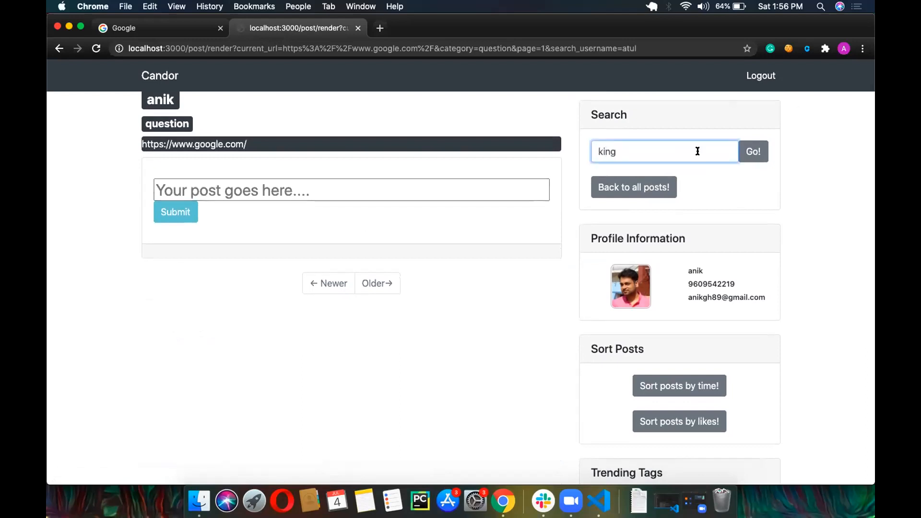
left_click(754, 151)
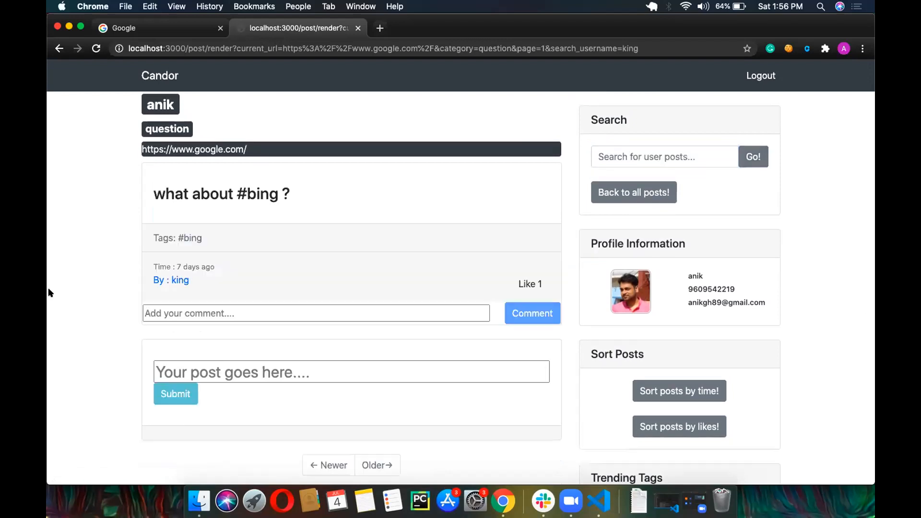
mouse_move(165, 302)
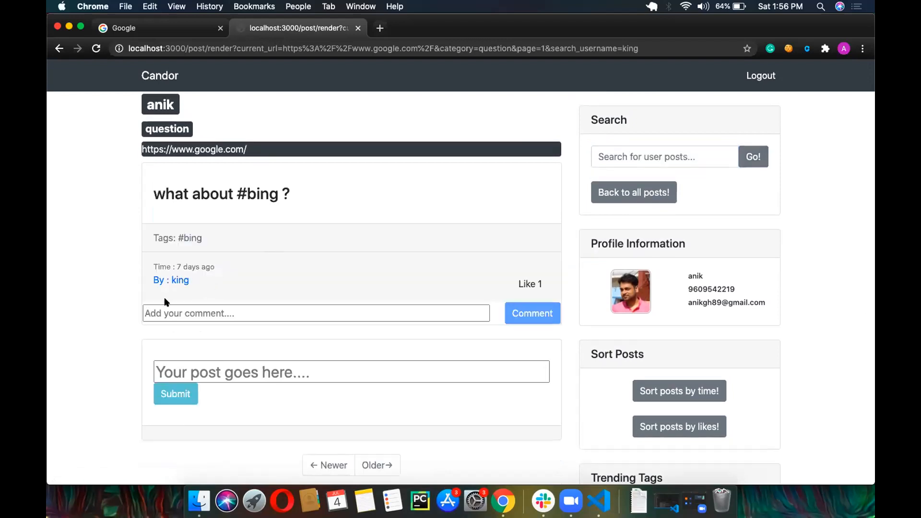
mouse_move(179, 294)
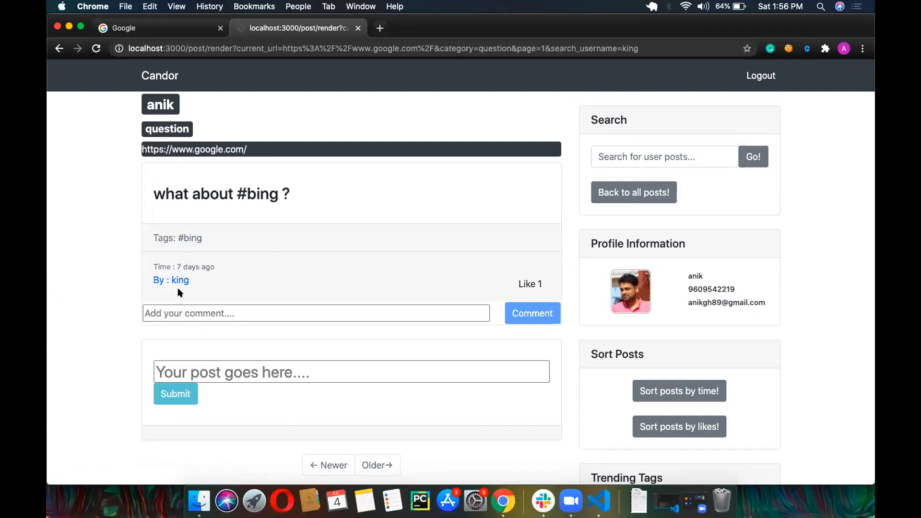
mouse_move(322, 302)
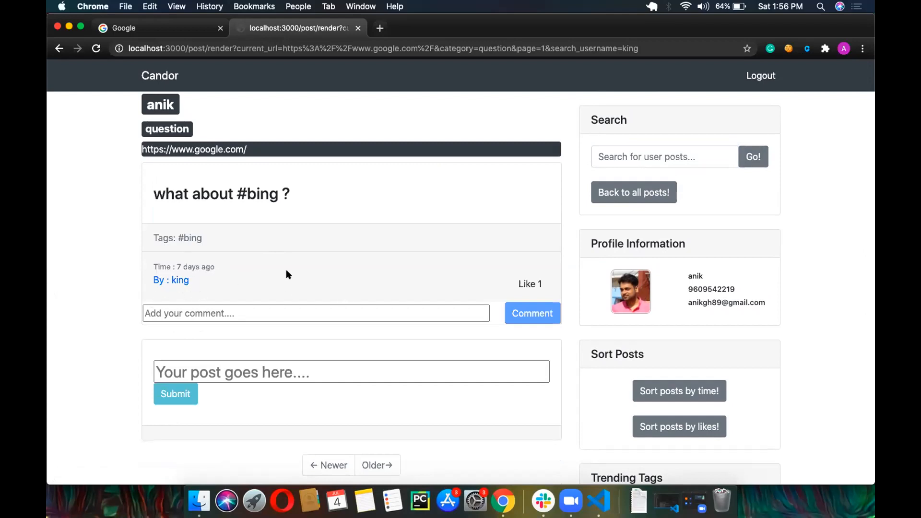
mouse_move(234, 254)
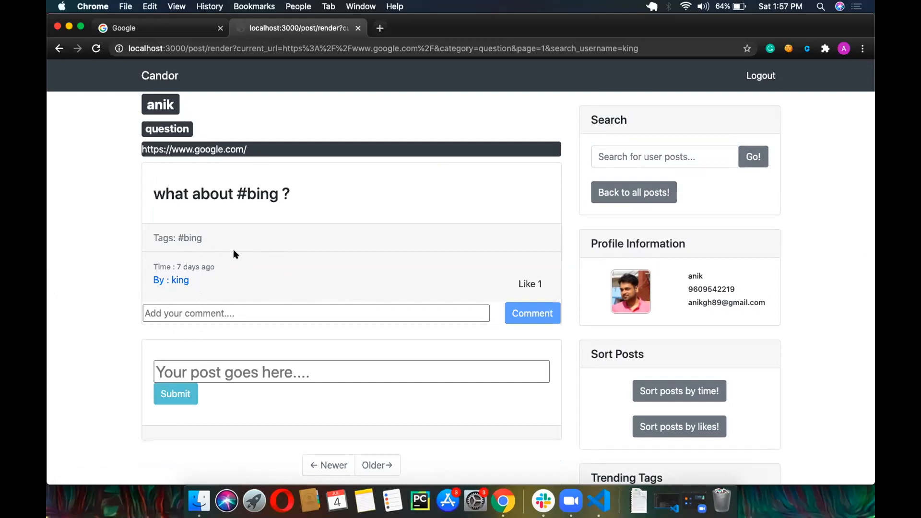
mouse_move(479, 86)
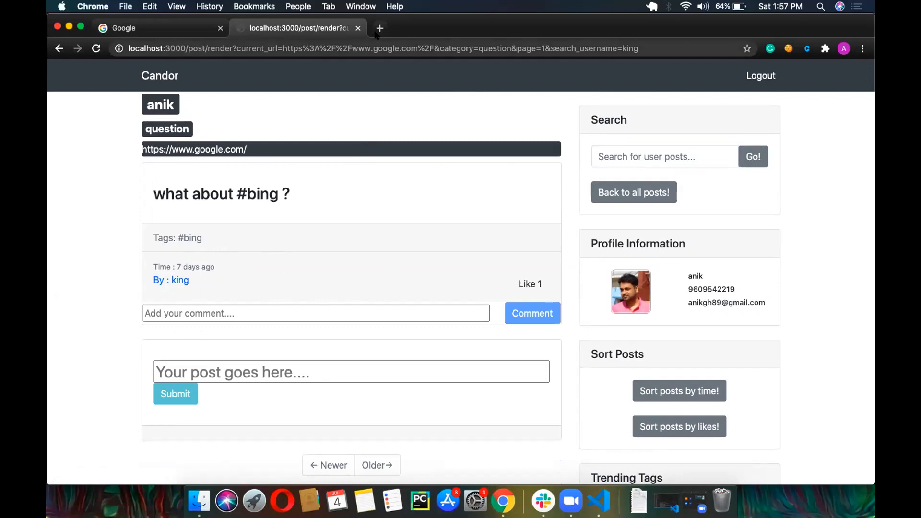
mouse_move(380, 28)
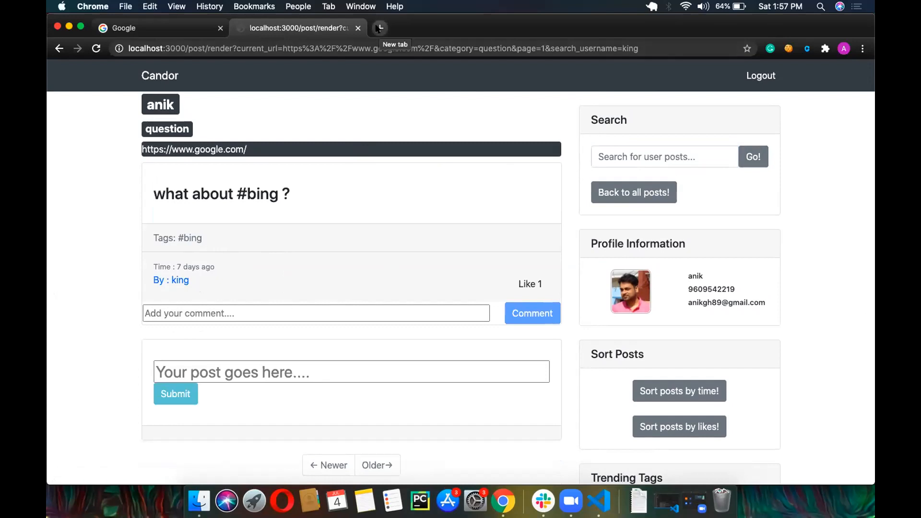
Step: Load university.attainu.com in a new tab and show Candor's post counts for it
left_click(380, 28)
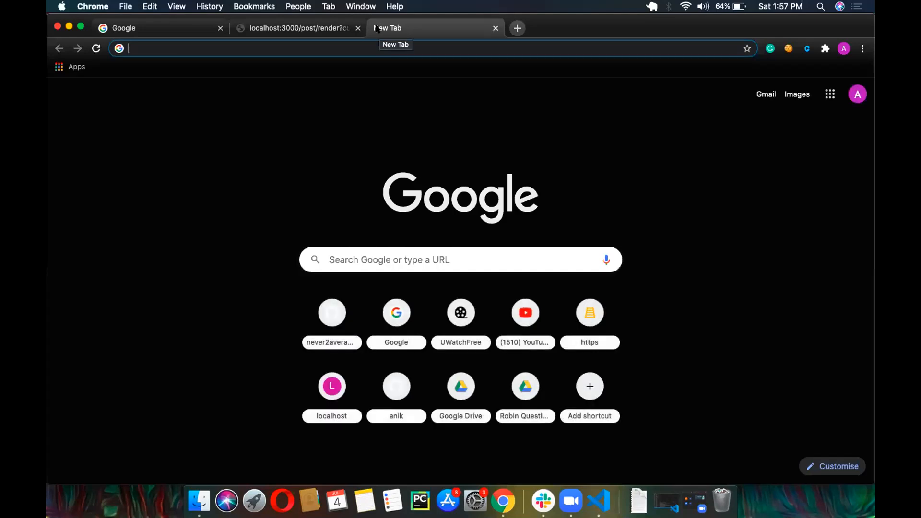
type("university.attainu.com/dashboard")
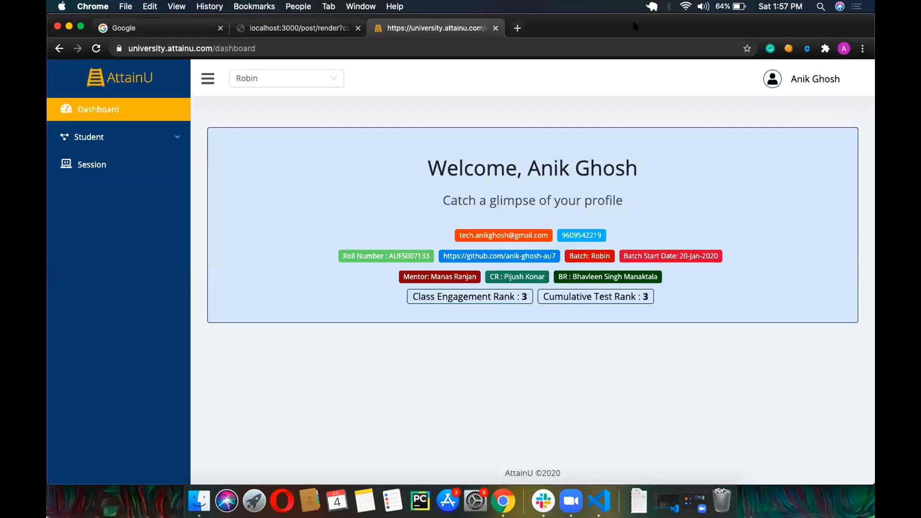
mouse_move(568, 94)
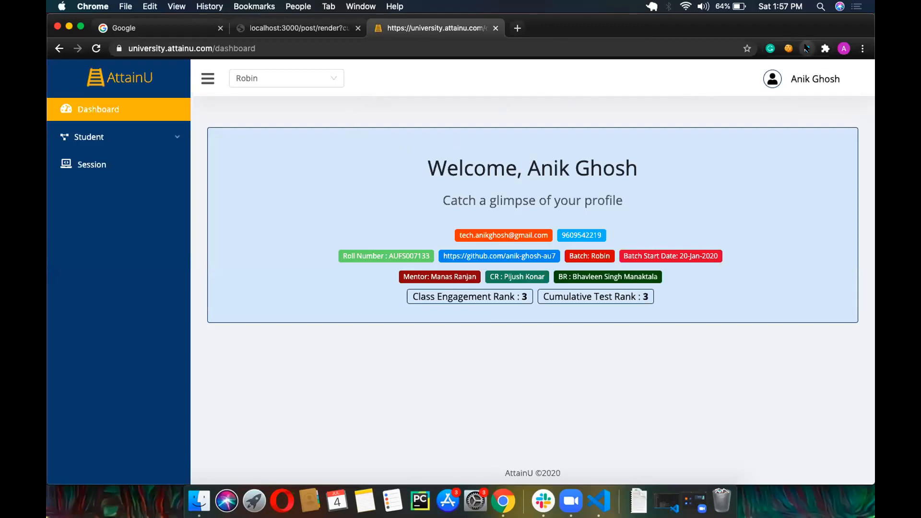
left_click(806, 49)
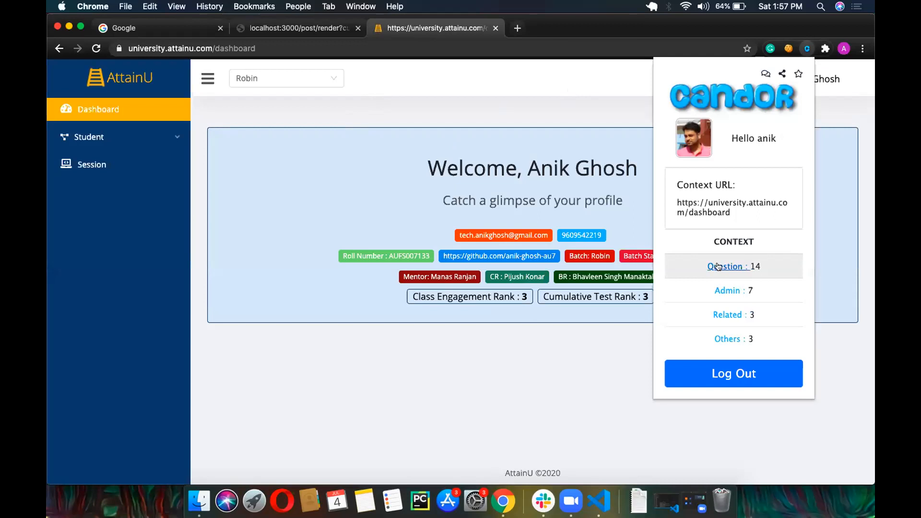
Step: List the dashboard's Question posts and search them for posts written by atul
left_click(728, 266)
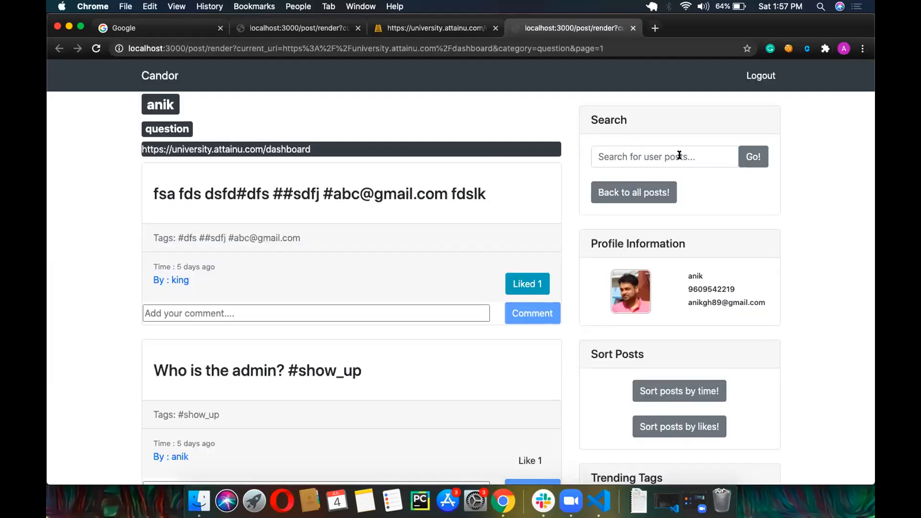
type("at")
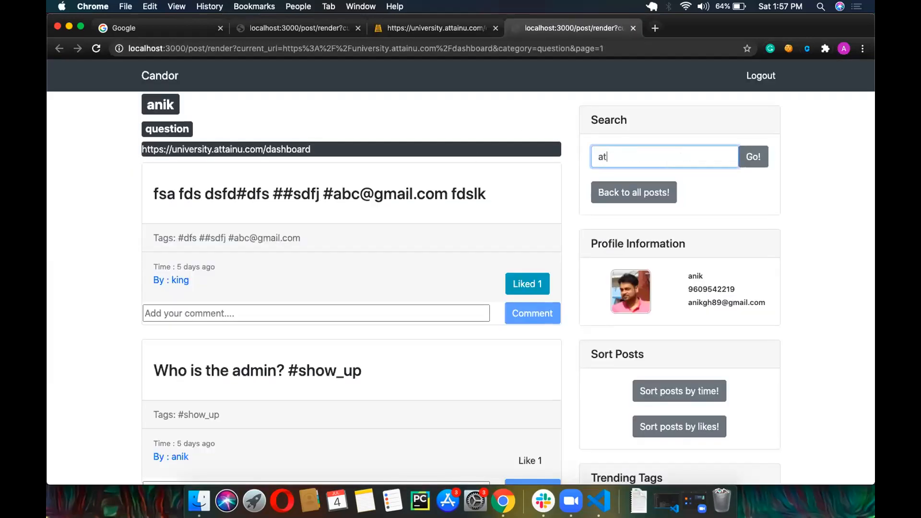
type("ull")
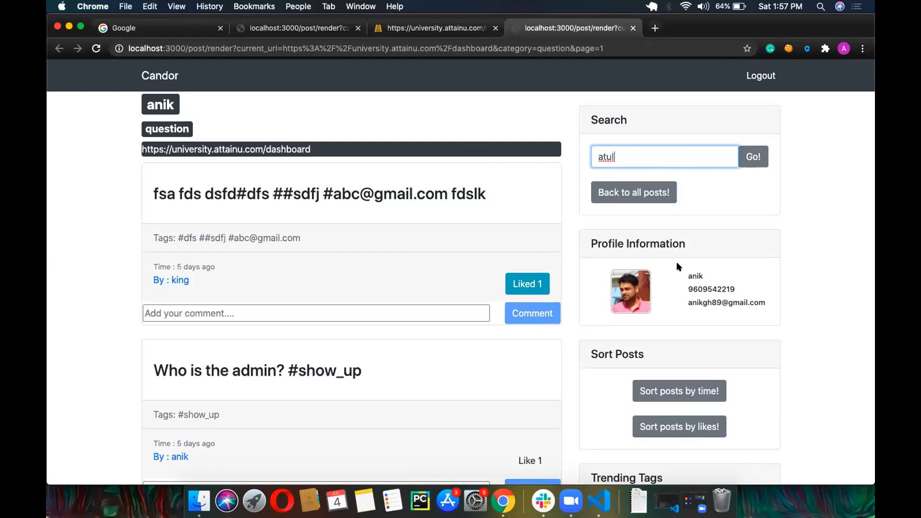
left_click(753, 156)
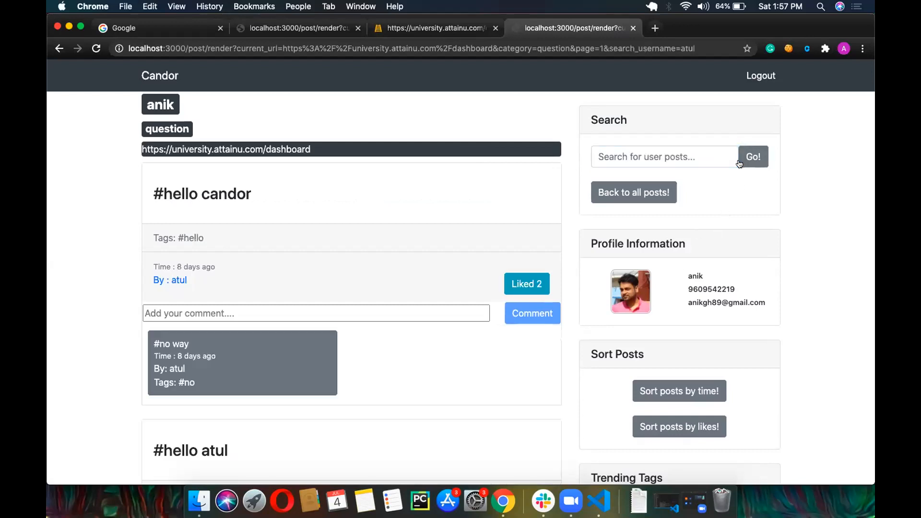
Step: Sort atul's posts by likes and review them along with the trending tags
scroll("down", 3)
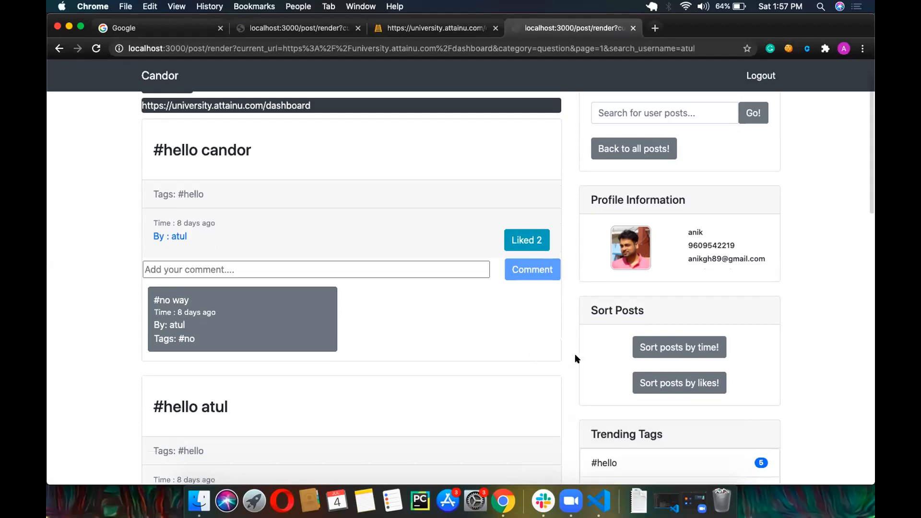
left_click(679, 383)
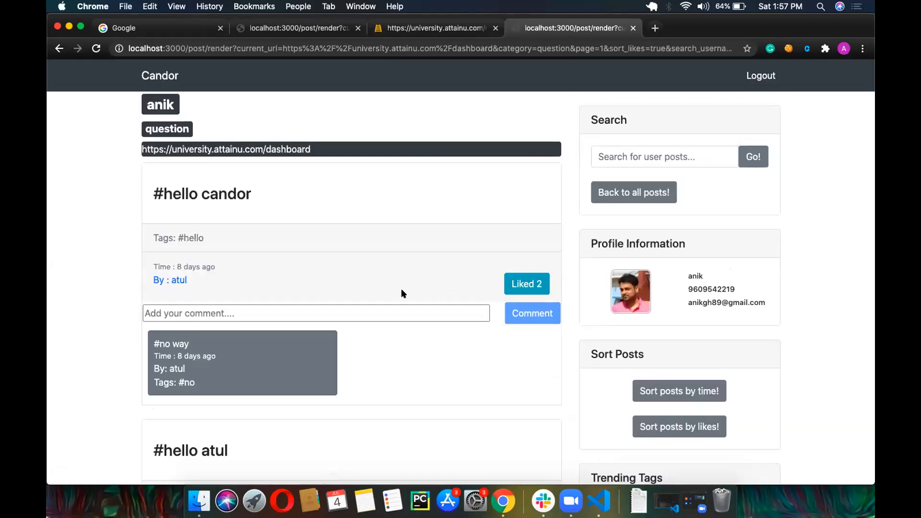
scroll("down", 3)
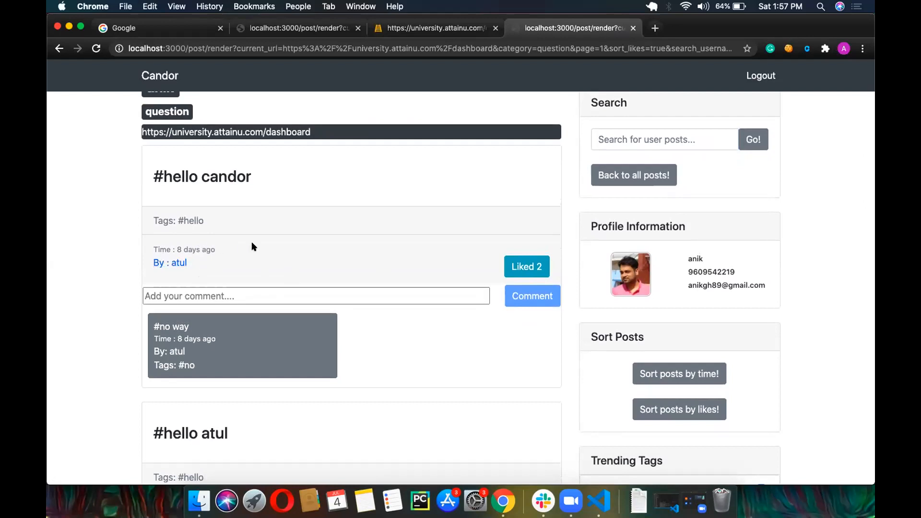
mouse_move(270, 244)
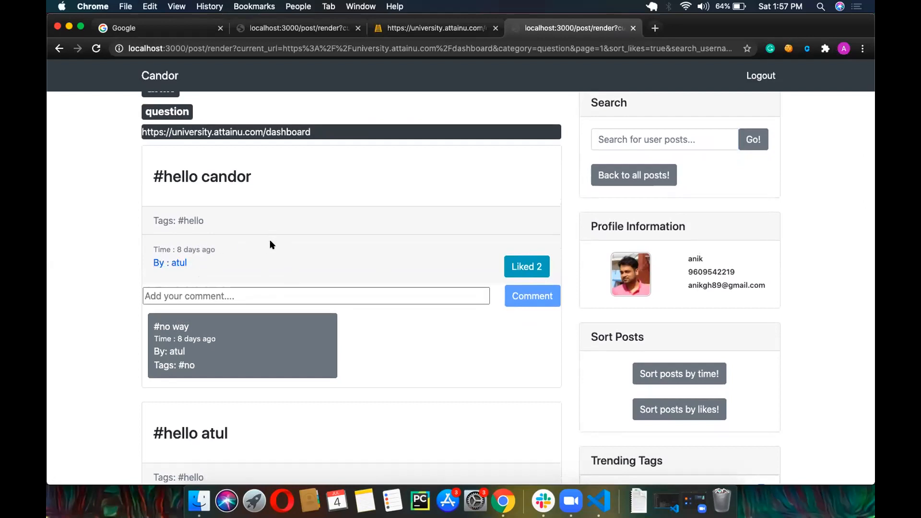
mouse_move(348, 255)
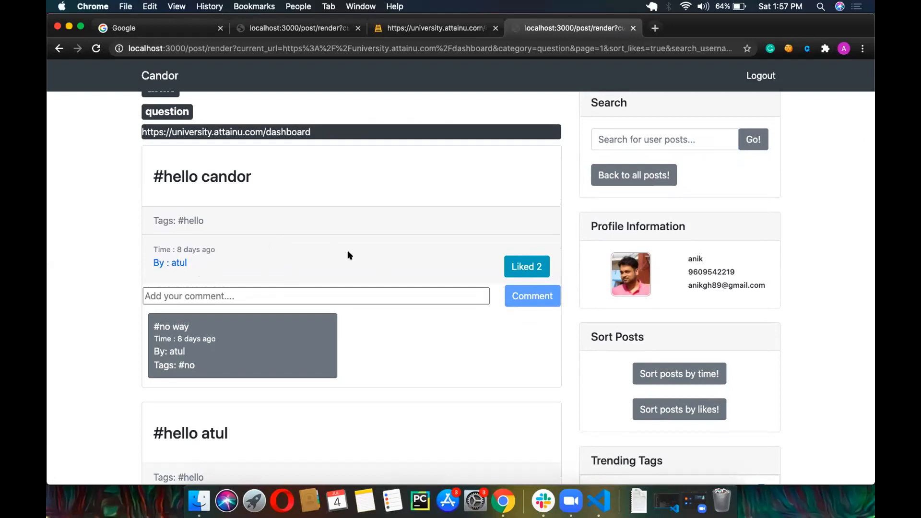
mouse_move(526, 267)
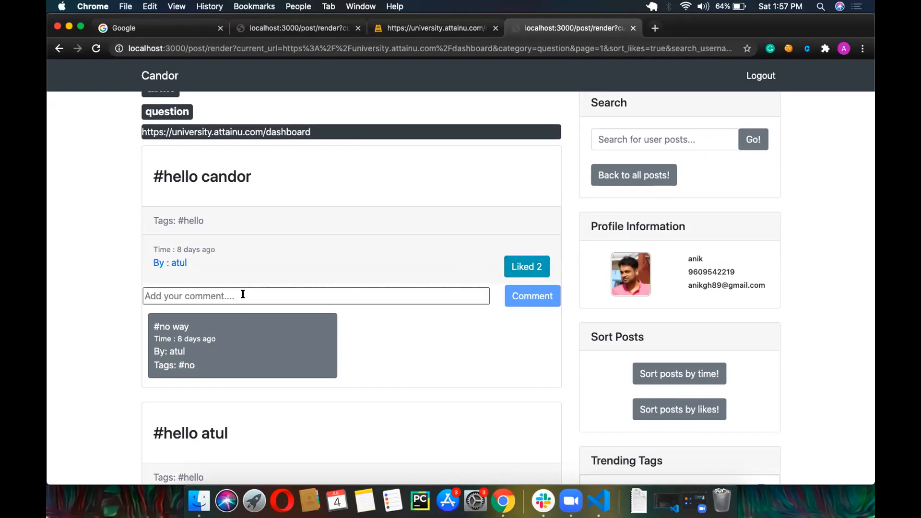
scroll("down", 3)
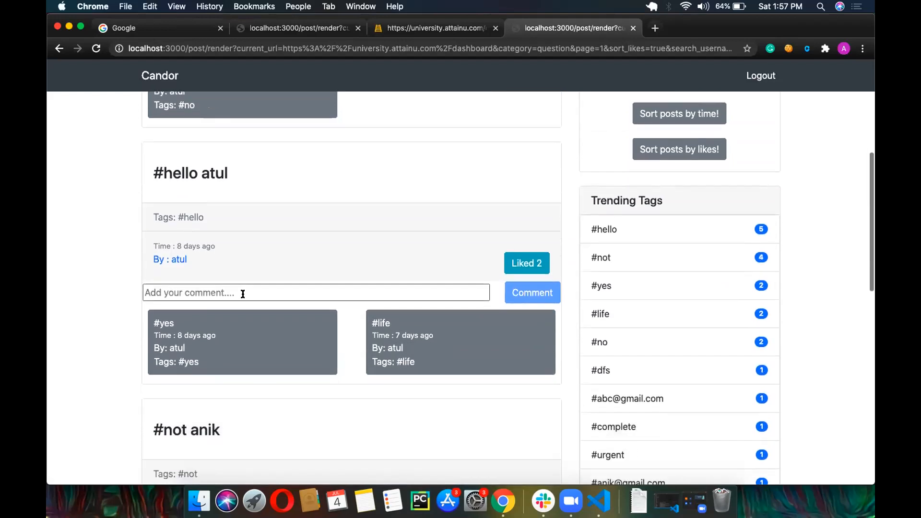
scroll("down", 3)
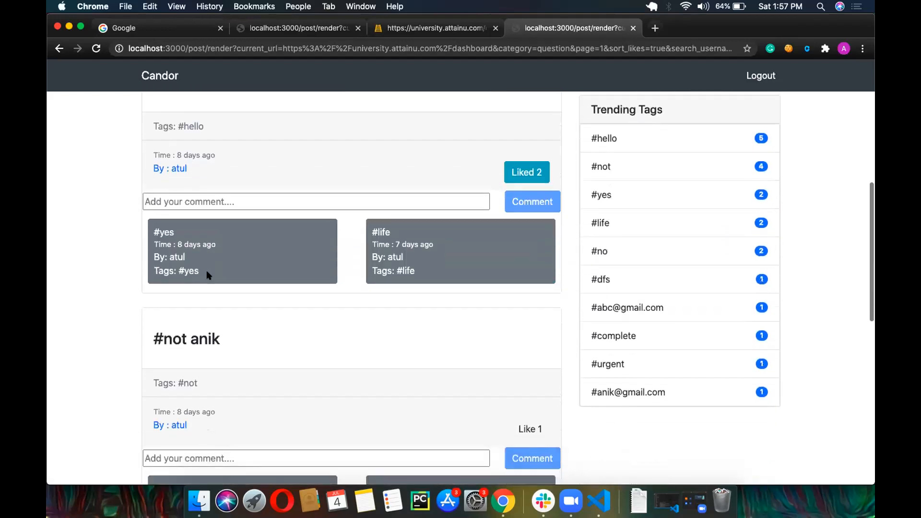
scroll("down", 3)
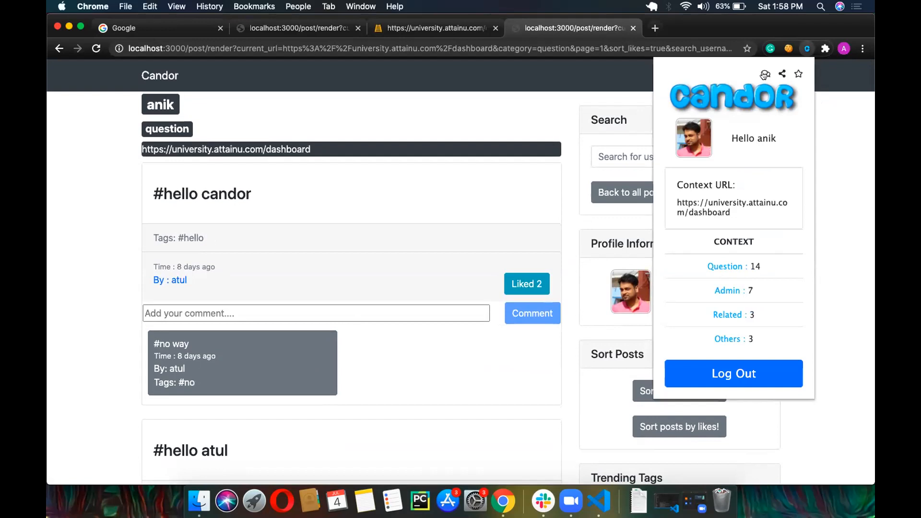
Step: Join the dashboard page's live chat room and send the message "hi"
left_click(765, 74)
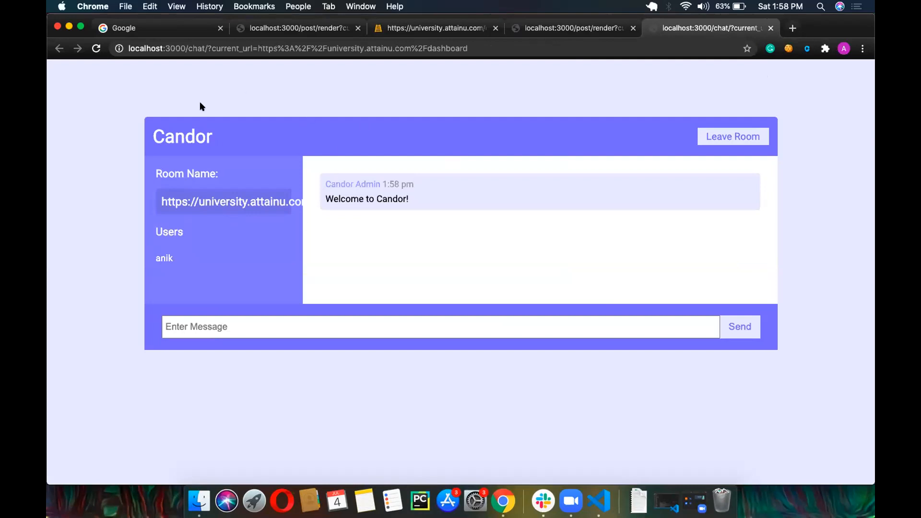
mouse_move(348, 119)
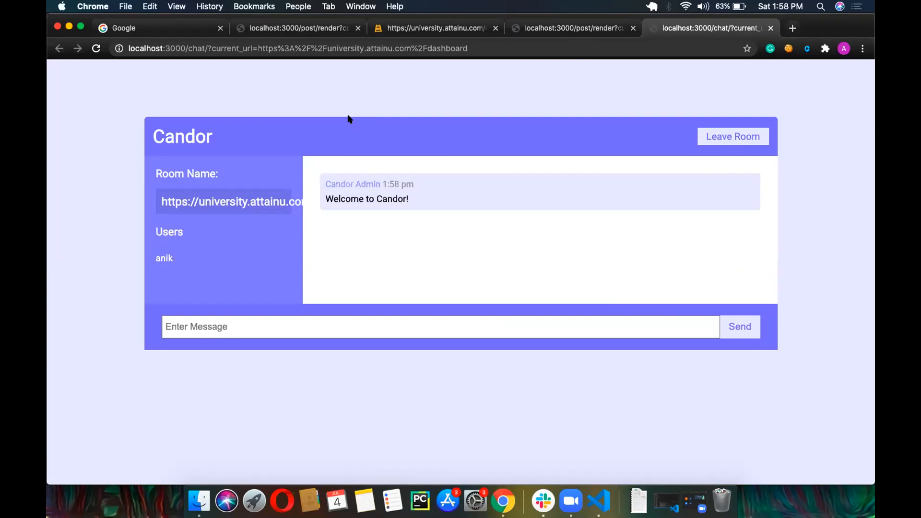
mouse_move(771, 61)
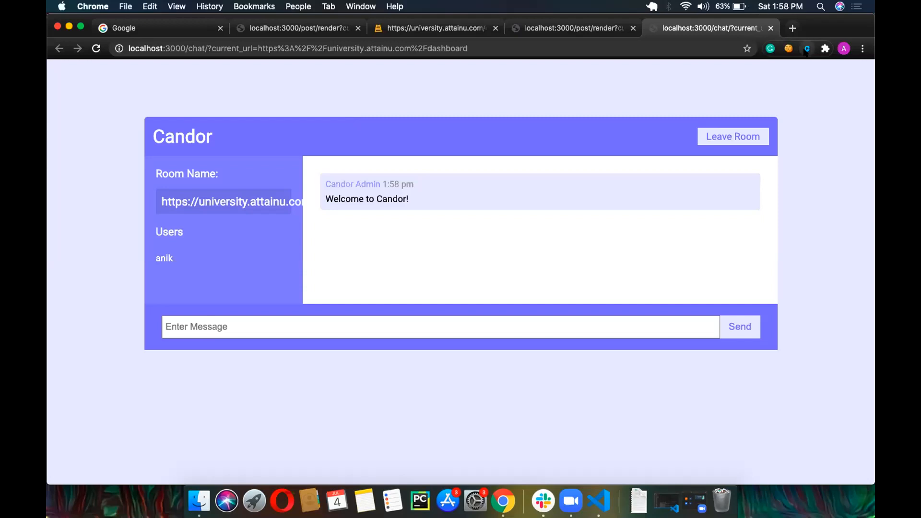
type("hi")
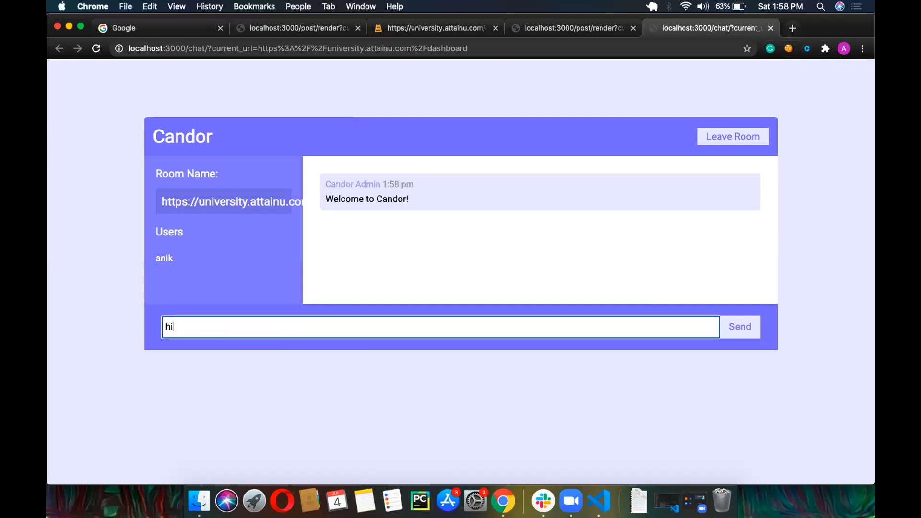
left_click(740, 327)
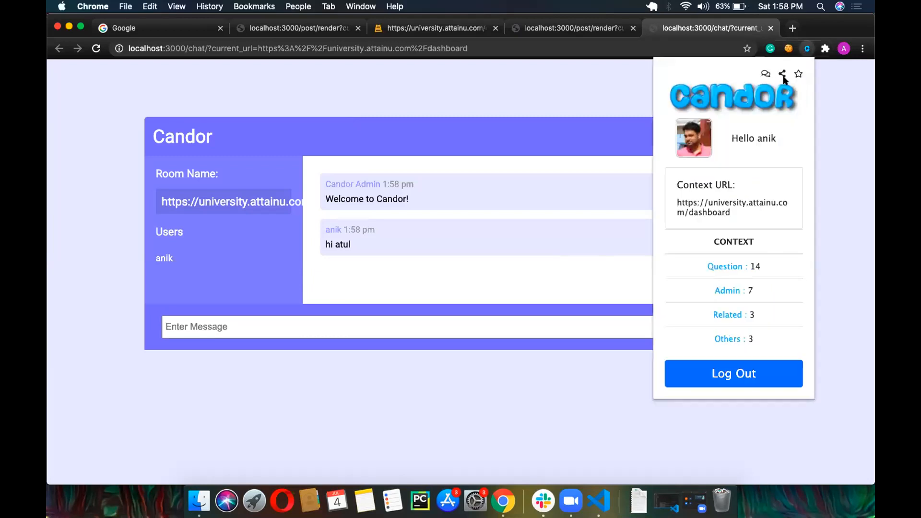
mouse_move(794, 82)
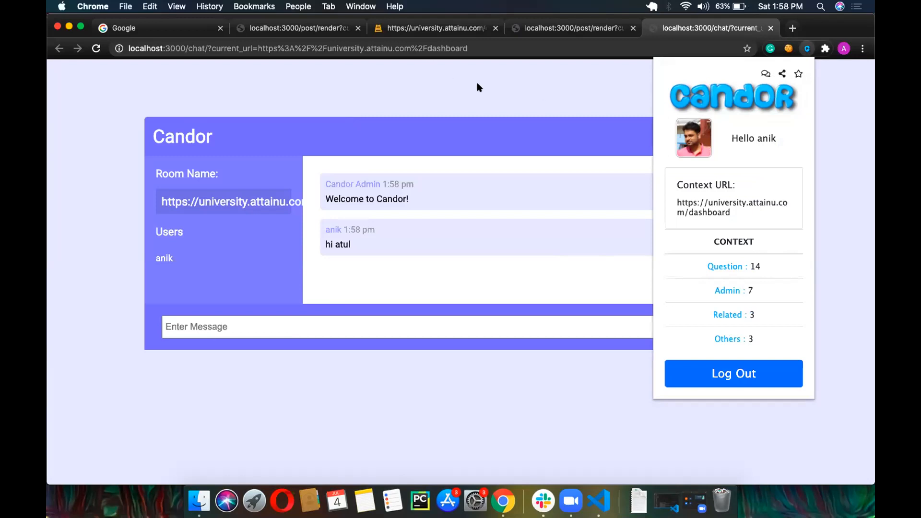
mouse_move(546, 96)
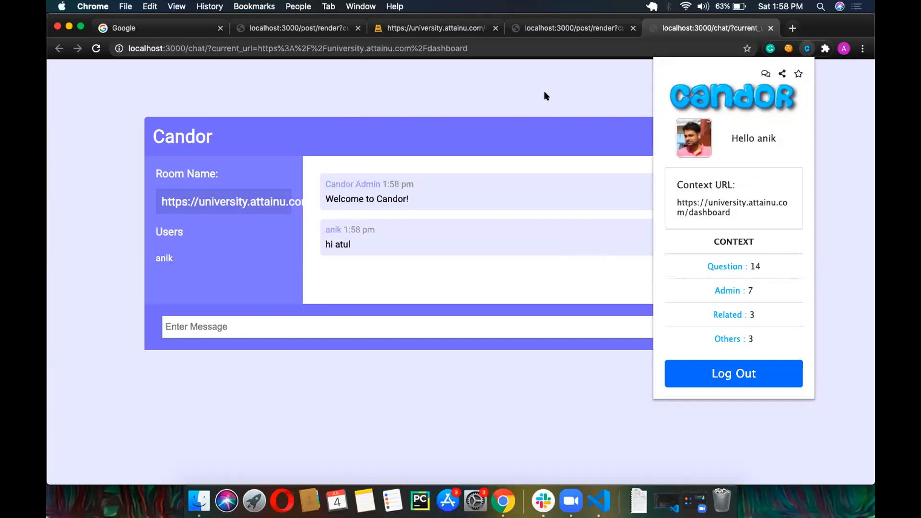
mouse_move(807, 66)
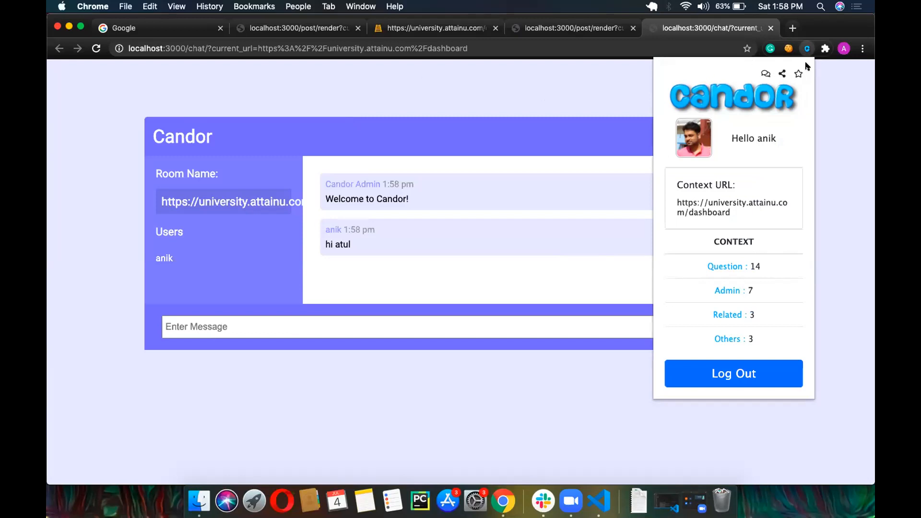
mouse_move(805, 80)
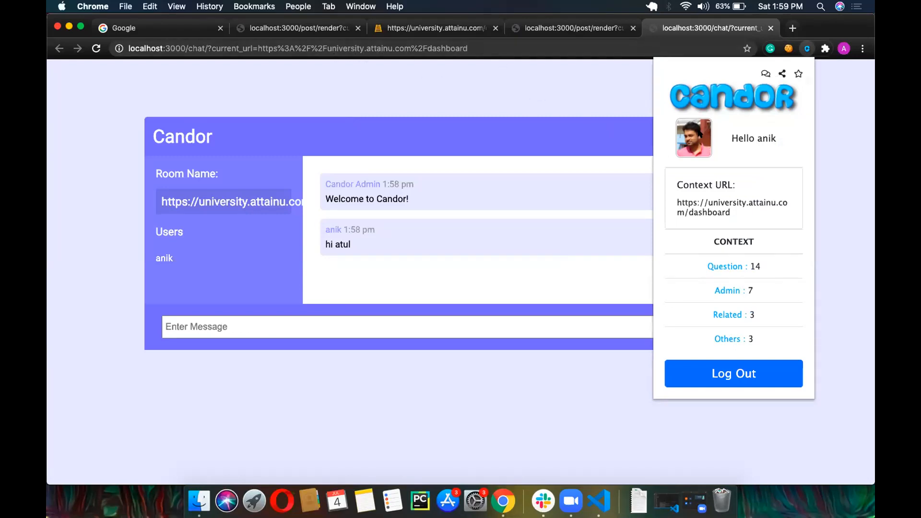
mouse_move(723, 146)
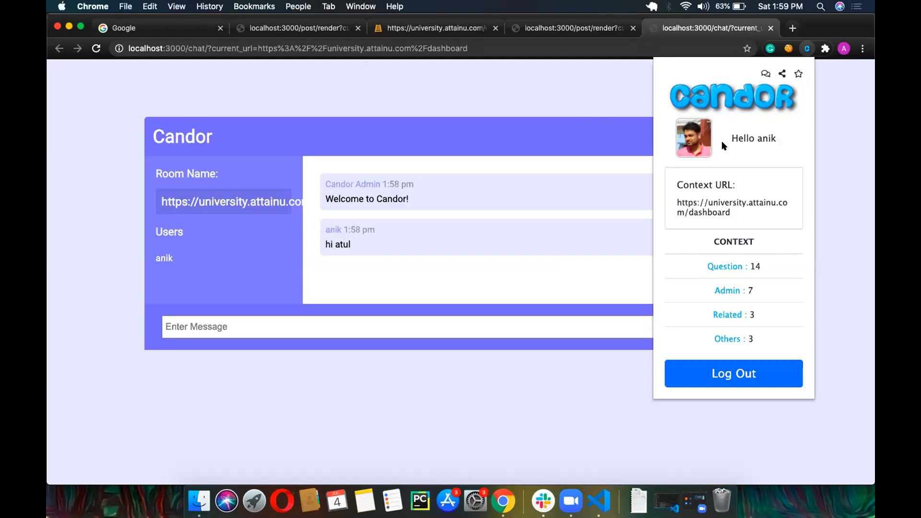
mouse_move(403, 92)
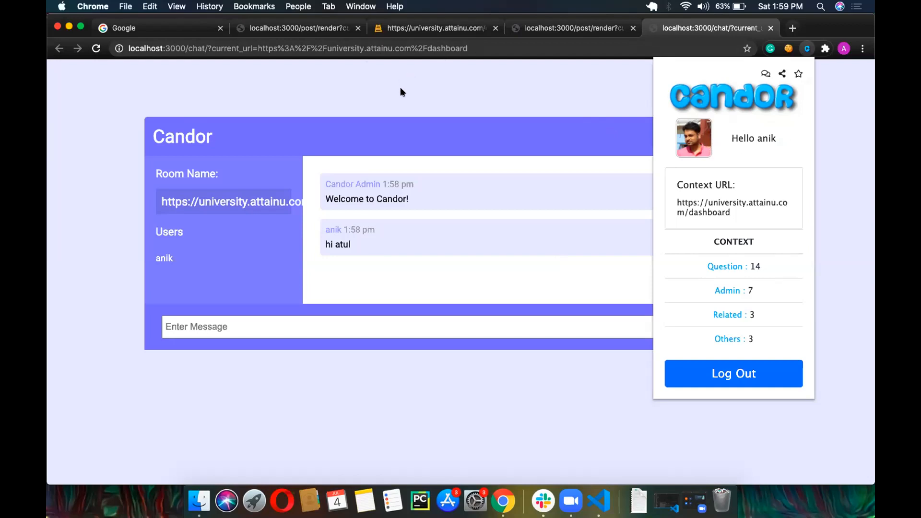
mouse_move(481, 53)
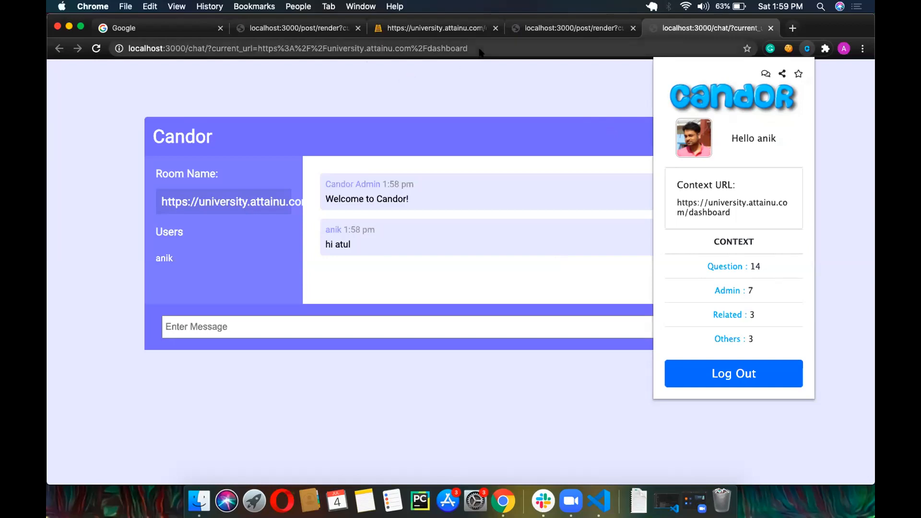
mouse_move(547, 55)
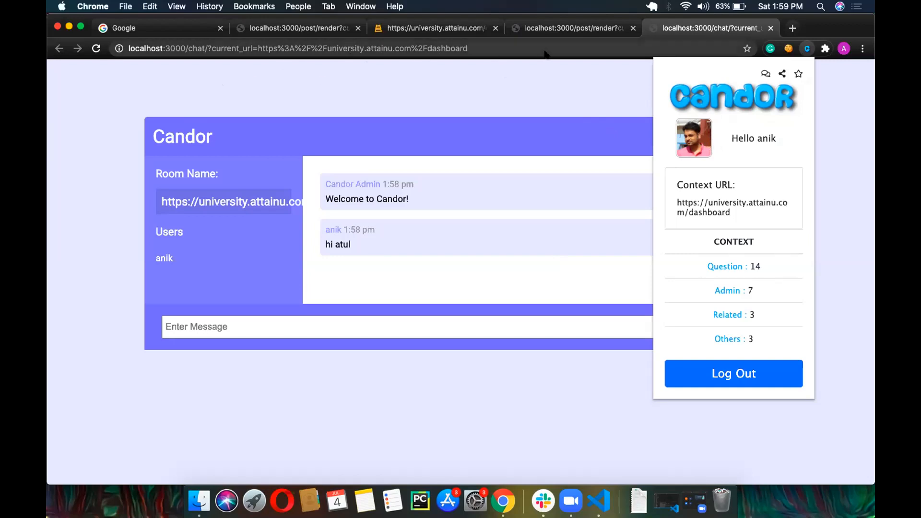
mouse_move(735, 146)
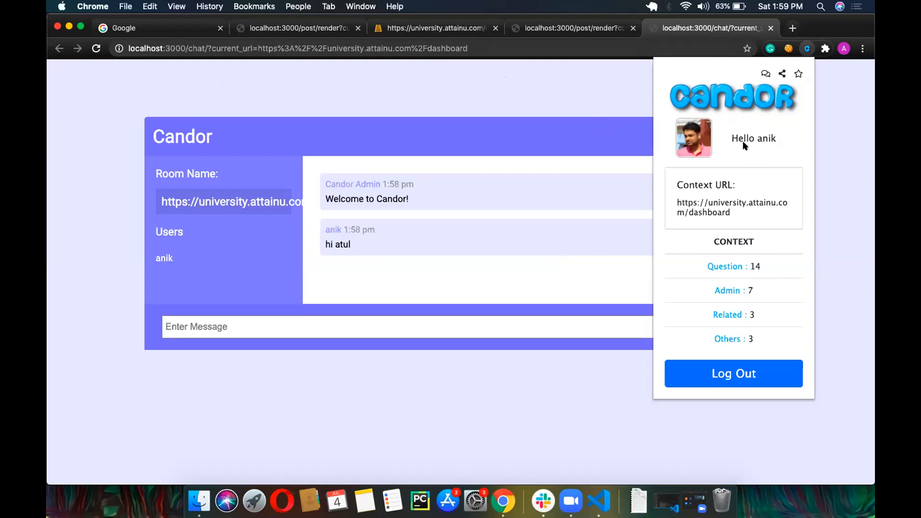
mouse_move(738, 139)
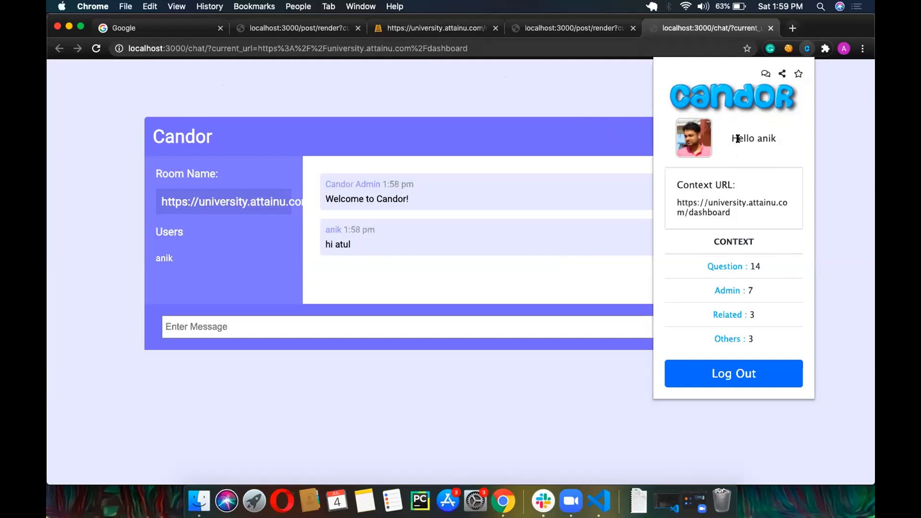
mouse_move(782, 81)
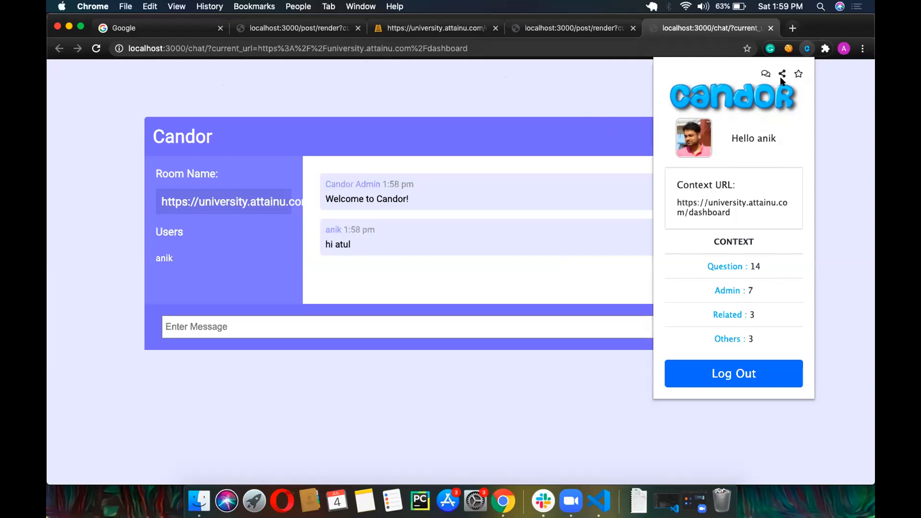
mouse_move(741, 84)
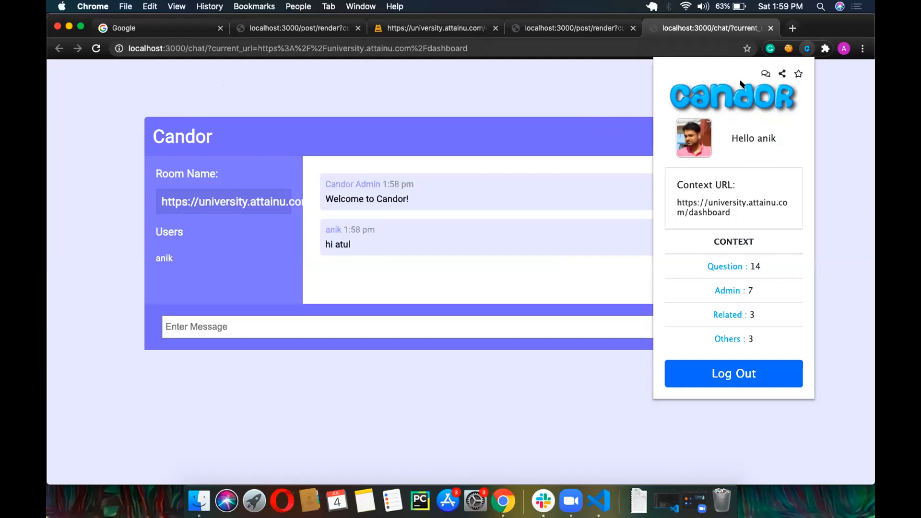
mouse_move(760, 149)
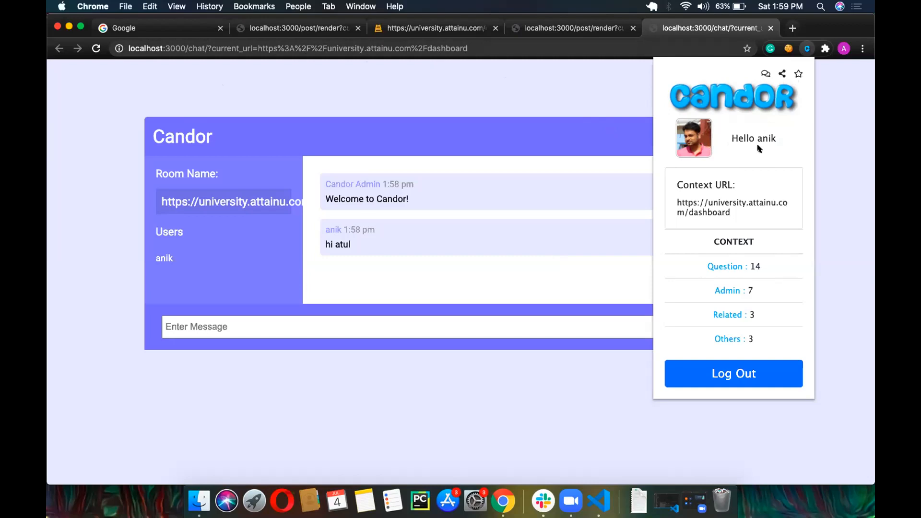
mouse_move(573, 107)
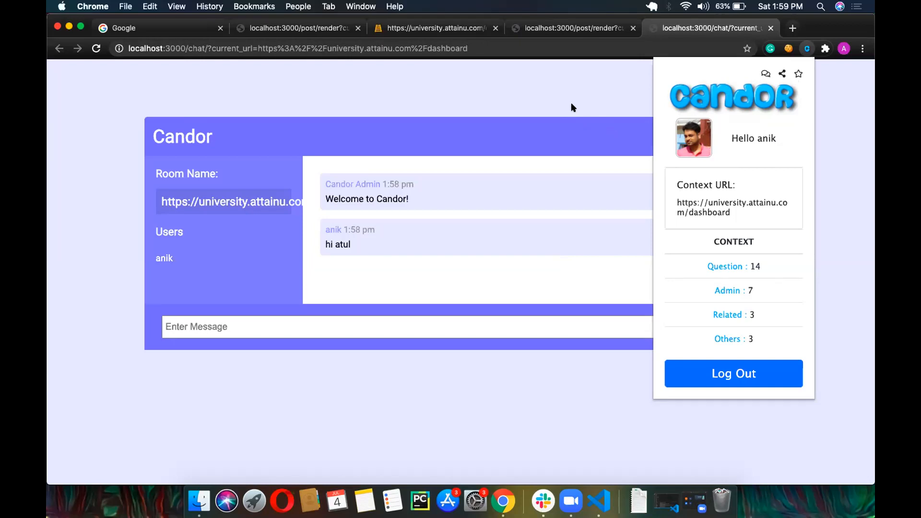
mouse_move(526, 183)
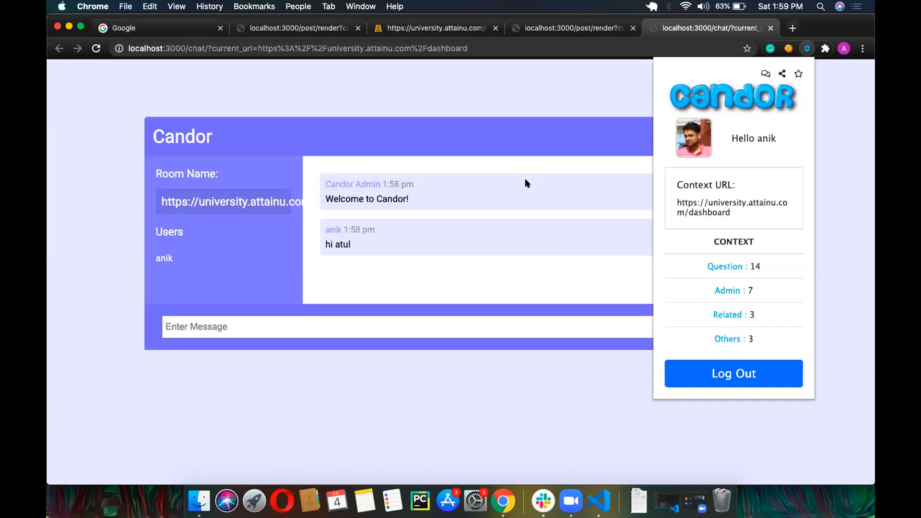
mouse_move(511, 419)
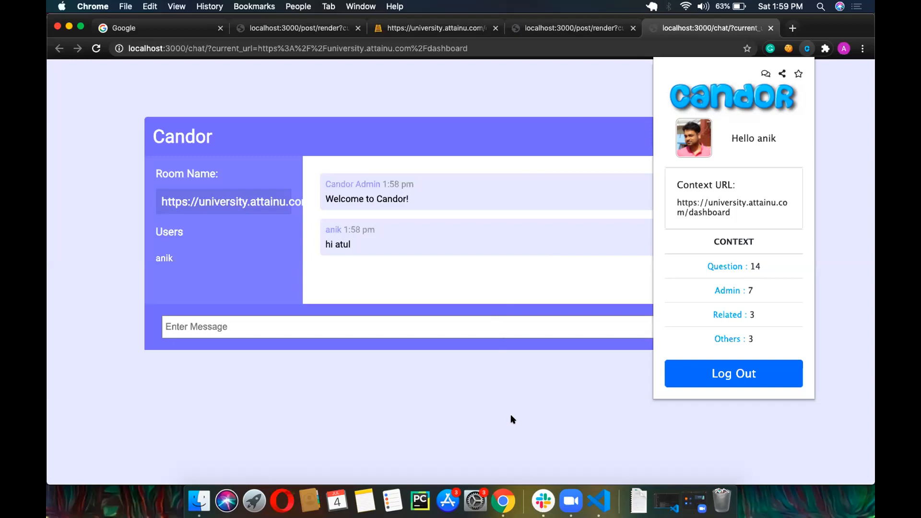
mouse_move(833, 24)
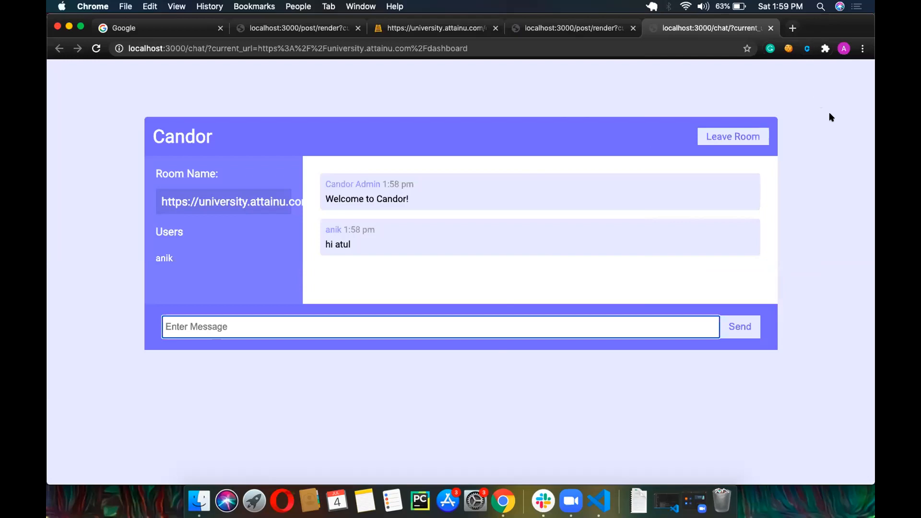
mouse_move(458, 501)
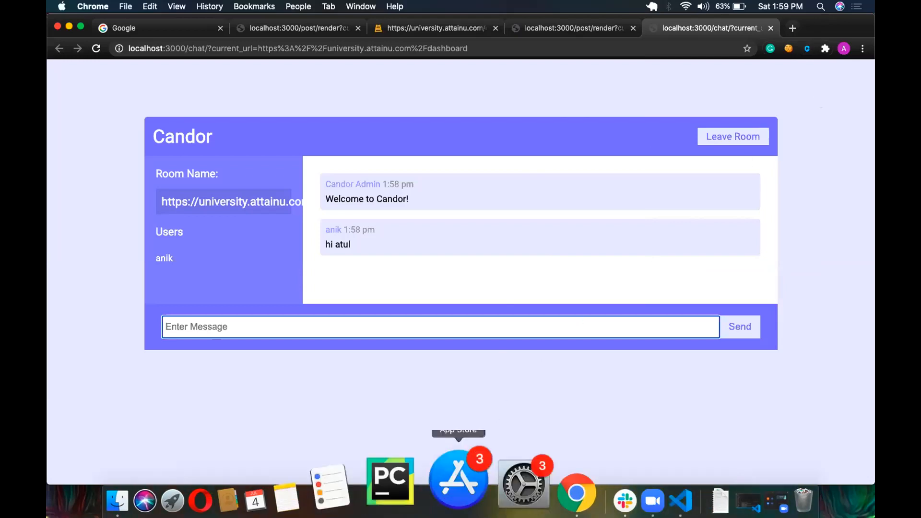
mouse_move(426, 396)
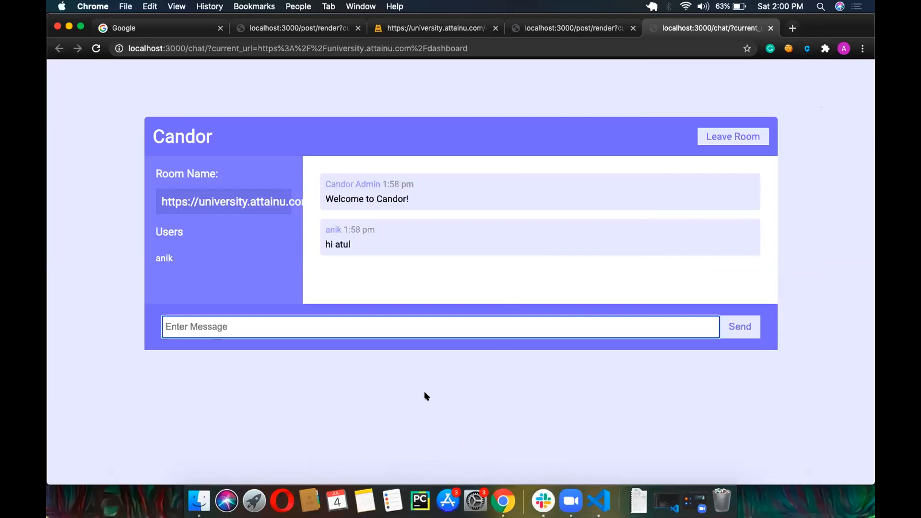
mouse_move(416, 443)
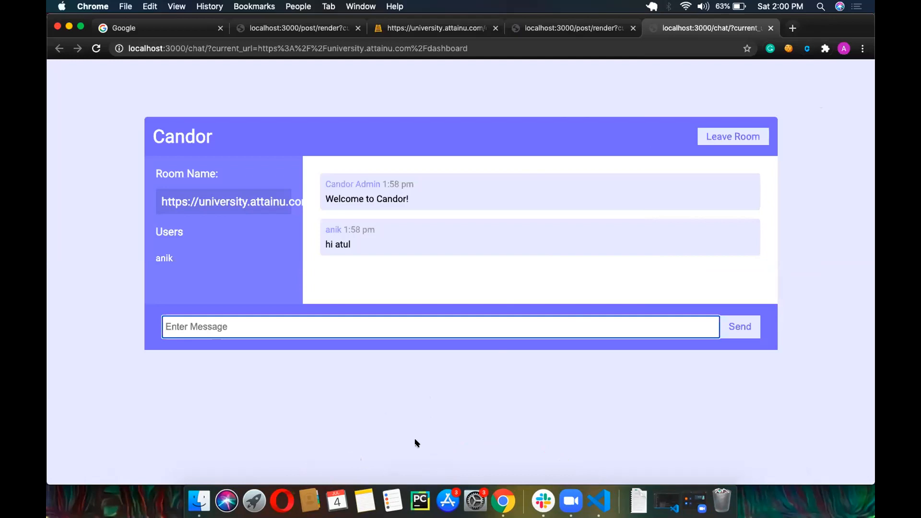
mouse_move(437, 433)
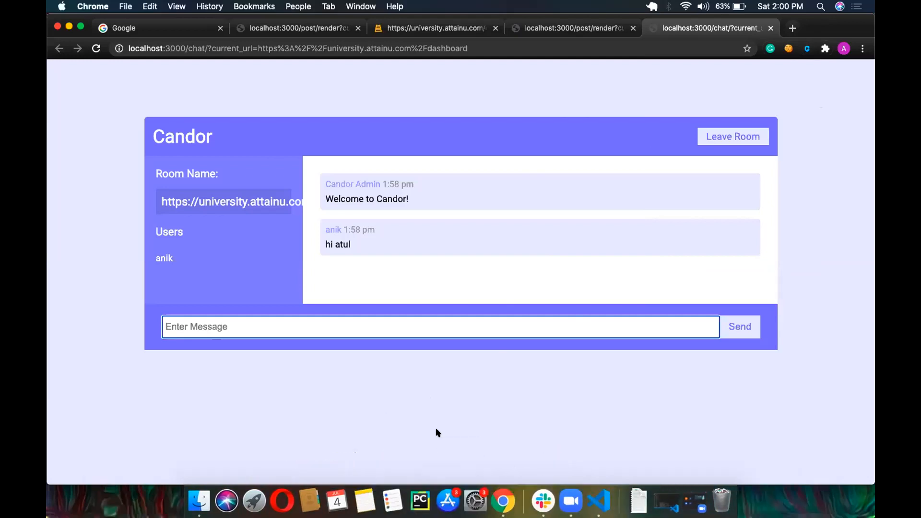
mouse_move(233, 478)
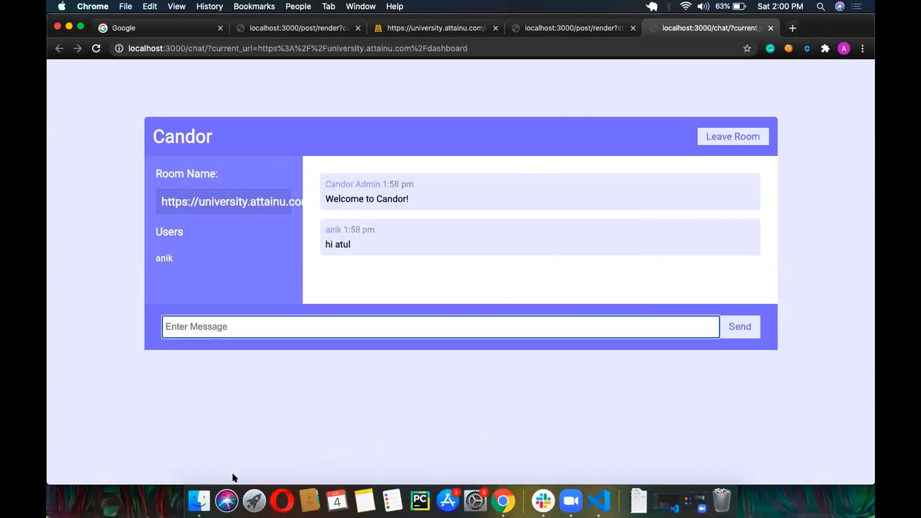
mouse_move(619, 476)
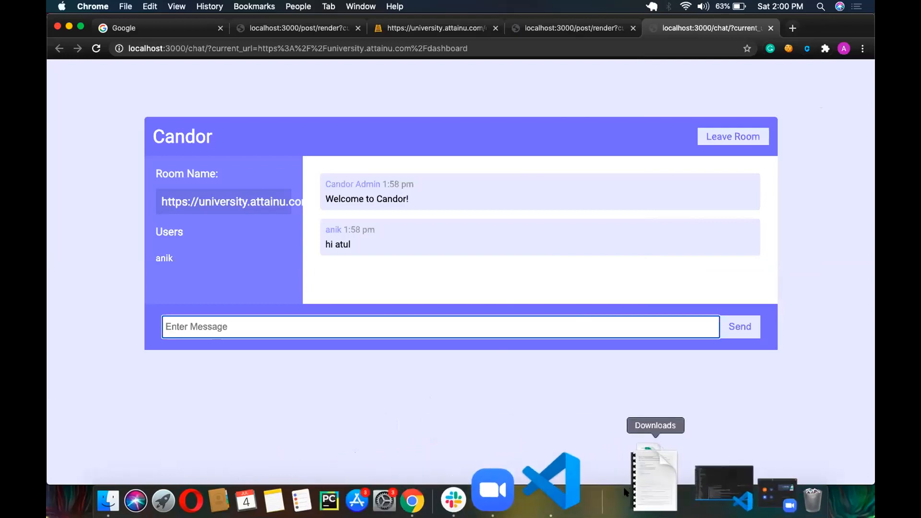
mouse_move(670, 388)
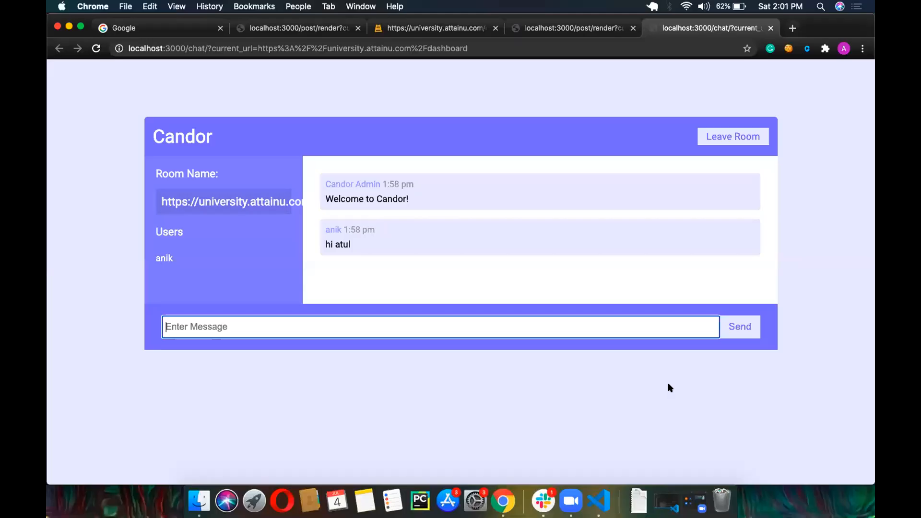
mouse_move(801, 348)
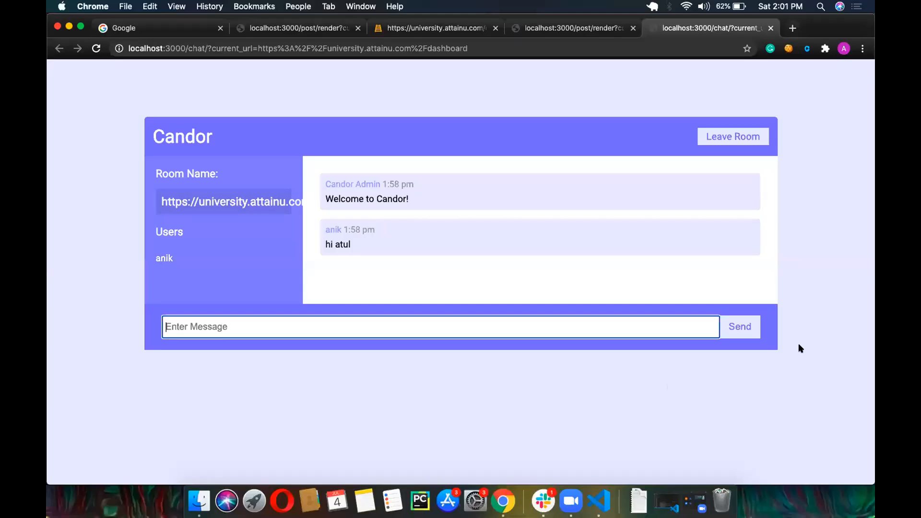
mouse_move(791, 437)
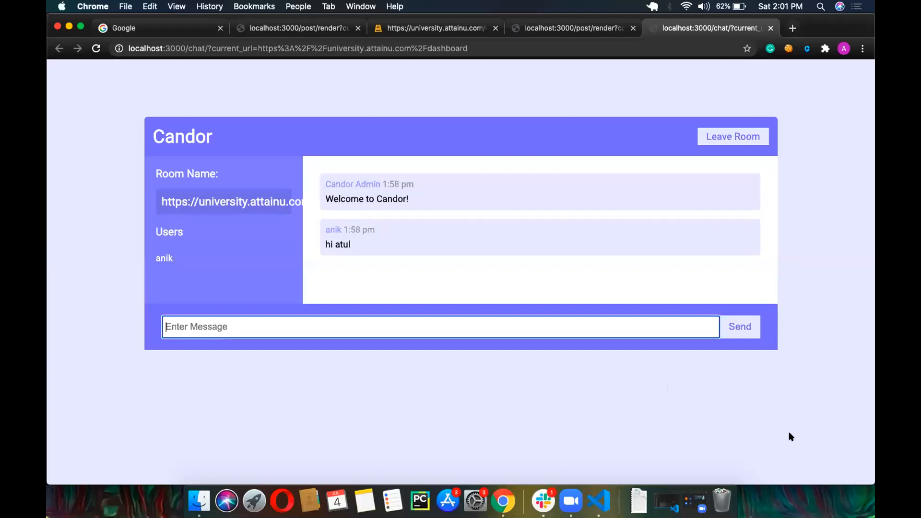
mouse_move(586, 403)
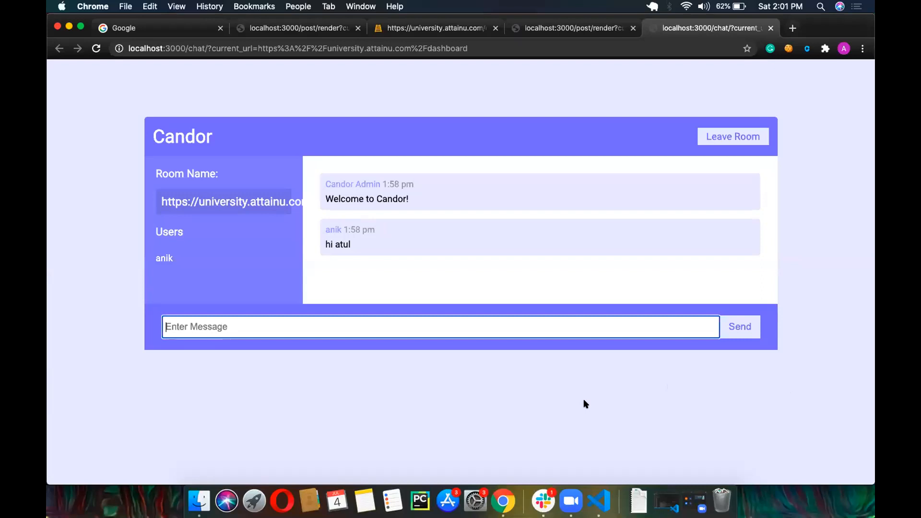
mouse_move(199, 501)
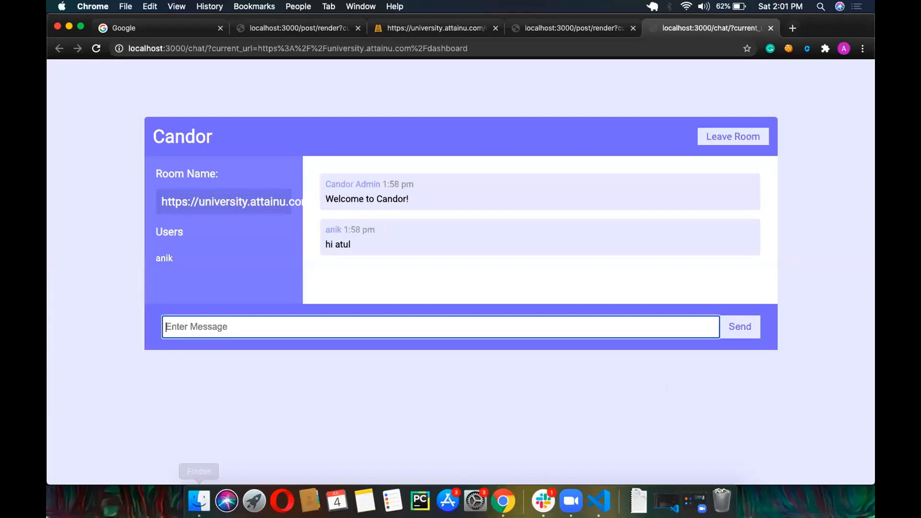